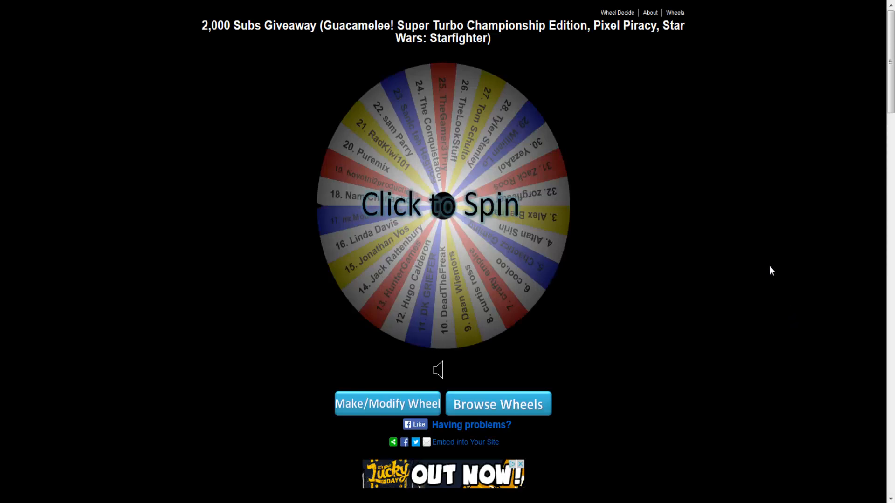
pyautogui.moveTo(772, 203)
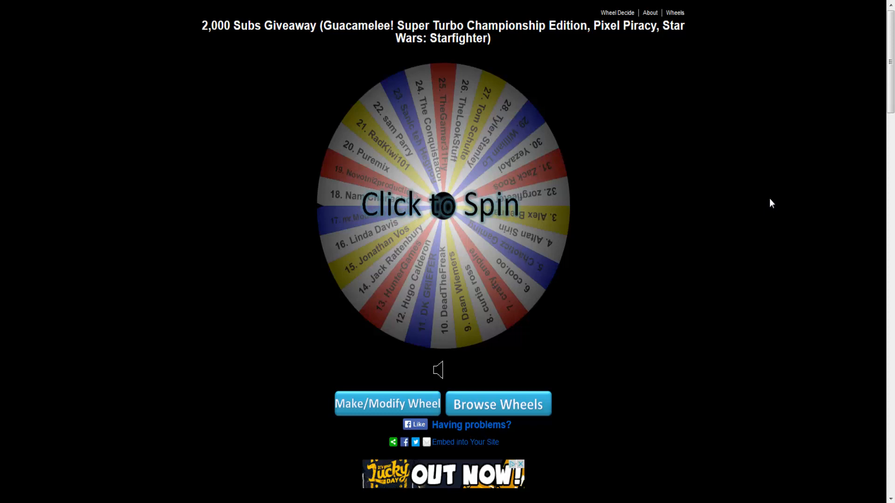
pyautogui.moveTo(760, 204)
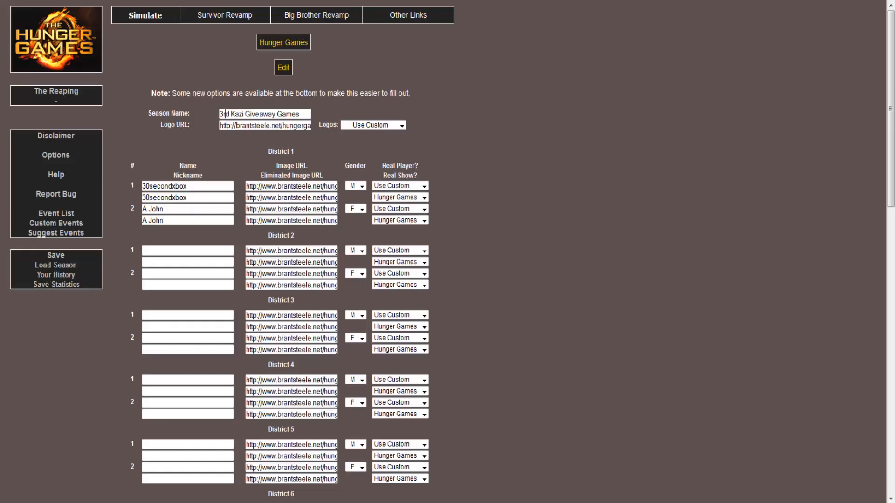
pyautogui.moveTo(158, 180)
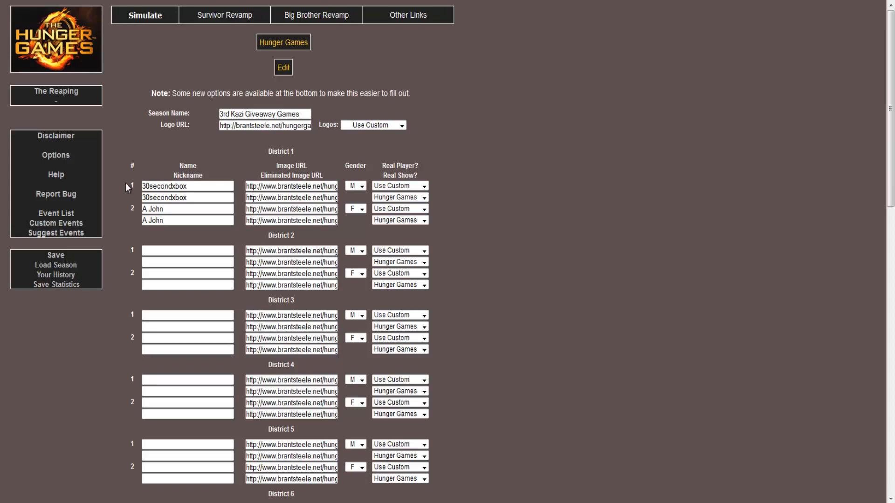
pyautogui.moveTo(130, 167)
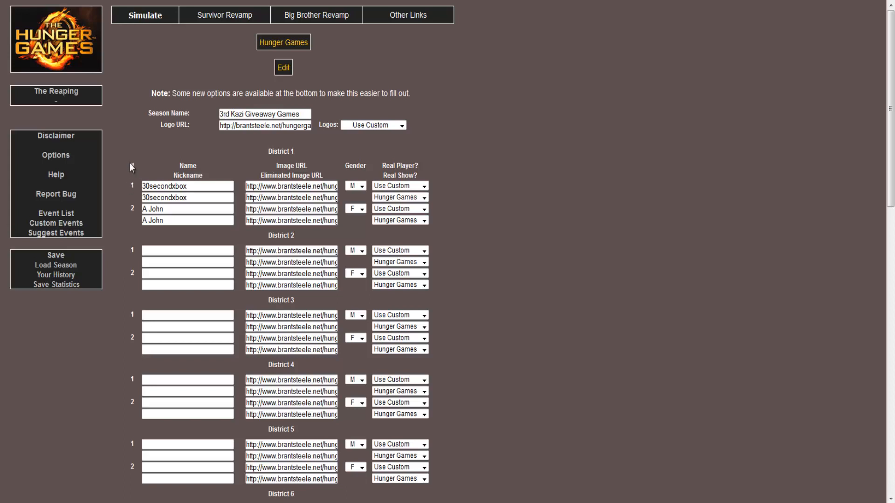
pyautogui.moveTo(186, 53)
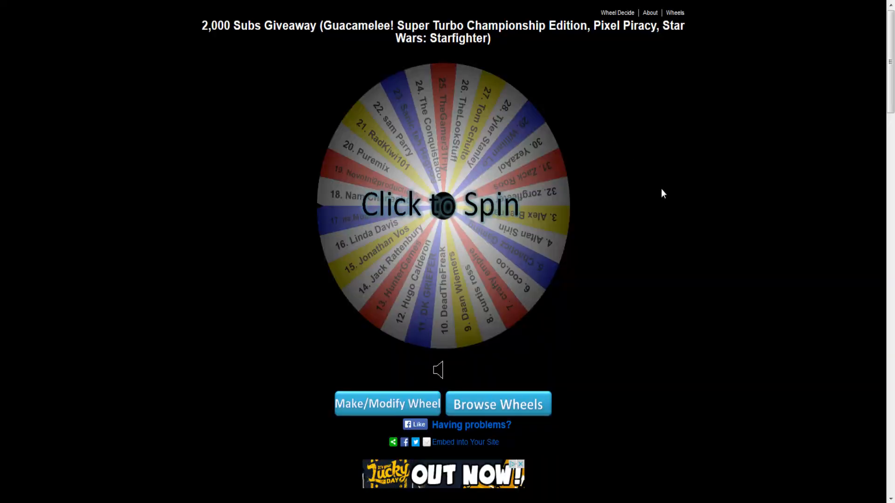
# - Spin the wheel, then spin the remaining-names wheel to land on mr.Mountain dew dew and return to the cast form
pyautogui.click(440, 205)
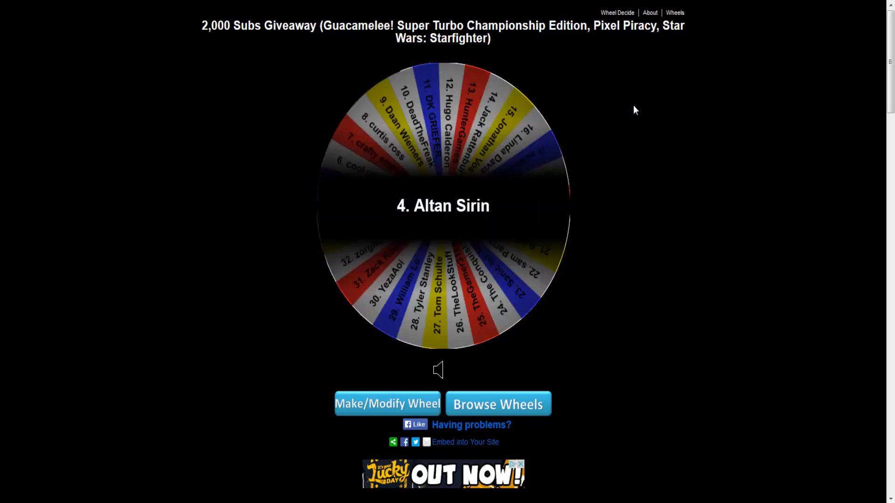
pyautogui.moveTo(207, 417)
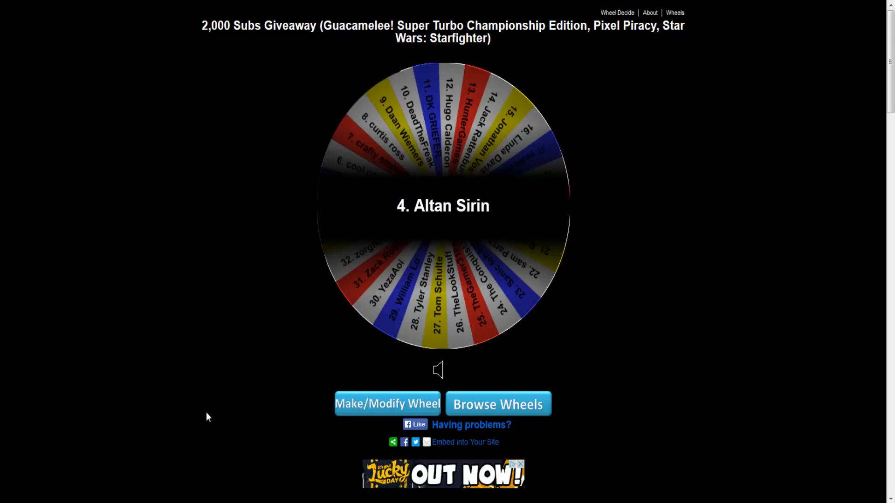
pyautogui.moveTo(196, 279)
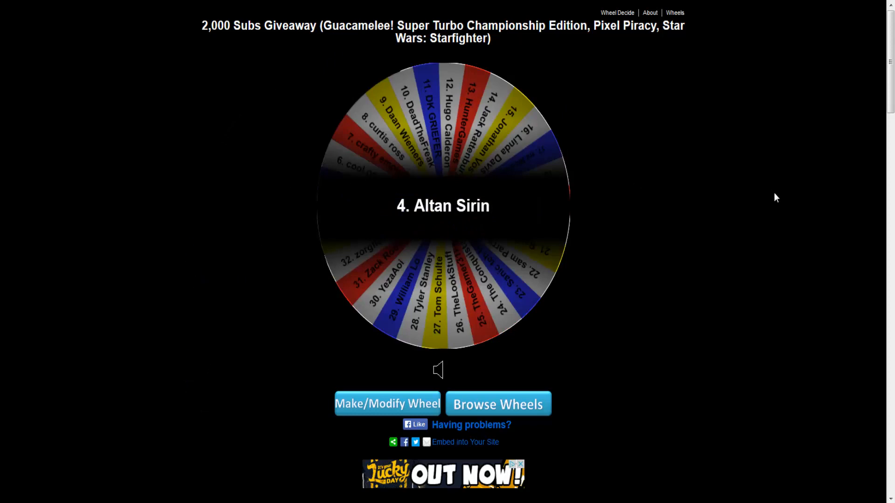
pyautogui.moveTo(685, 158)
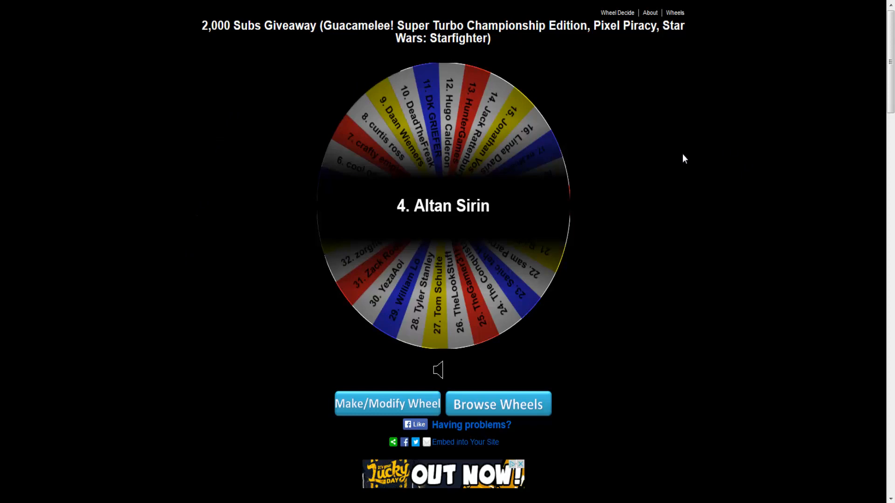
pyautogui.moveTo(289, 123)
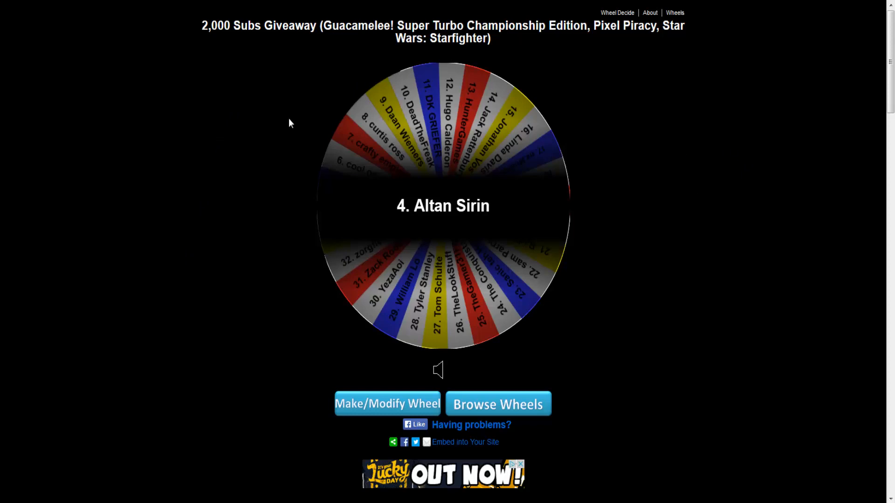
pyautogui.click(443, 206)
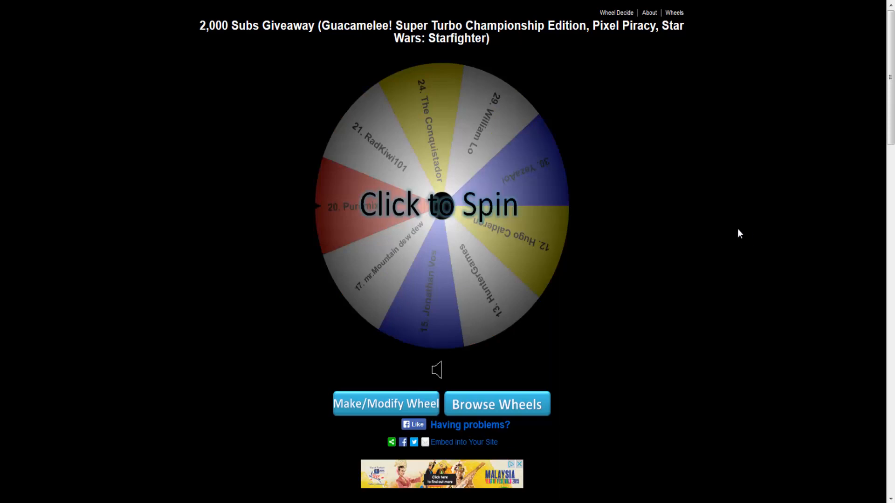
pyautogui.click(439, 206)
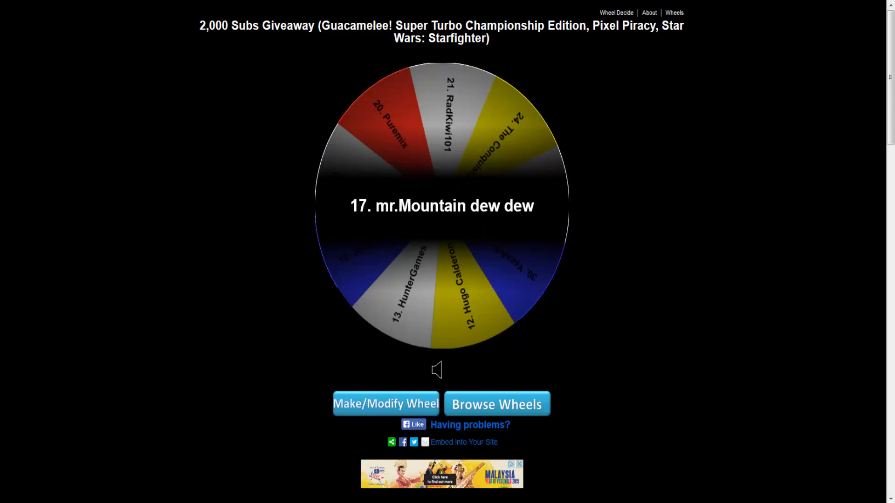
pyautogui.click(386, 403)
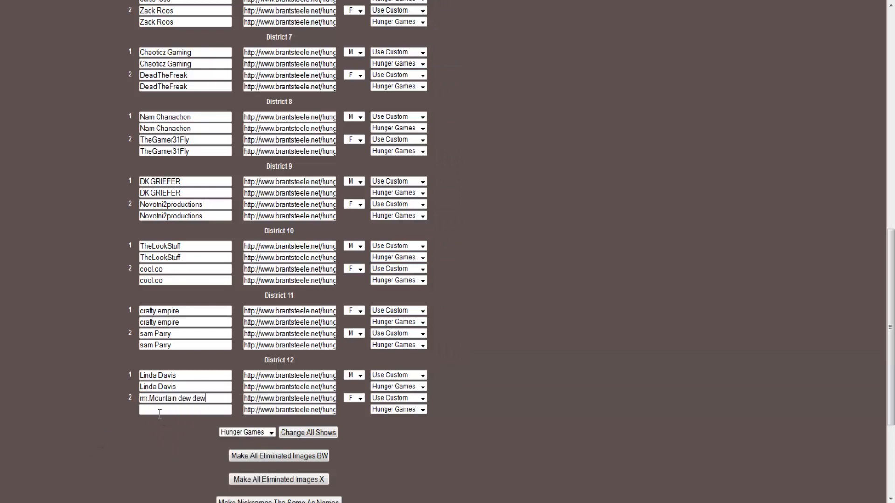
# - Enter mr.Mountain dew dew as District 12's second tribute and respace District 9's nickname to 'Novotni 2 productions'
pyautogui.write('mr.Mountain dew dew')
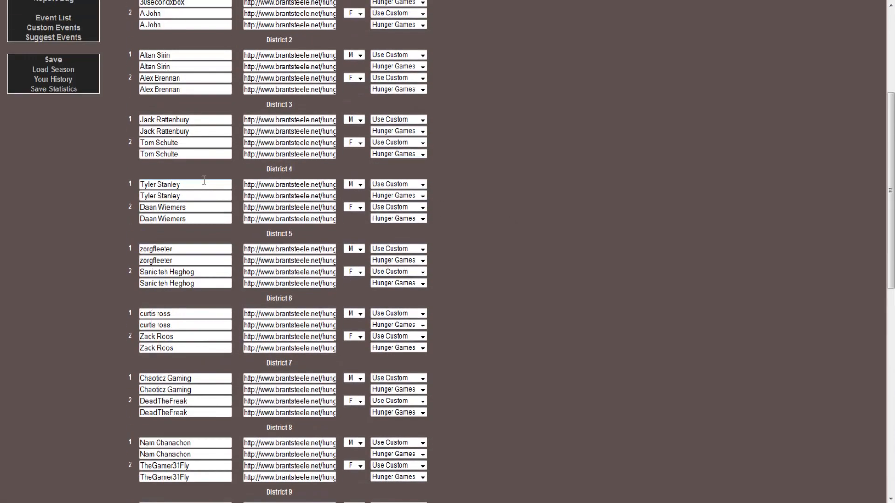
pyautogui.scroll(-3)
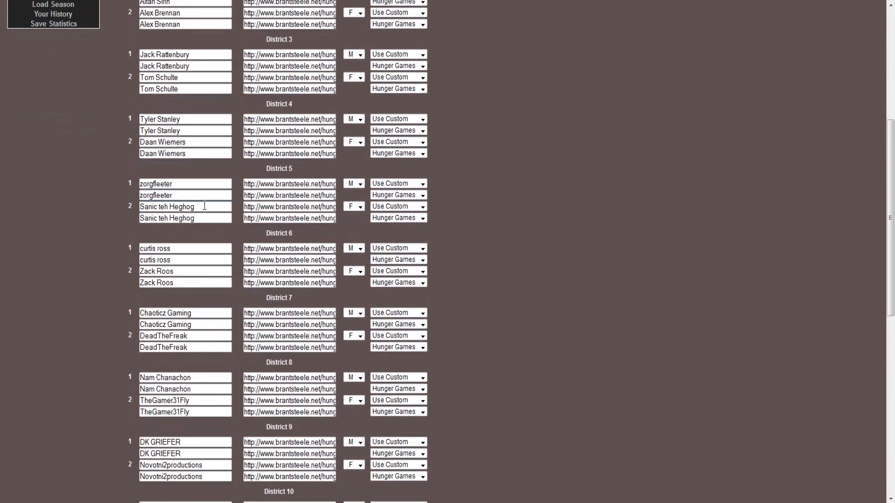
pyautogui.scroll(-3)
pyautogui.write(' 2 ')
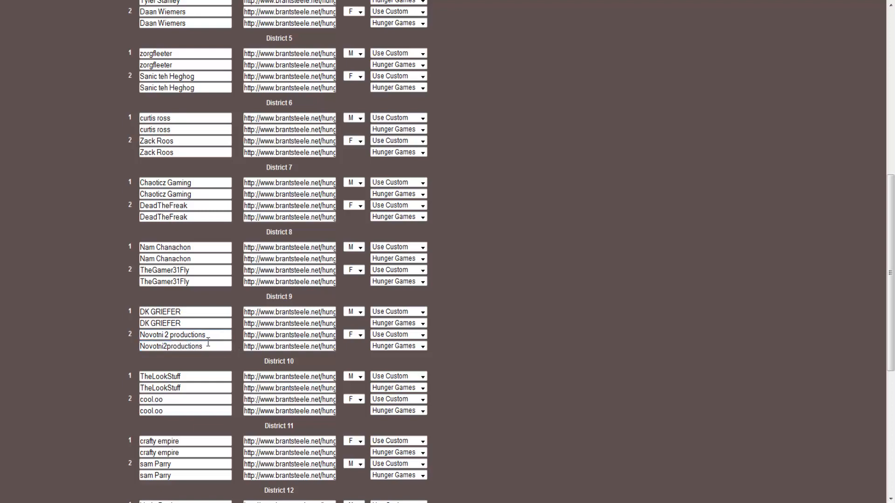
pyautogui.click(171, 346)
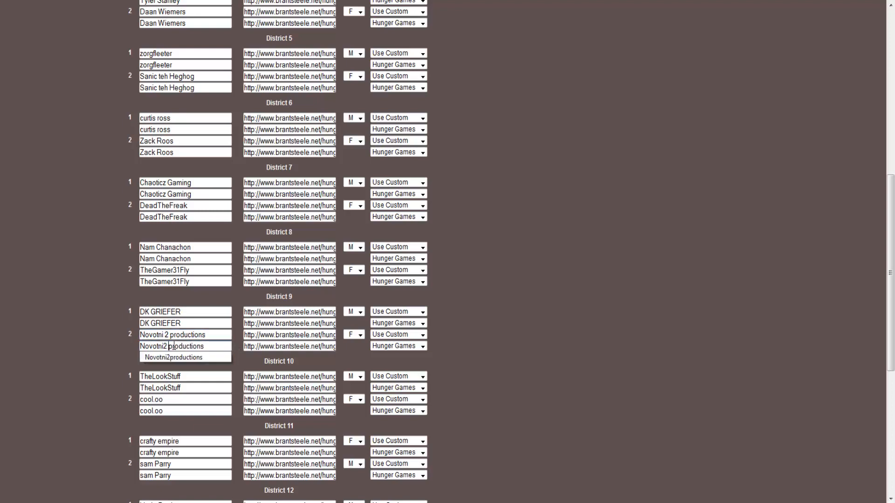
pyautogui.scroll(-3)
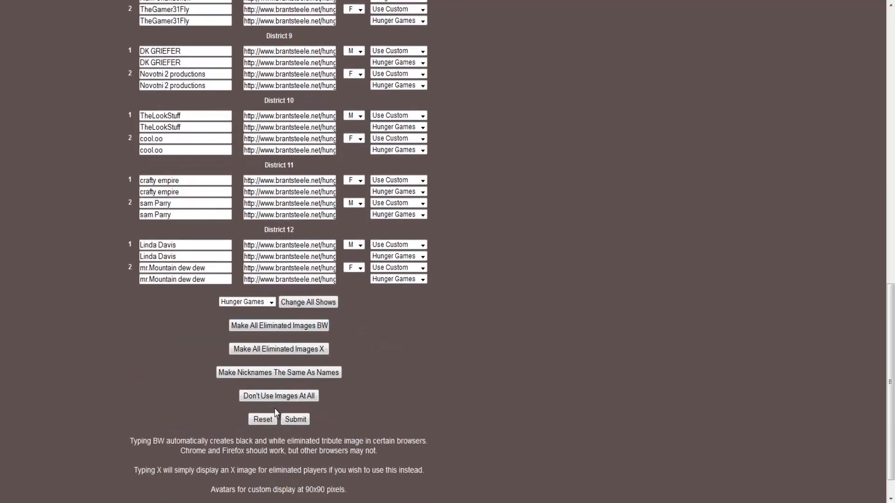
# - Submit the 24-tribute cast and proceed from the Reaping to the Bloodbath
pyautogui.click(295, 419)
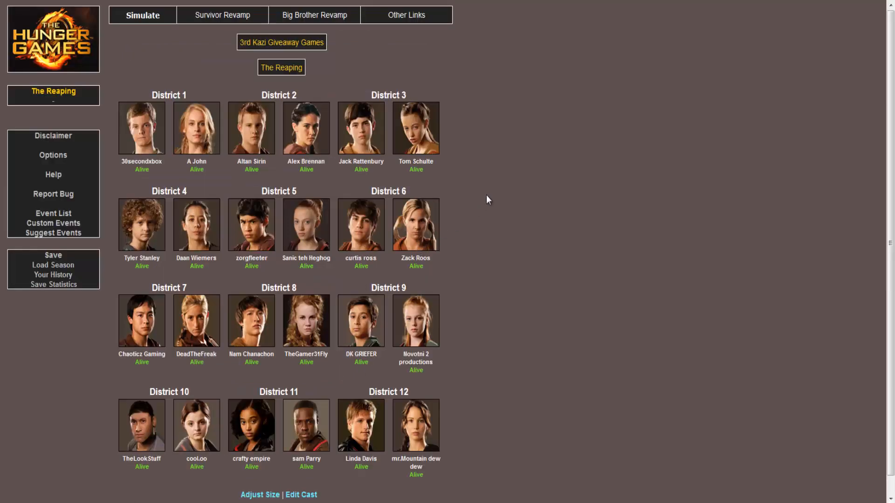
pyautogui.moveTo(507, 174)
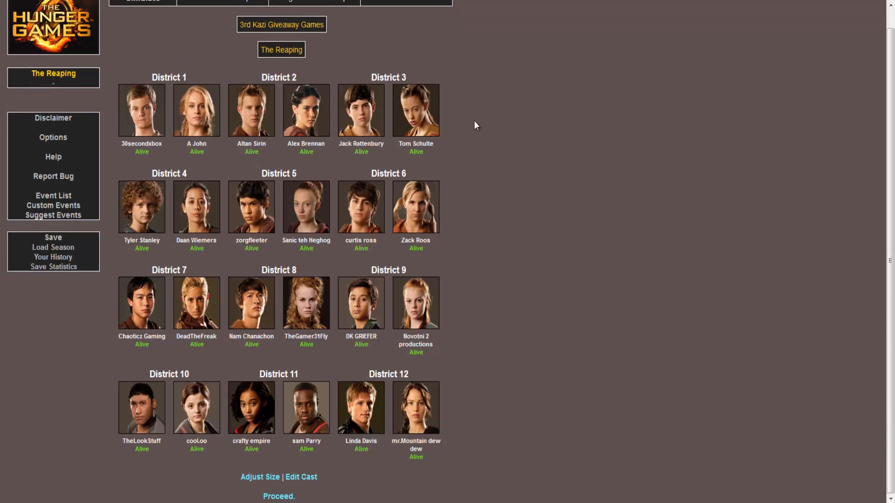
pyautogui.moveTo(569, 89)
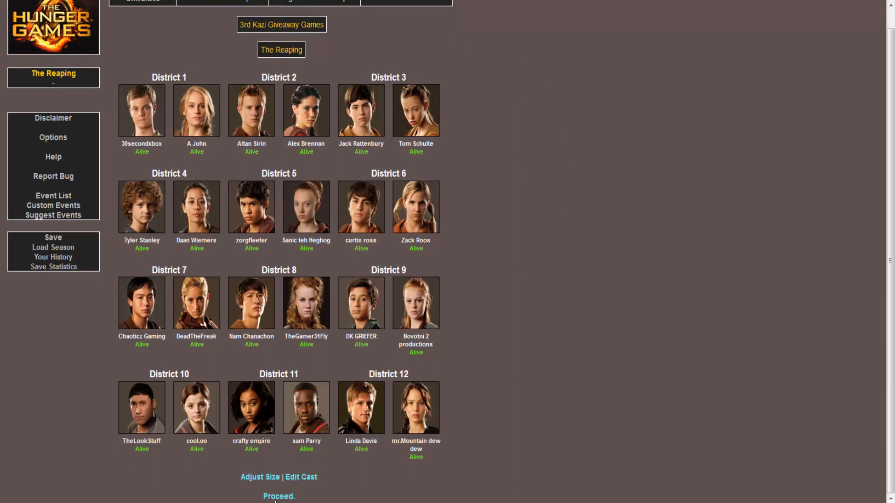
pyautogui.click(279, 496)
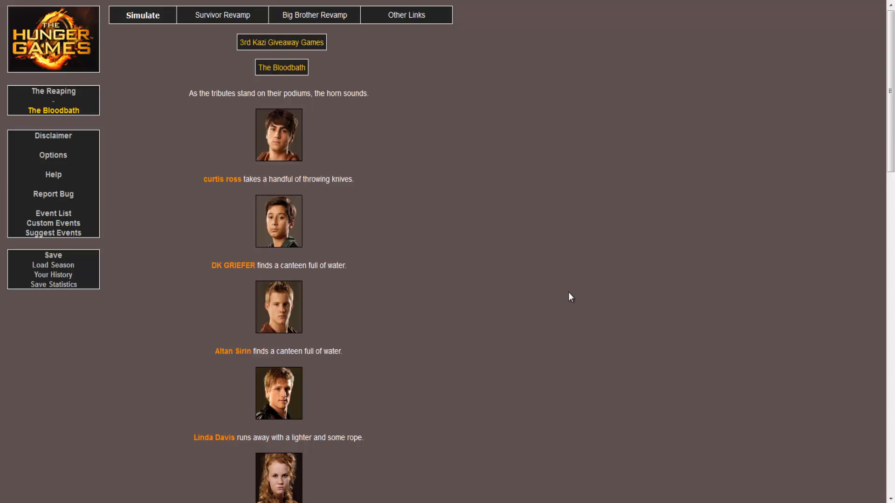
pyautogui.moveTo(269, 89)
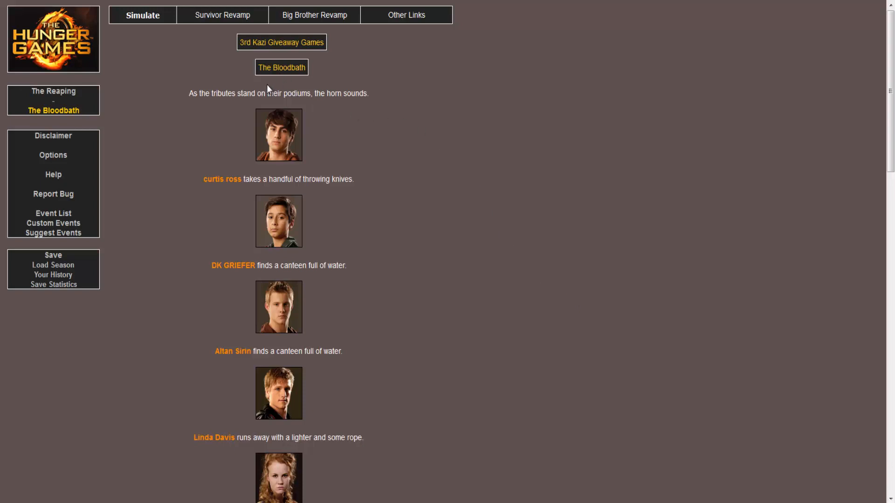
pyautogui.moveTo(247, 93)
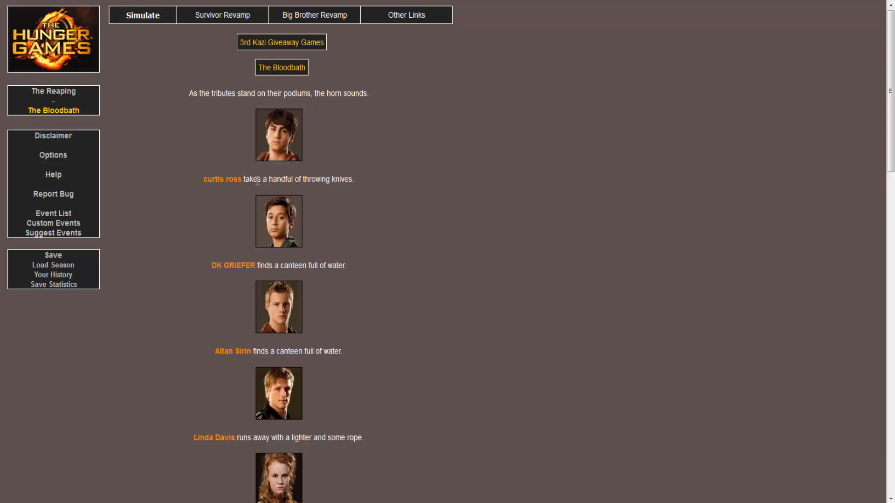
pyautogui.scroll(-3)
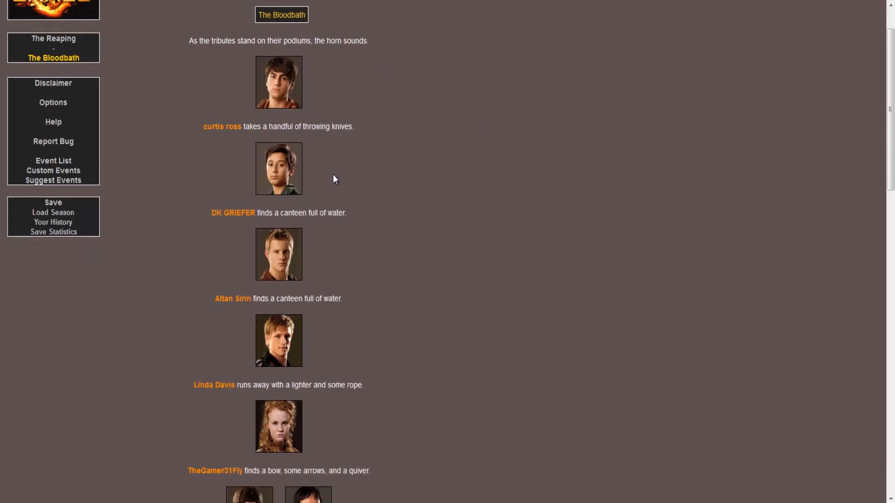
pyautogui.scroll(-3)
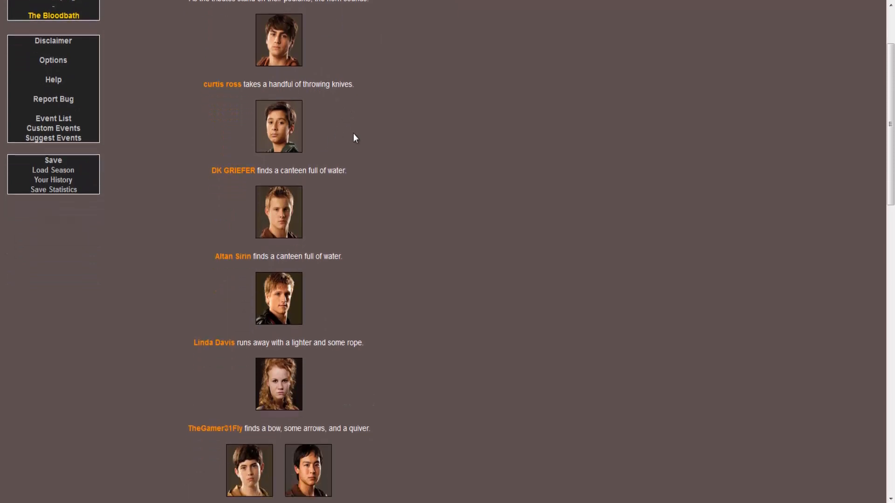
pyautogui.scroll(-3)
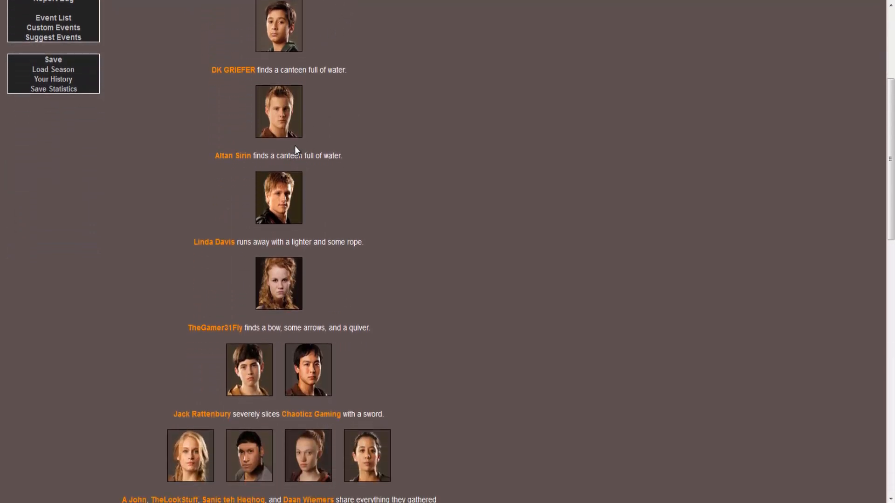
pyautogui.scroll(-3)
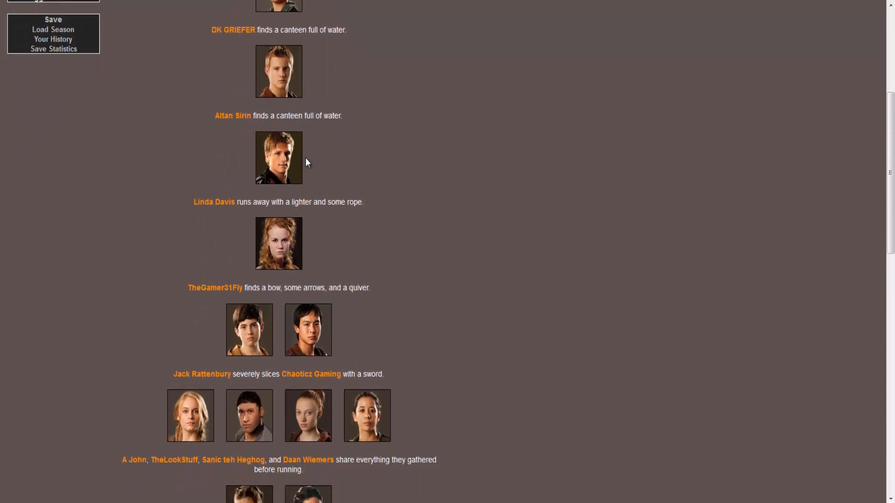
pyautogui.scroll(-3)
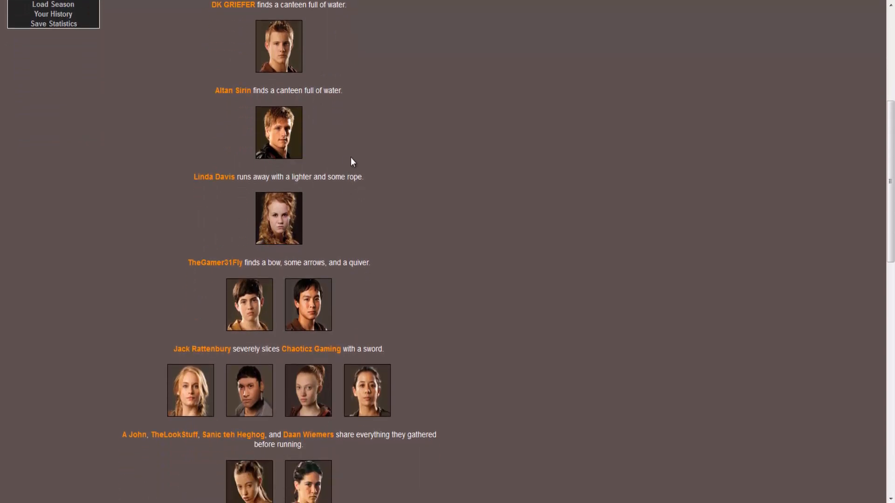
pyautogui.scroll(-3)
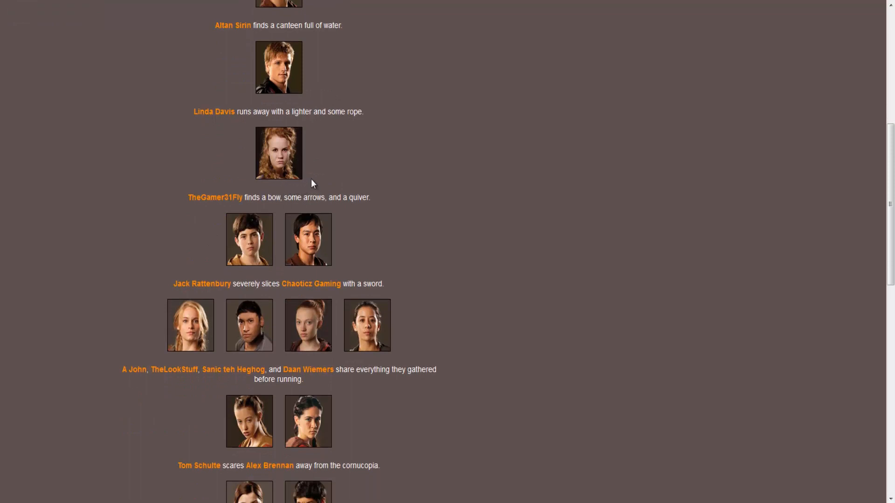
pyautogui.scroll(-3)
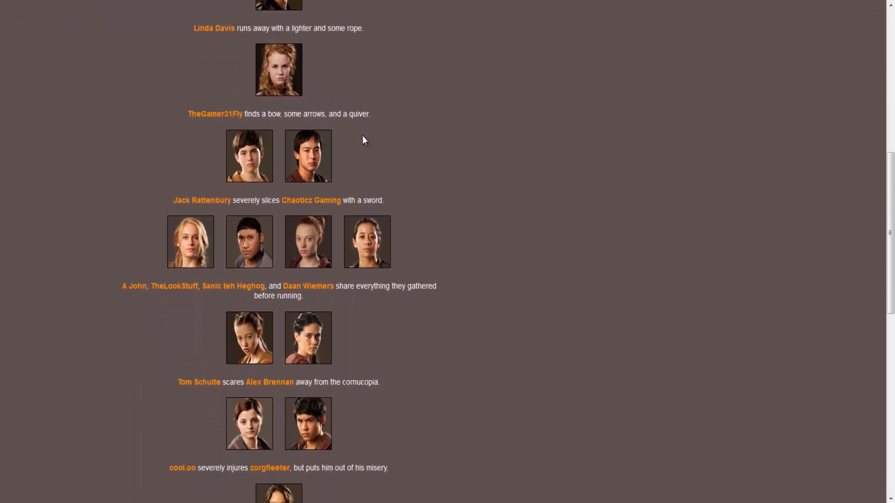
pyautogui.scroll(-3)
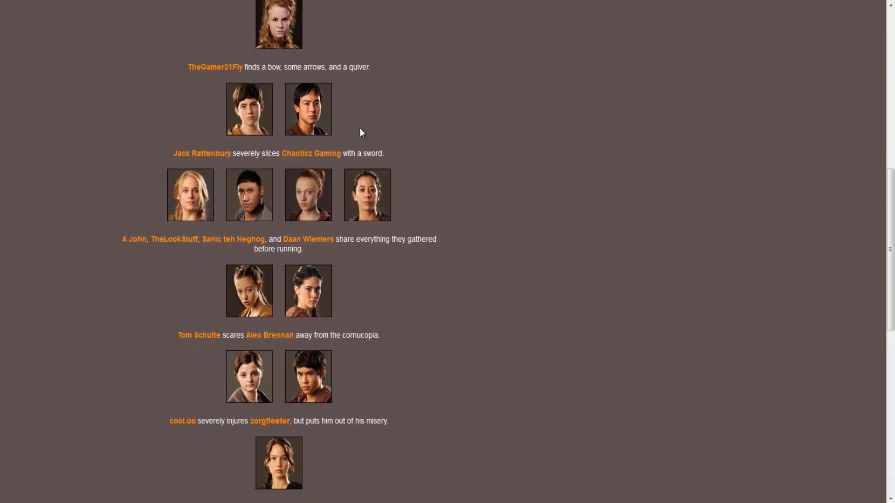
pyautogui.moveTo(380, 138)
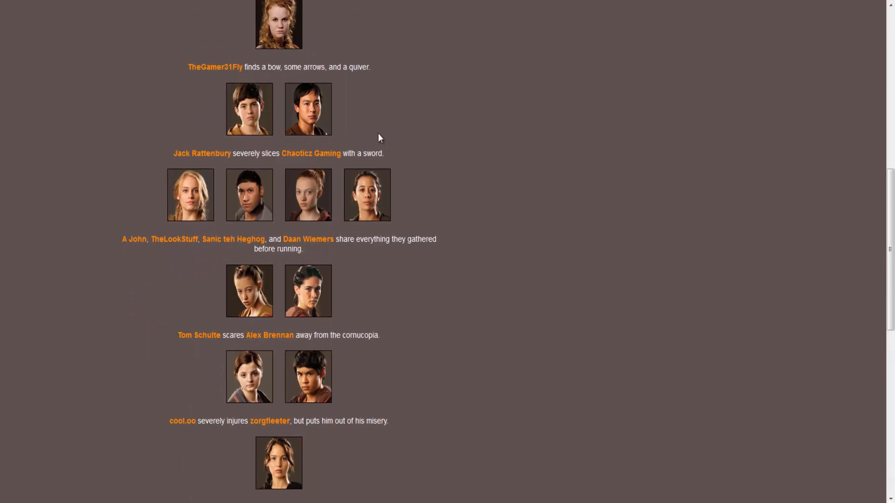
pyautogui.moveTo(394, 100)
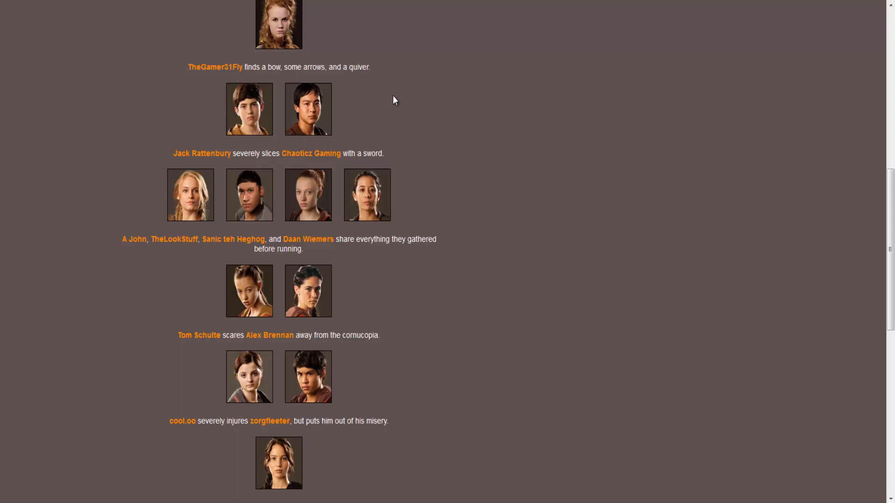
pyautogui.scroll(-3)
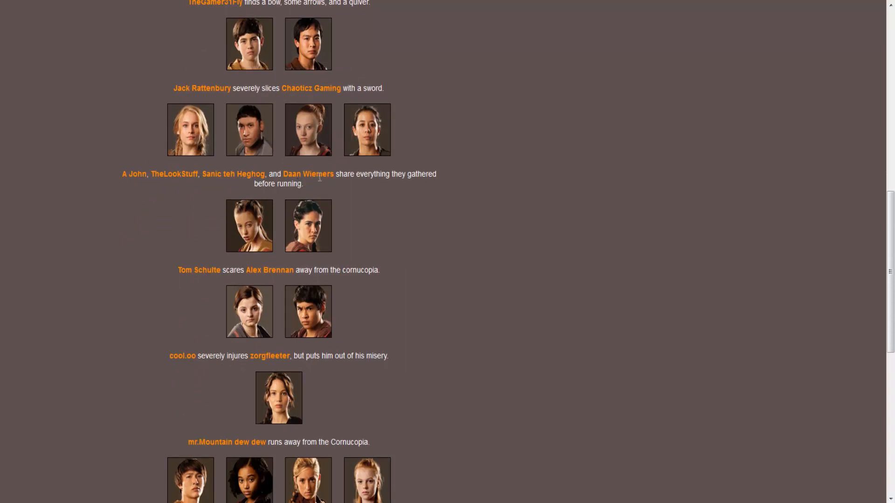
pyautogui.moveTo(391, 192)
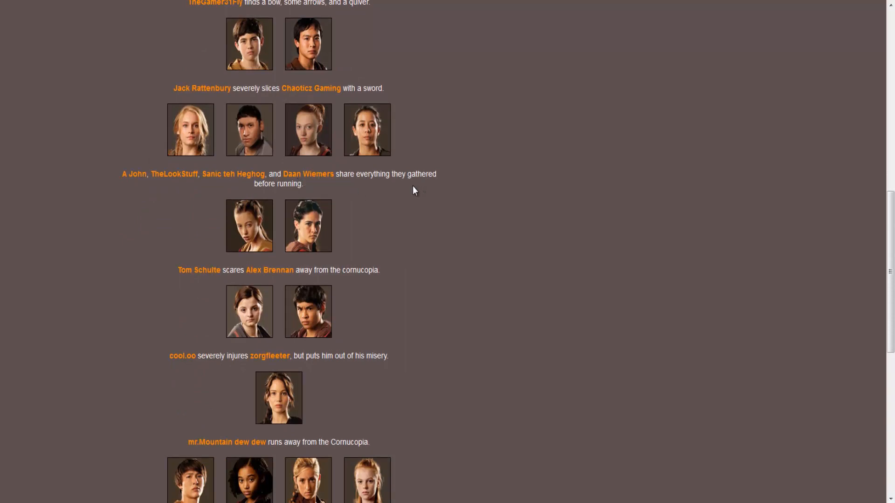
pyautogui.moveTo(356, 178)
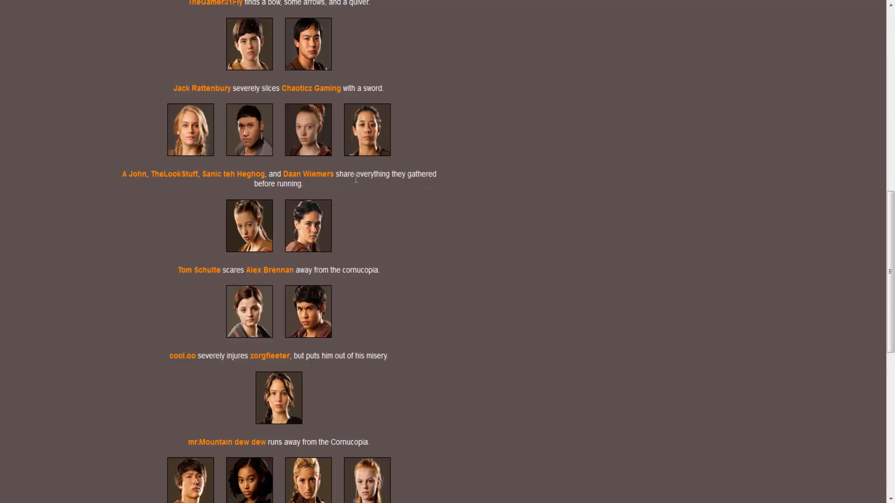
pyautogui.scroll(-3)
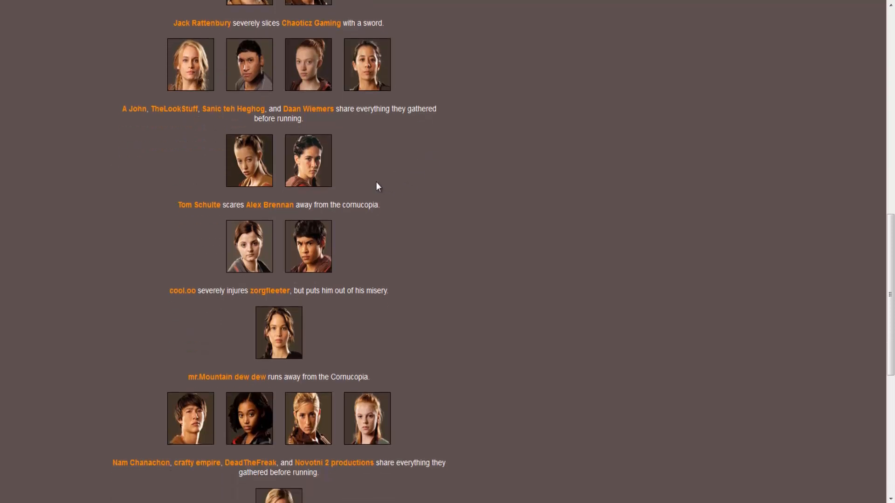
pyautogui.moveTo(387, 183)
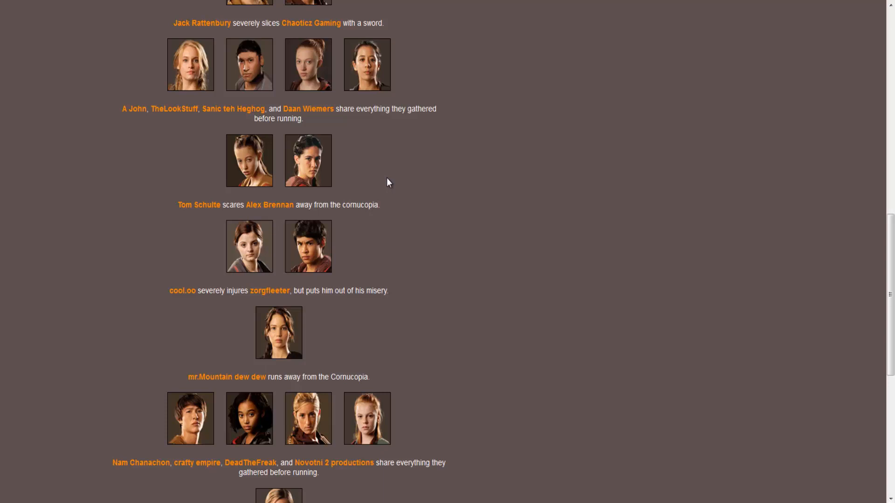
pyautogui.scroll(-3)
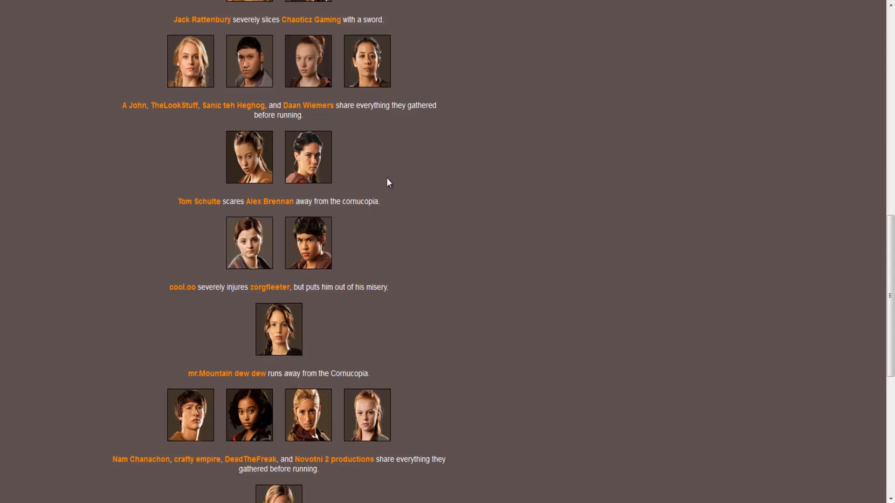
pyautogui.scroll(-3)
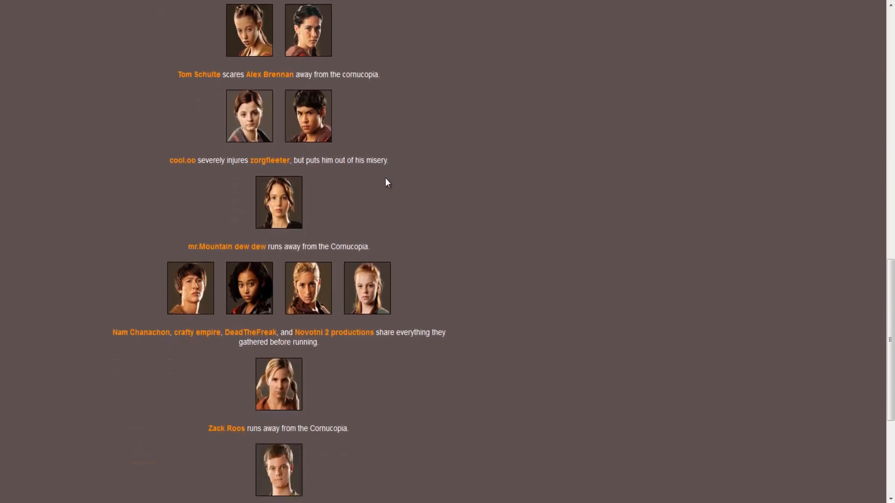
pyautogui.scroll(-3)
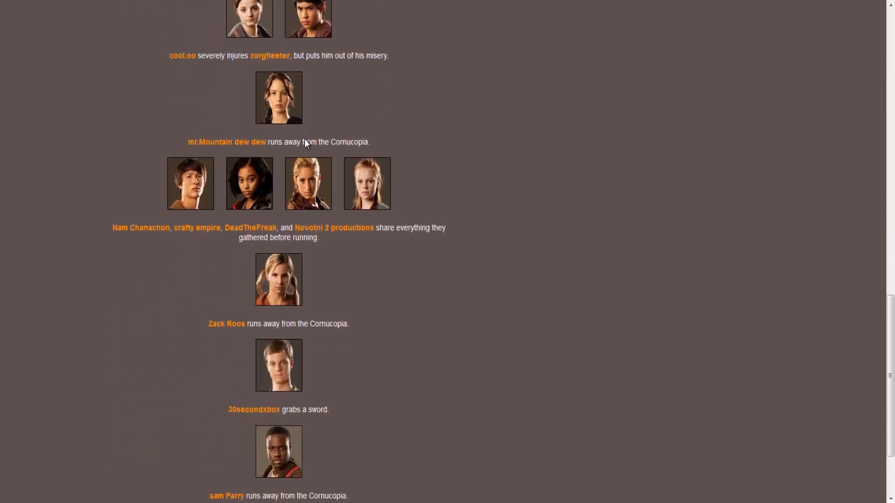
pyautogui.scroll(-3)
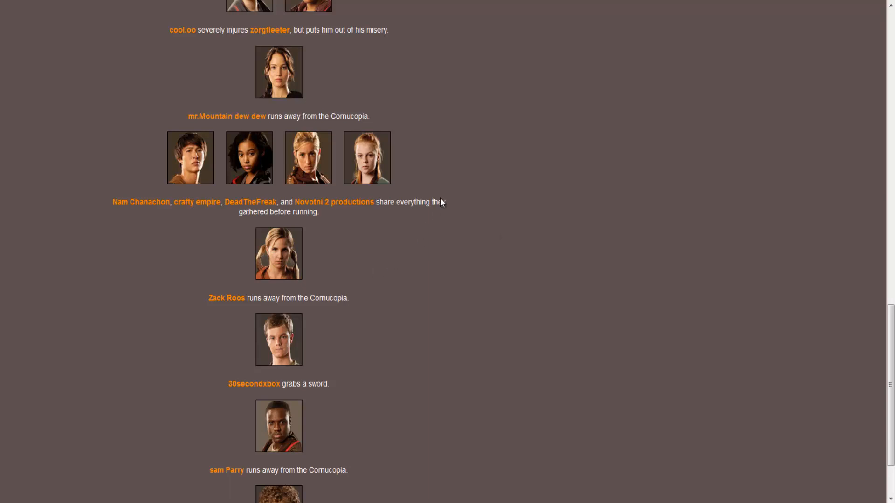
pyautogui.scroll(-3)
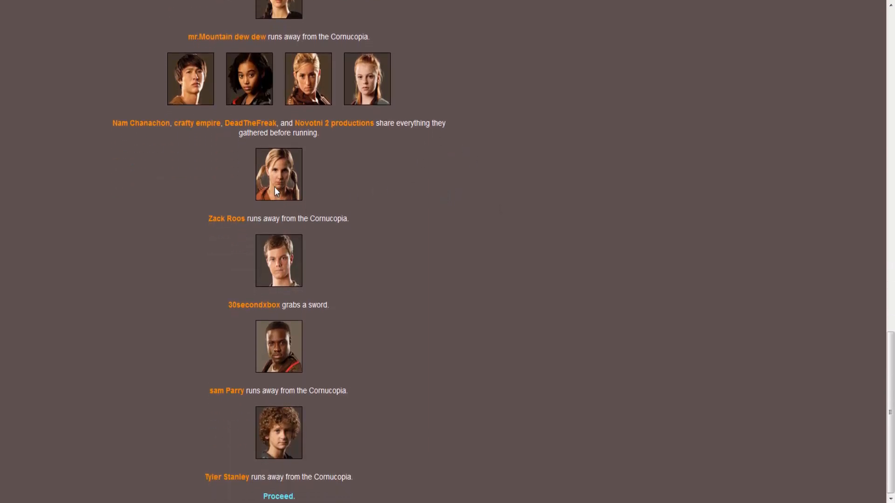
pyautogui.moveTo(200, 298)
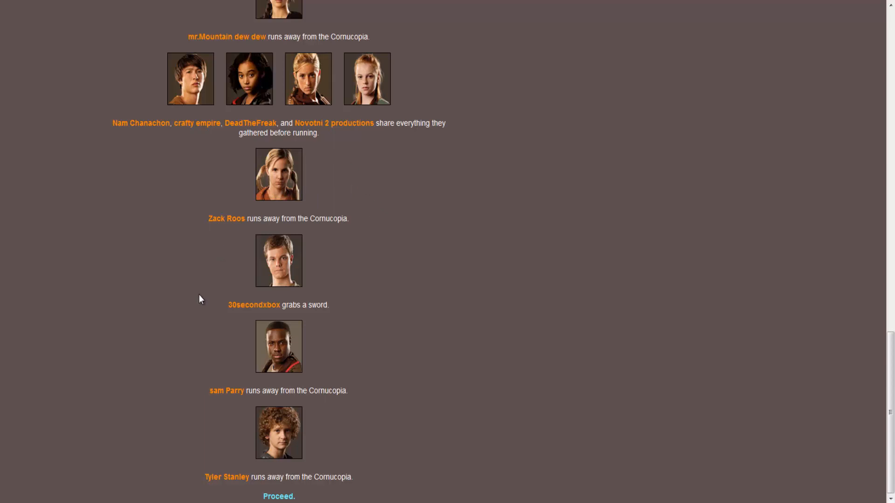
pyautogui.moveTo(280, 287)
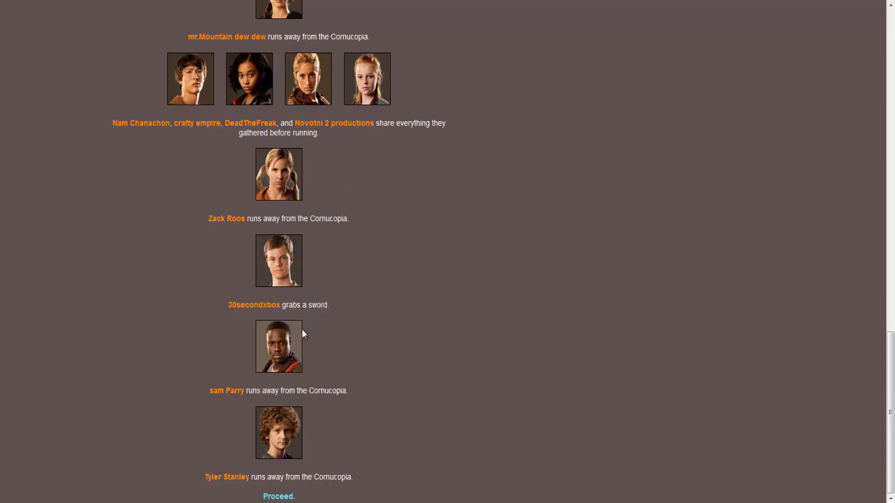
pyautogui.moveTo(153, 455)
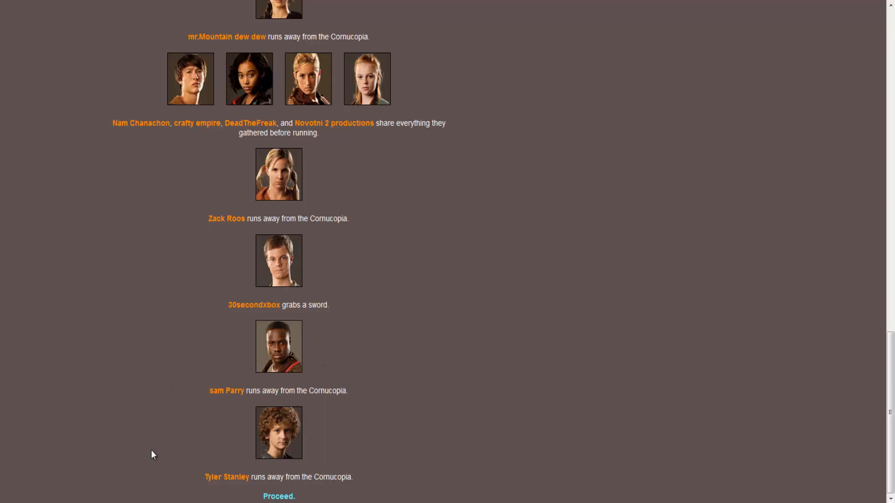
pyautogui.moveTo(279, 497)
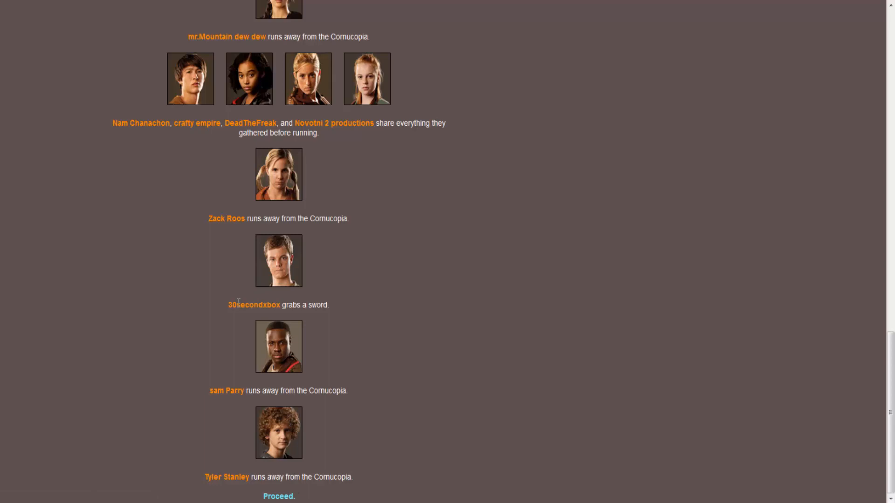
pyautogui.doubleClick(254, 305)
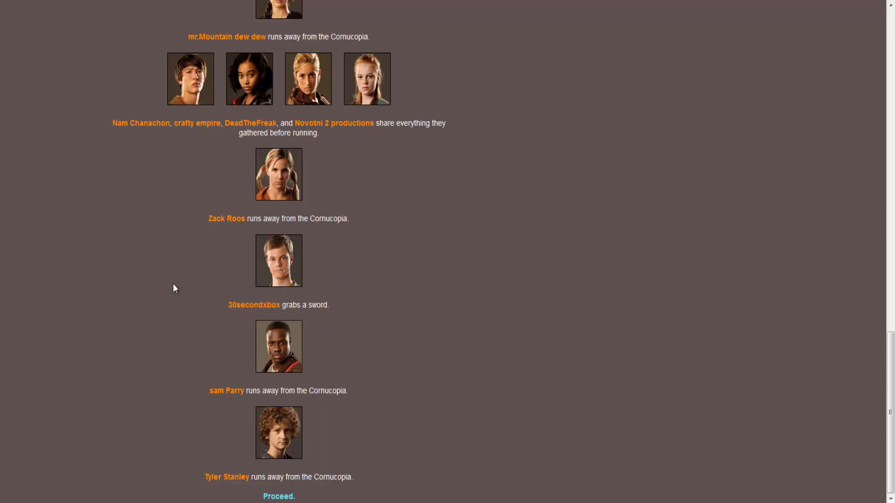
pyautogui.moveTo(279, 496)
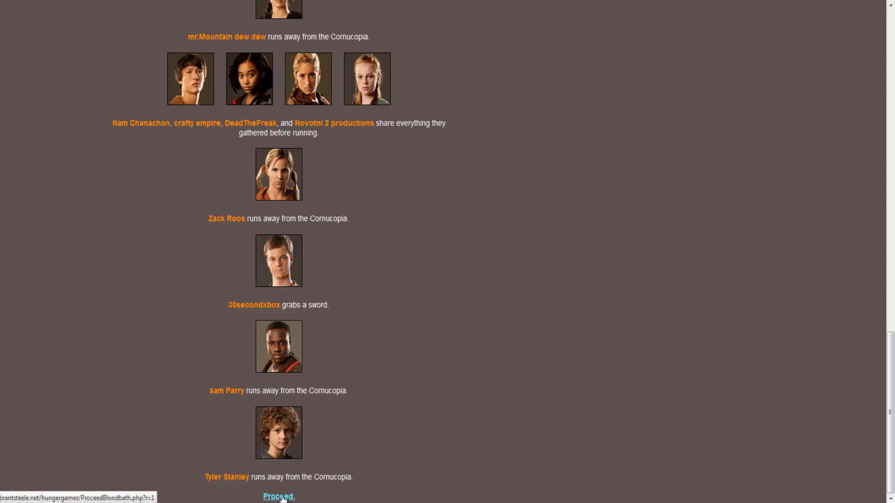
pyautogui.click(279, 497)
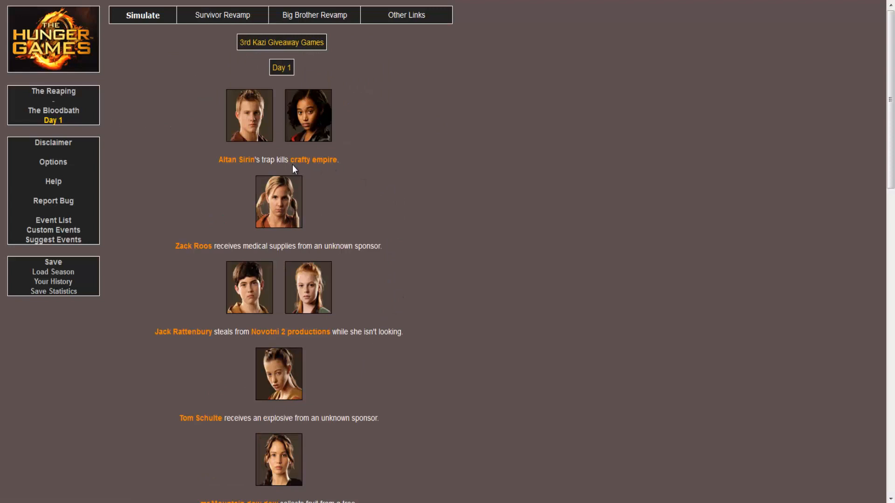
pyautogui.moveTo(331, 170)
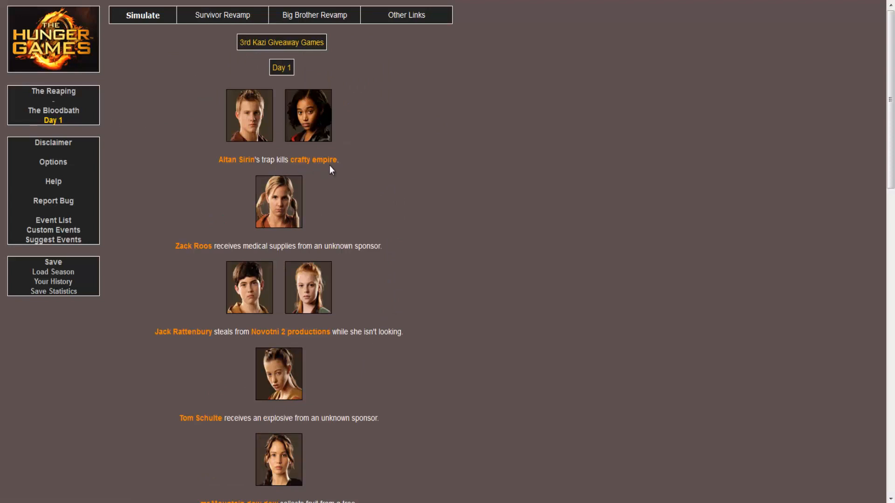
pyautogui.scroll(-3)
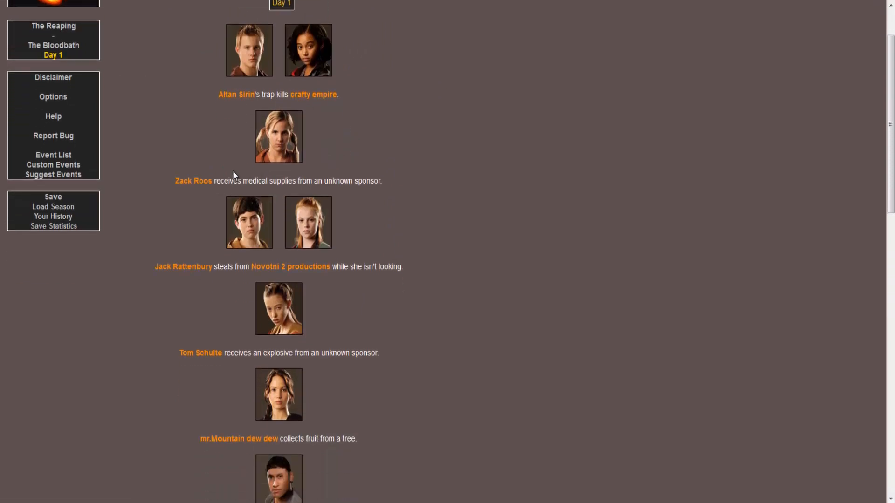
pyautogui.moveTo(295, 177)
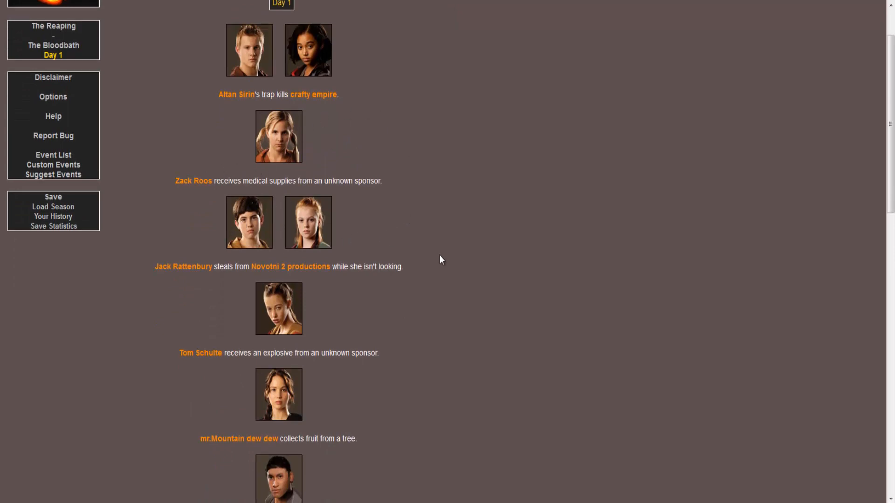
pyautogui.scroll(-3)
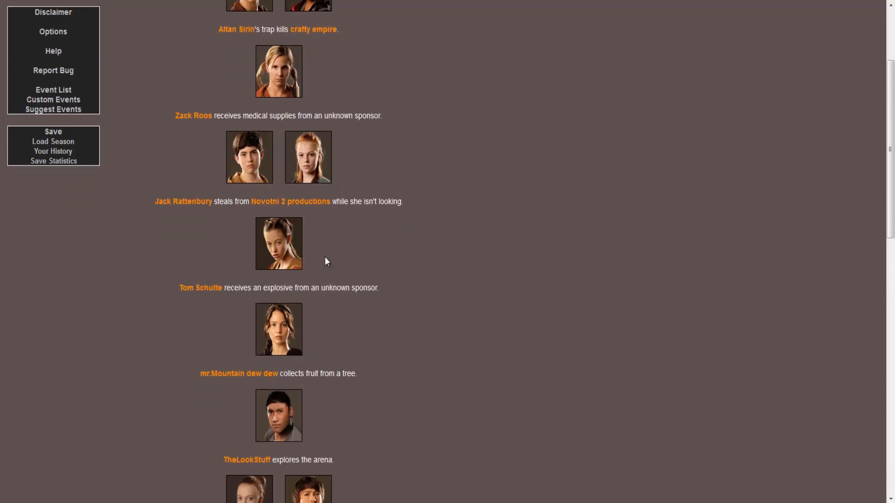
pyautogui.scroll(-3)
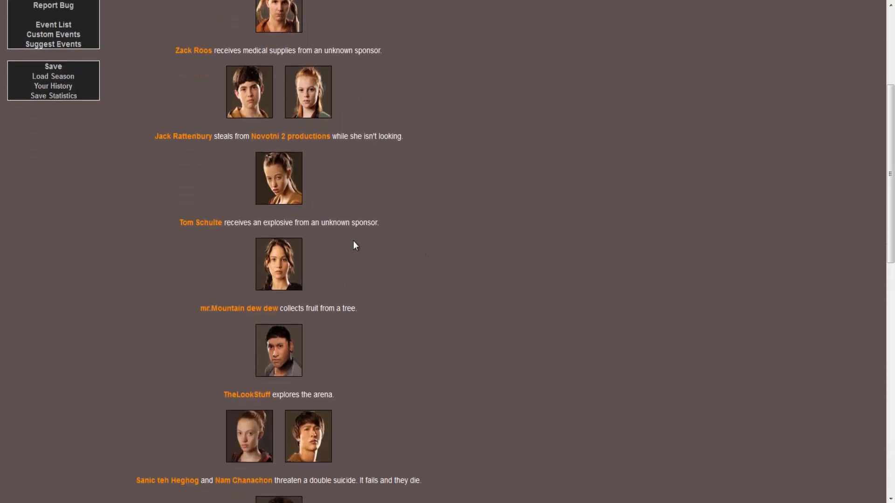
pyautogui.scroll(-3)
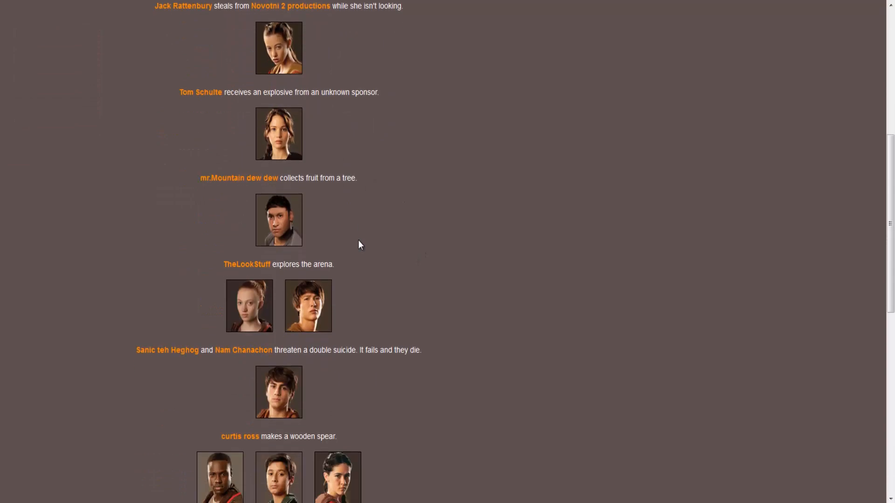
pyautogui.scroll(-3)
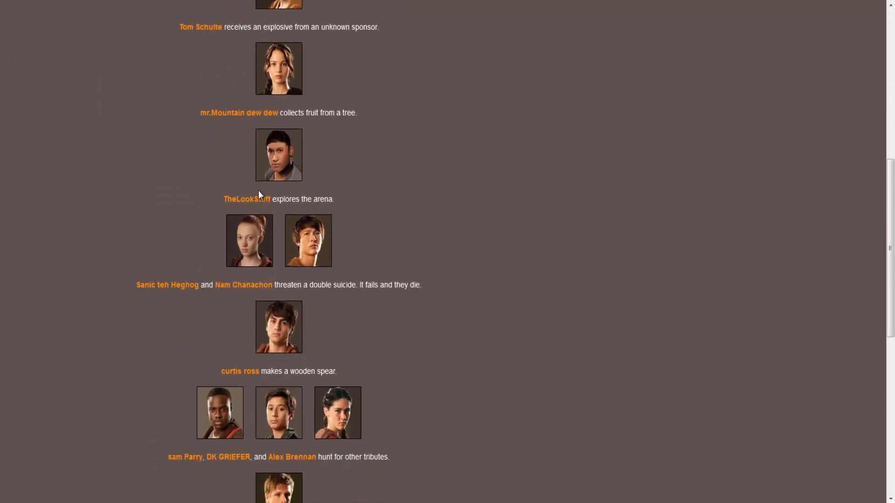
pyautogui.moveTo(373, 258)
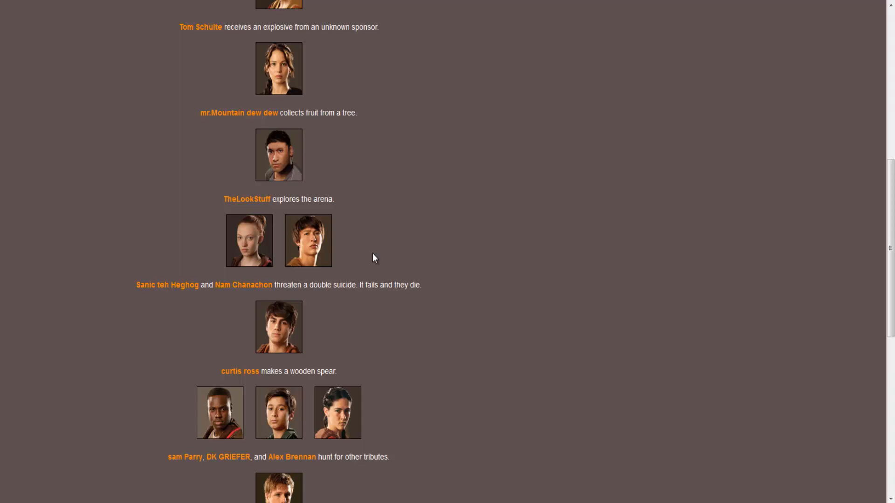
pyautogui.scroll(-3)
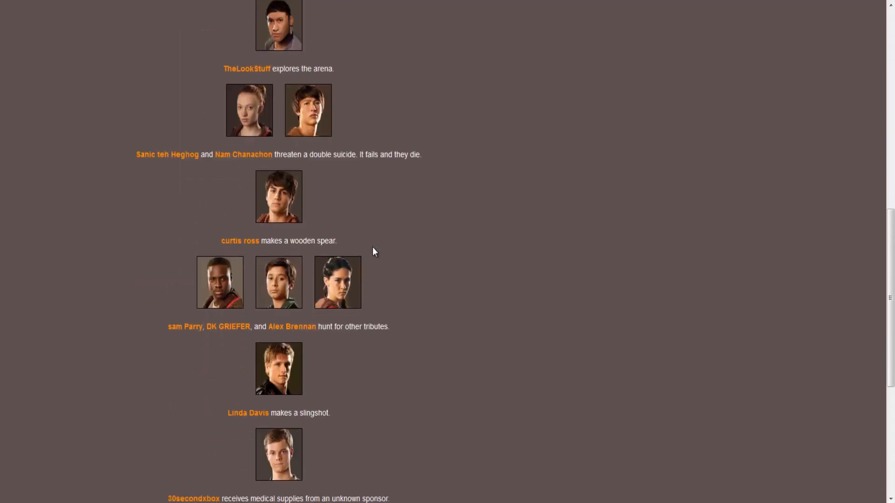
pyautogui.moveTo(269, 176)
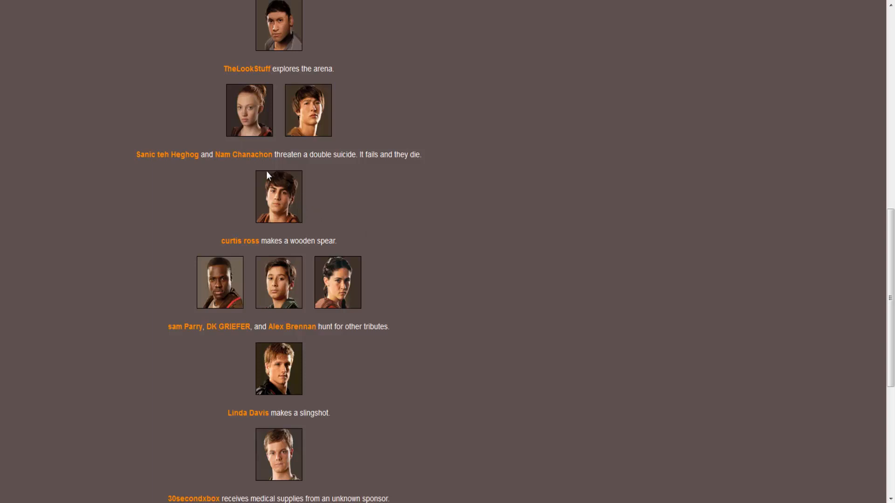
pyautogui.moveTo(264, 172)
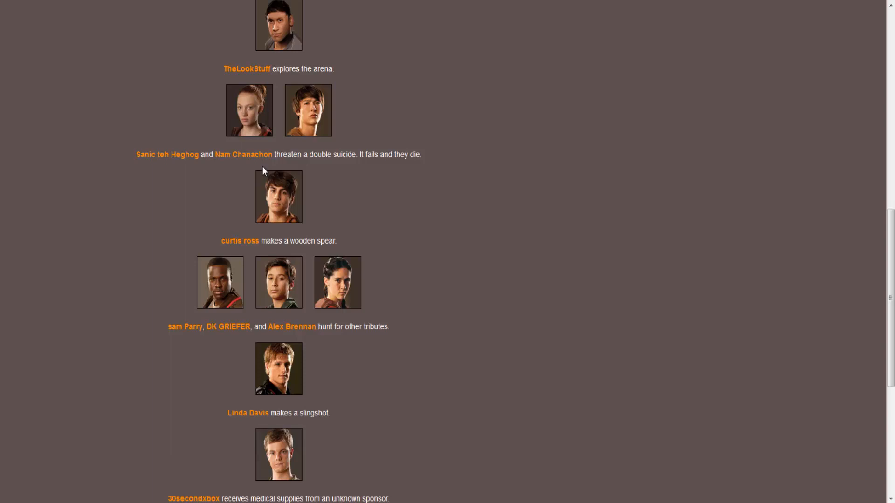
pyautogui.scroll(-3)
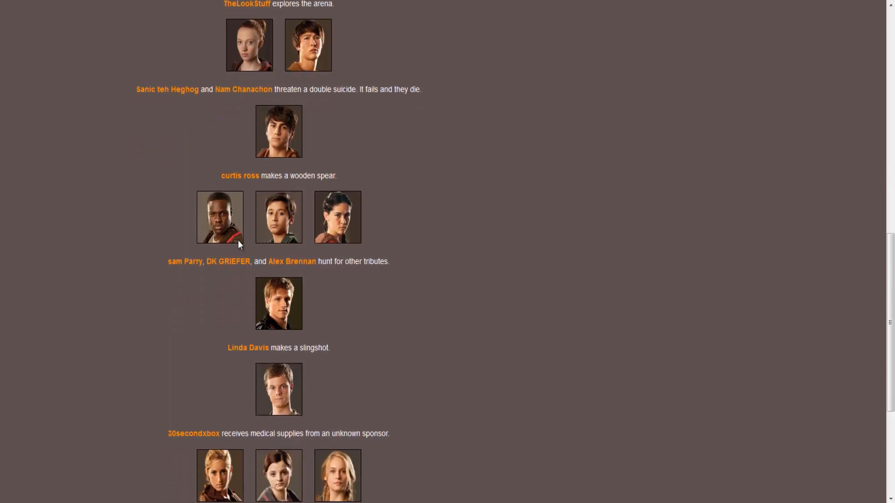
pyautogui.scroll(-3)
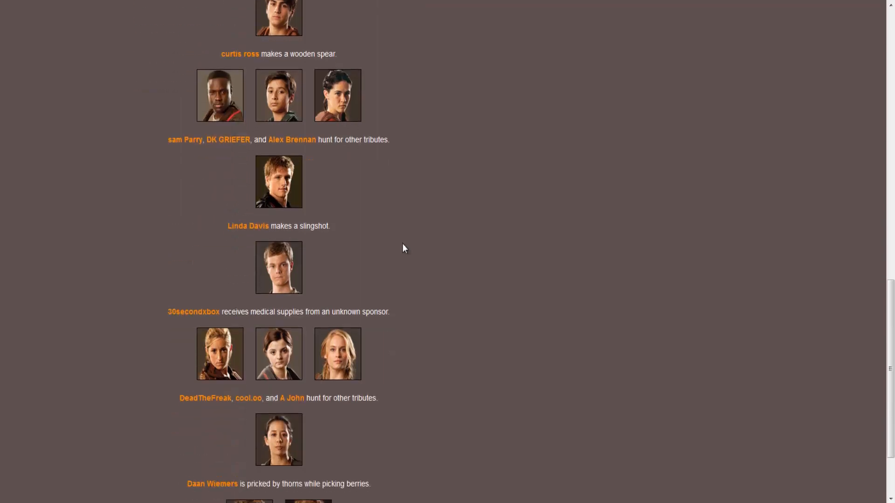
pyautogui.scroll(-3)
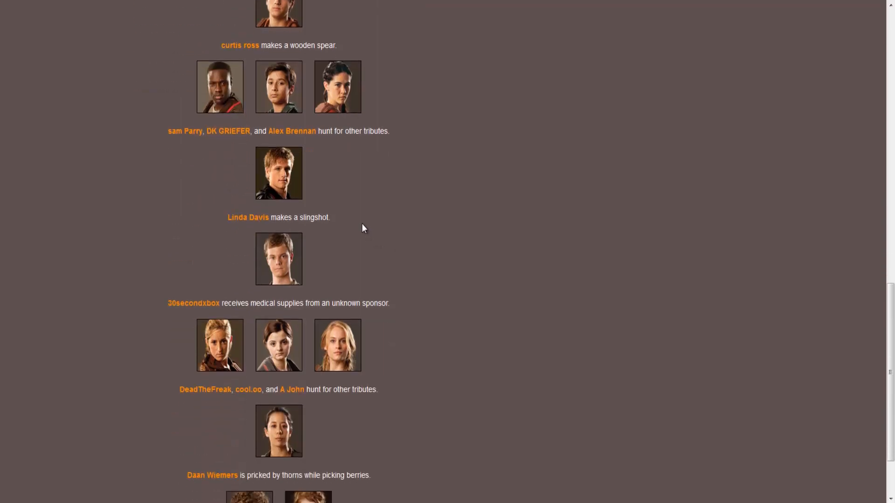
pyautogui.scroll(-3)
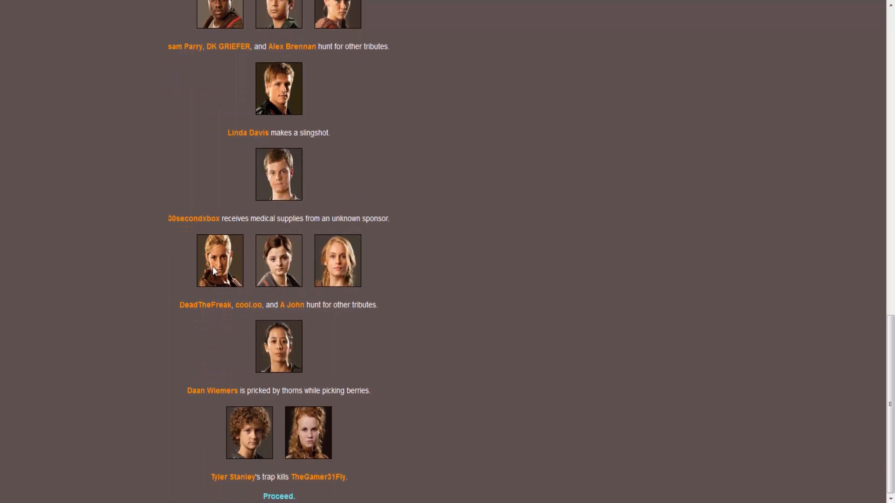
pyautogui.moveTo(452, 254)
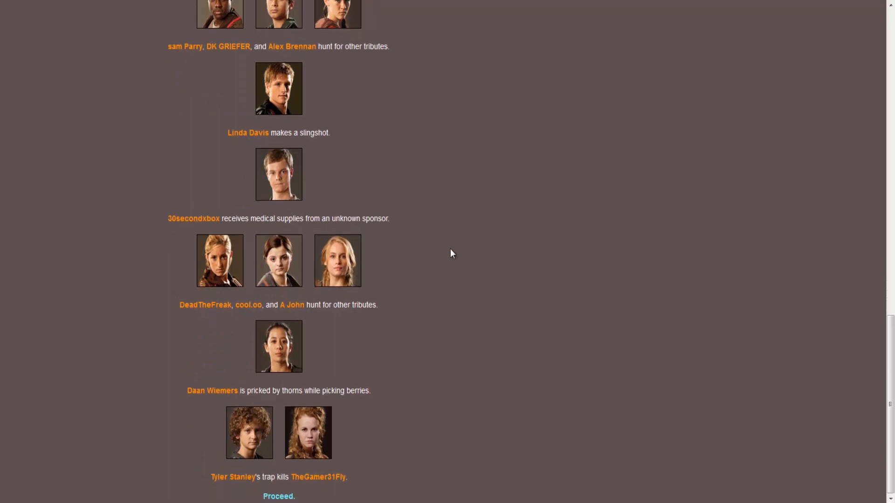
pyautogui.moveTo(248, 369)
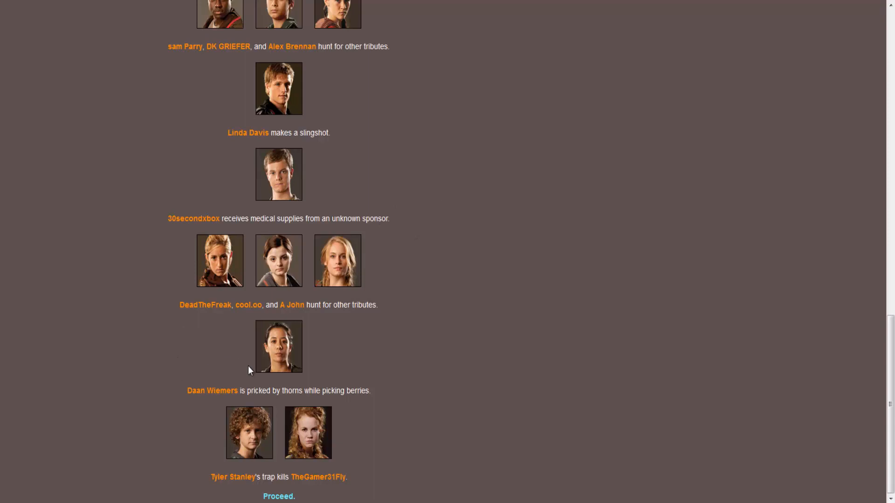
pyautogui.moveTo(407, 347)
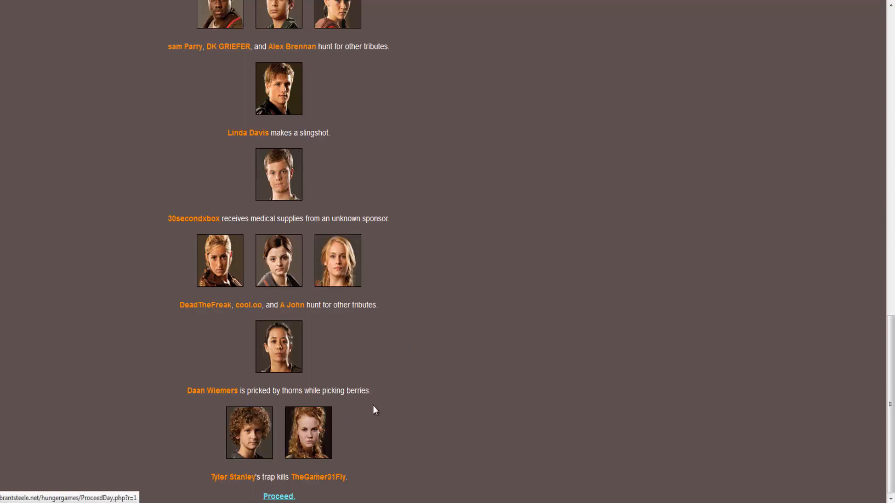
# - View Day 1's six fallen tributes, then review every tribute's alive or deceased status
pyautogui.click(278, 496)
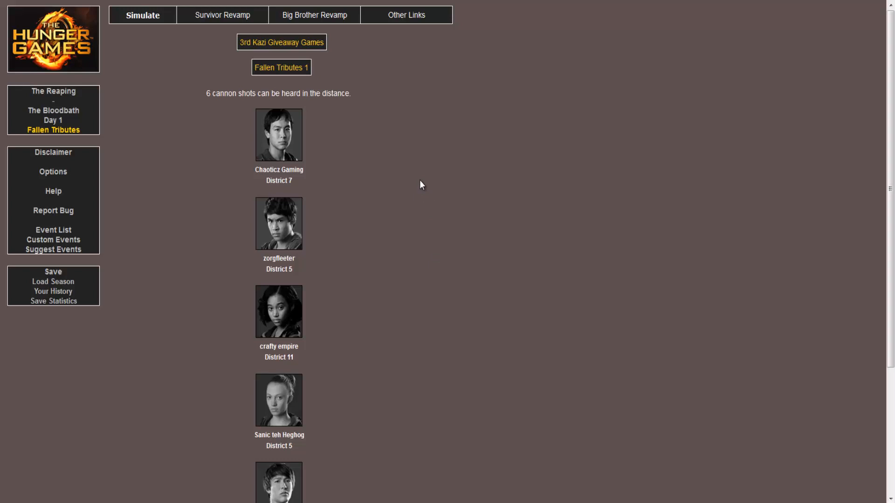
pyautogui.scroll(-3)
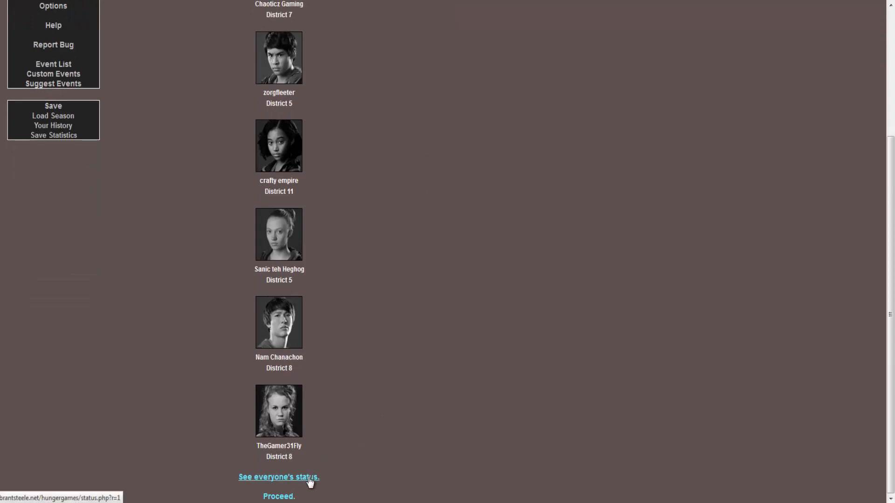
pyautogui.click(278, 478)
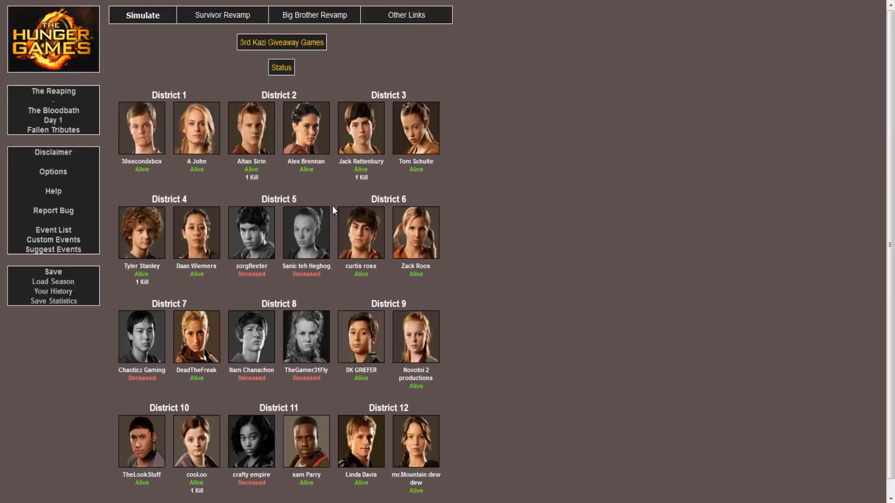
pyautogui.scroll(-3)
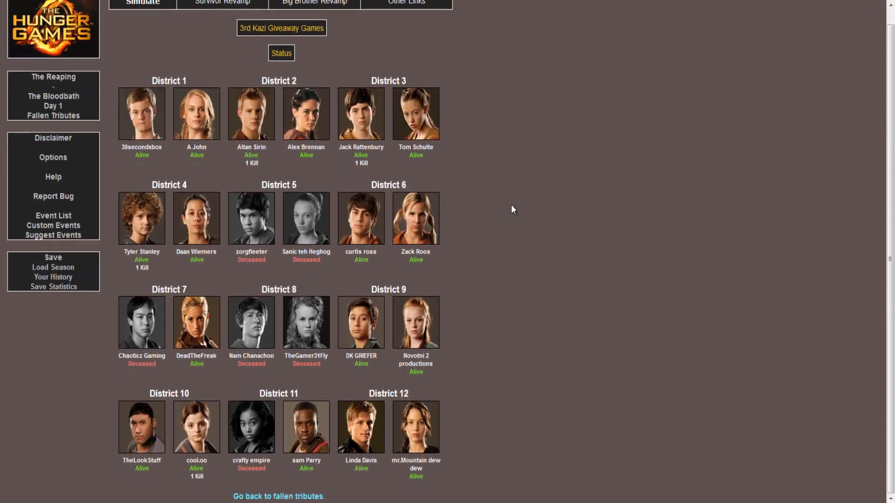
pyautogui.moveTo(504, 231)
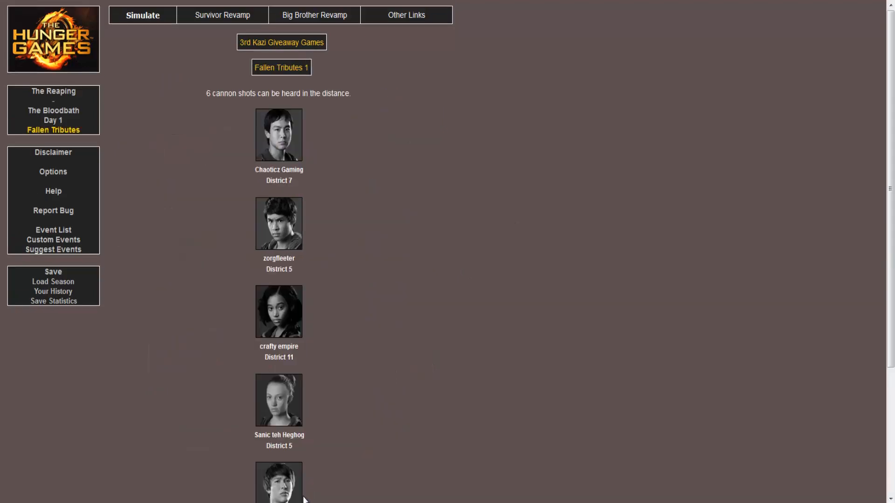
pyautogui.scroll(-3)
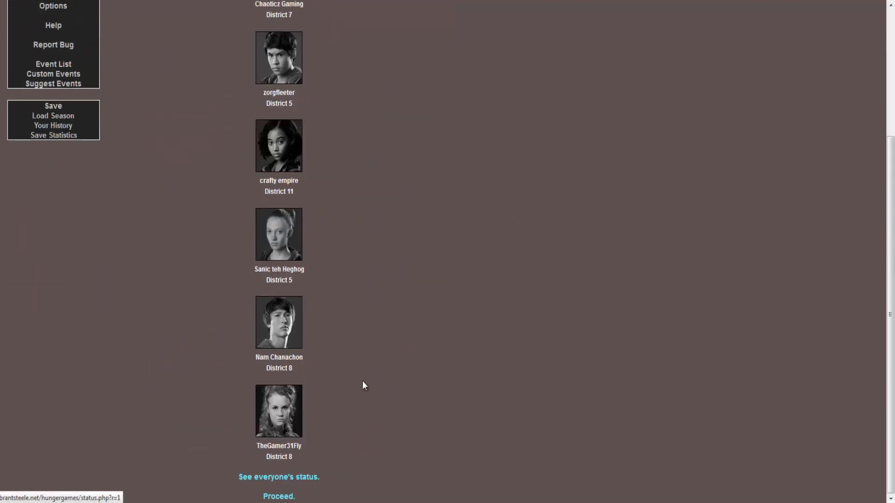
# - Proceed to Night 1 and read its events down to Alex Brennan going to sleep
pyautogui.click(279, 496)
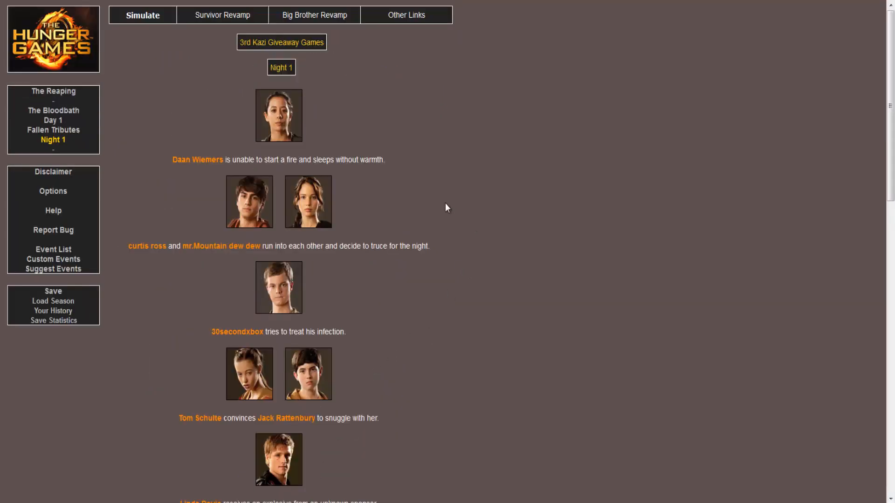
pyautogui.moveTo(444, 203)
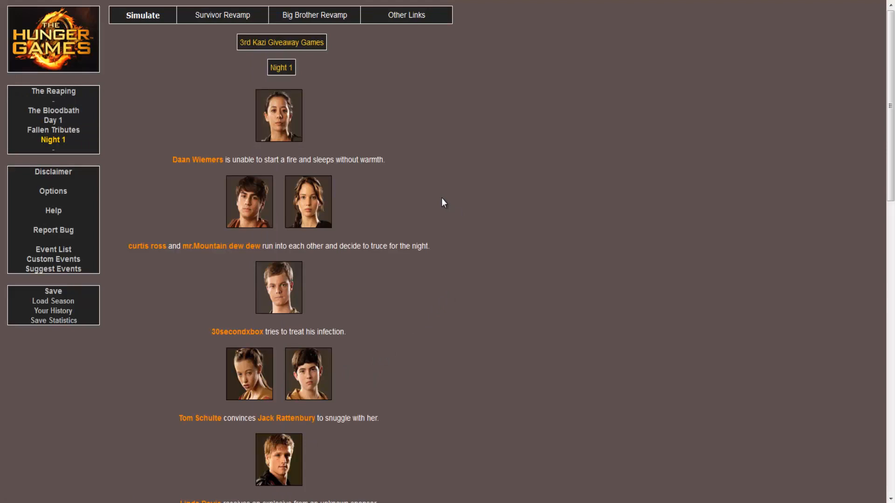
pyautogui.moveTo(405, 216)
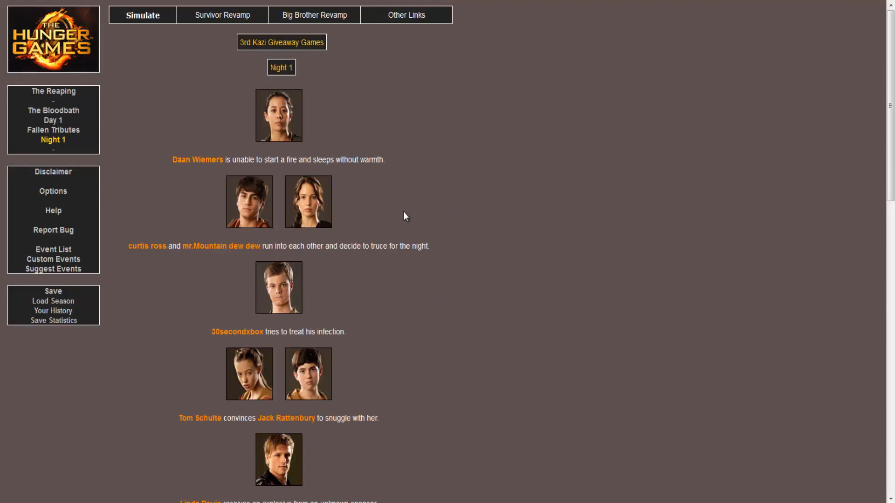
pyautogui.moveTo(399, 223)
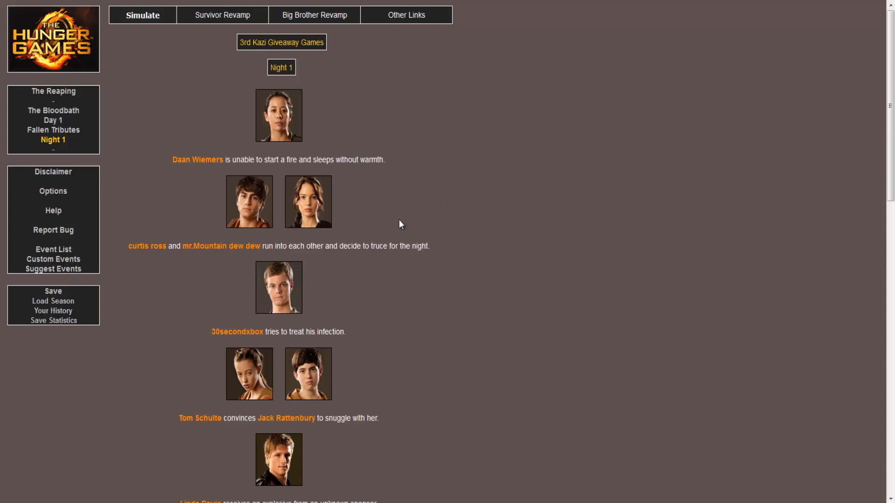
pyautogui.scroll(-3)
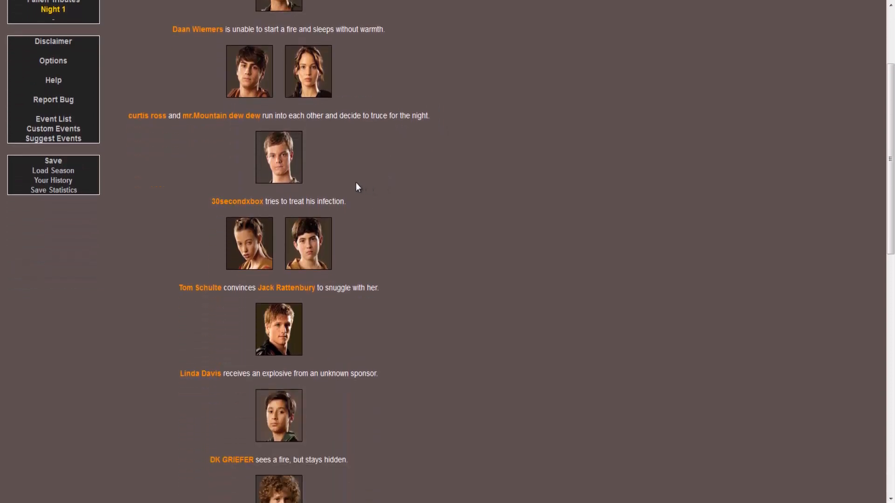
pyautogui.moveTo(323, 183)
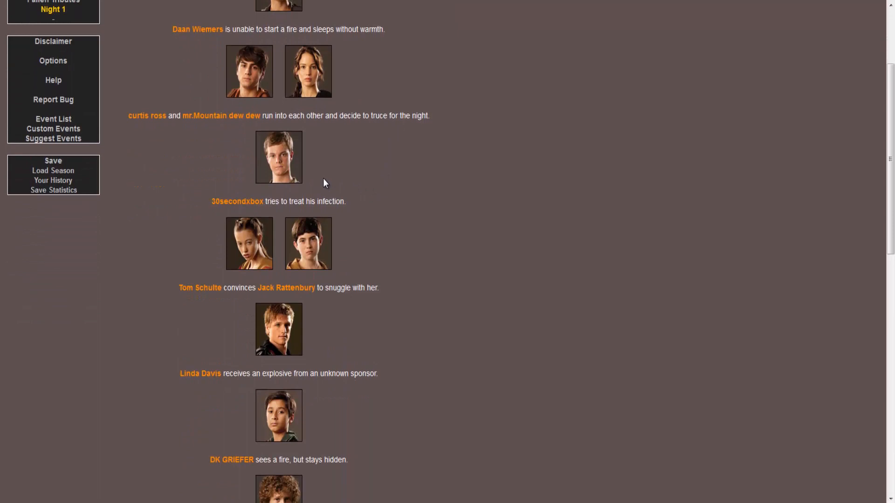
pyautogui.scroll(-3)
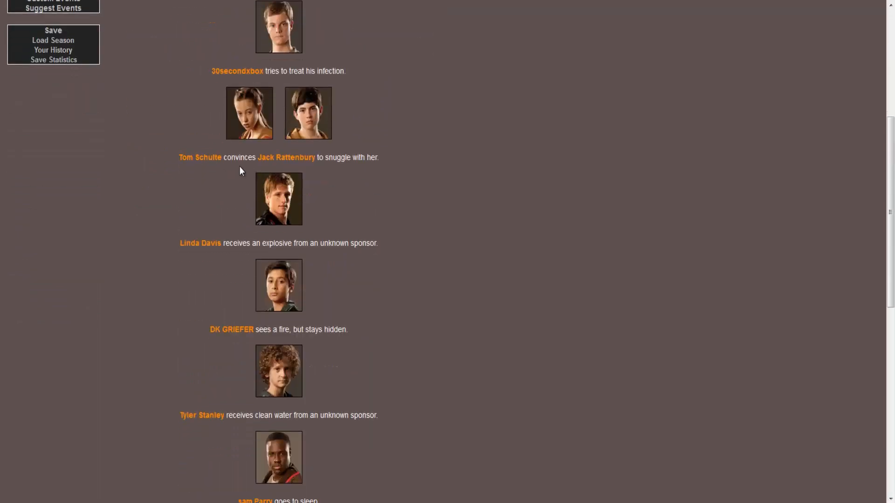
pyautogui.moveTo(417, 191)
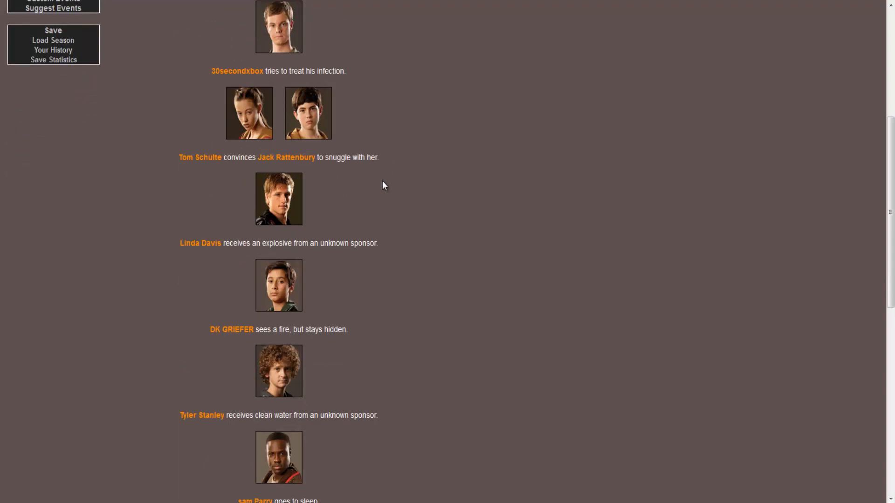
pyautogui.moveTo(336, 200)
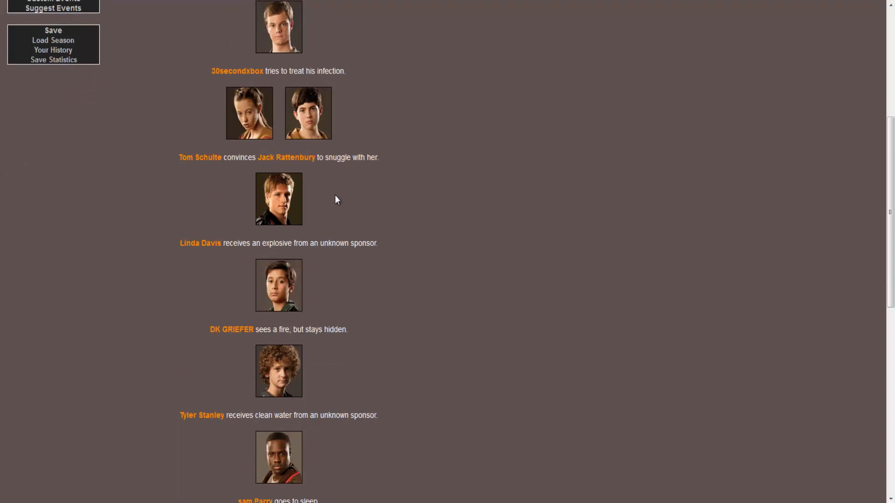
pyautogui.moveTo(396, 228)
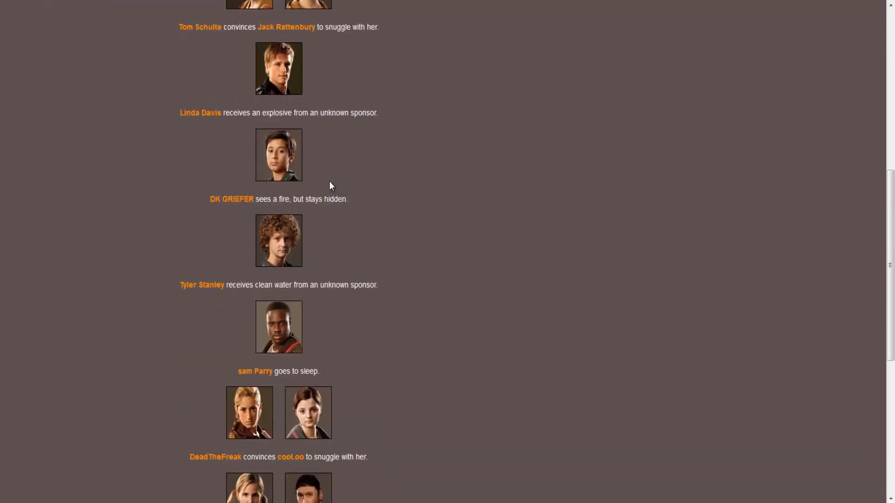
pyautogui.moveTo(263, 201)
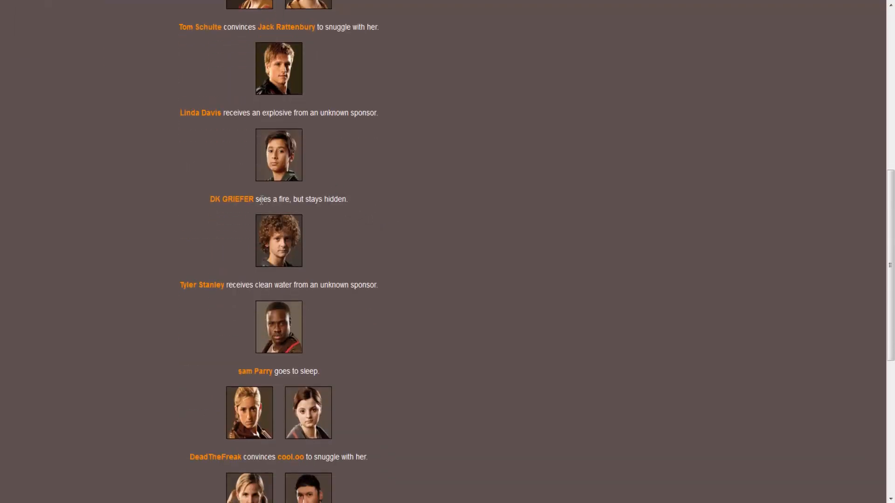
pyautogui.scroll(-3)
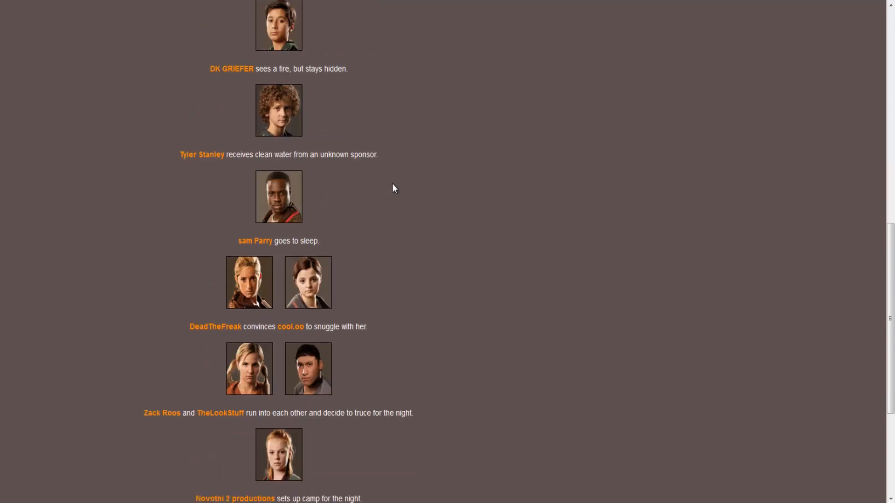
pyautogui.scroll(-3)
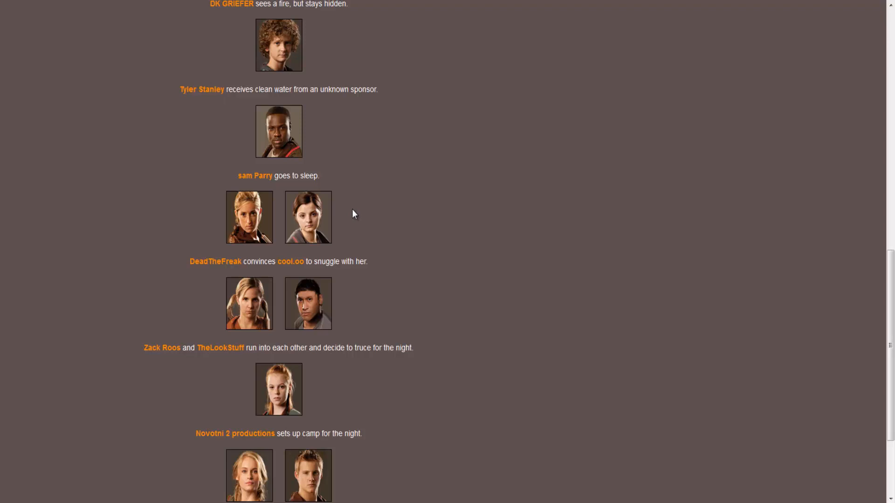
pyautogui.scroll(-3)
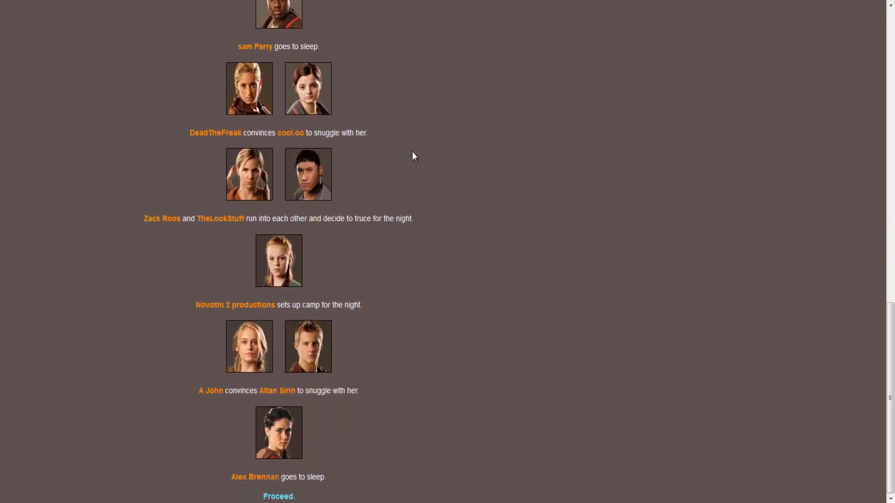
pyautogui.moveTo(377, 173)
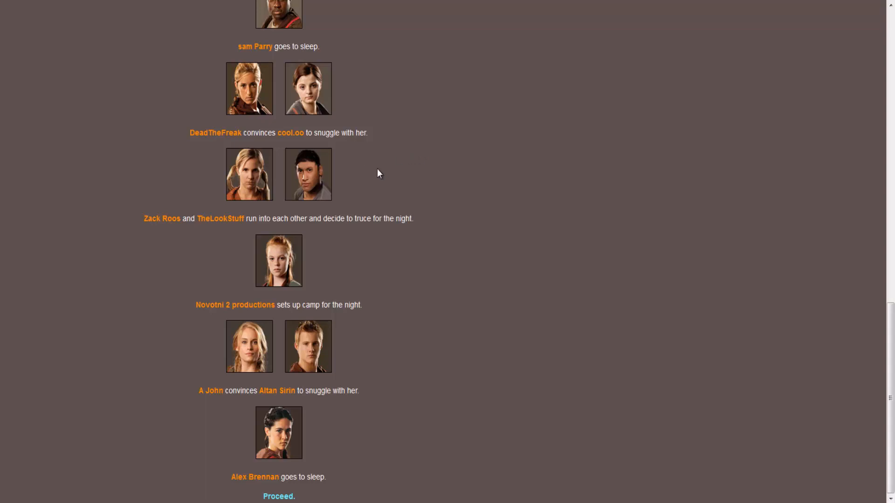
pyautogui.moveTo(392, 280)
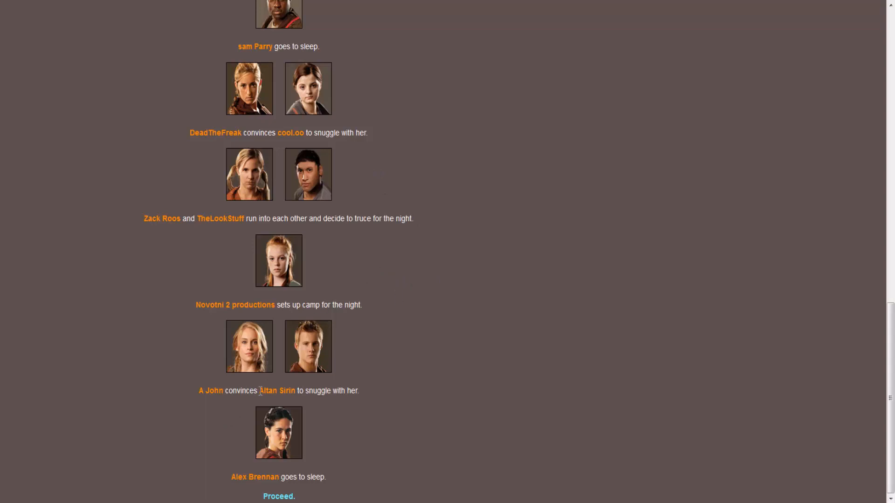
pyautogui.moveTo(324, 426)
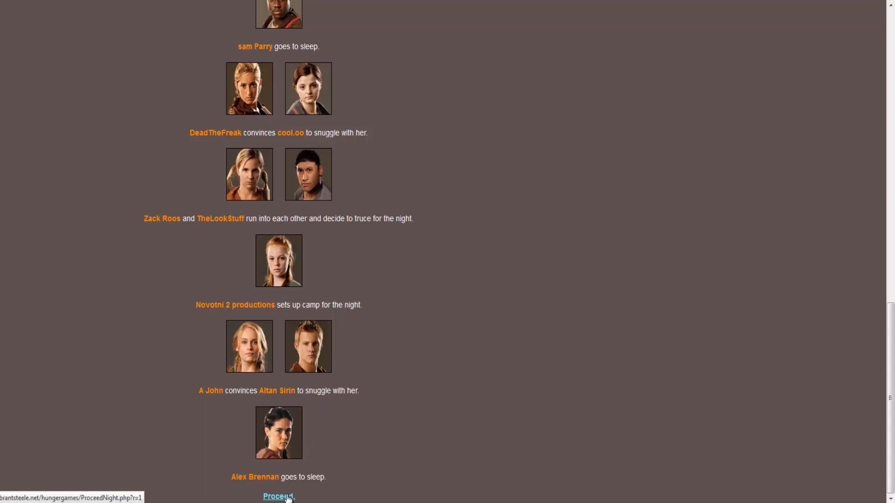
# - Proceed to Day 2 and read through its full event list
pyautogui.click(279, 496)
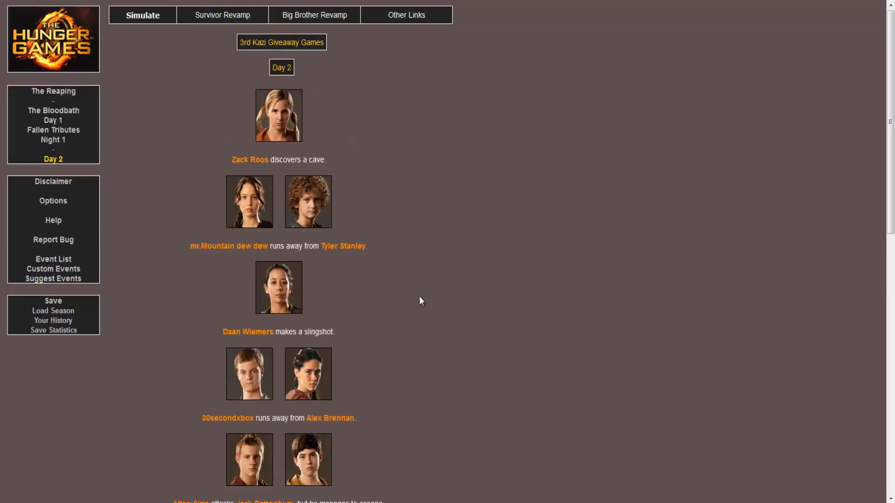
pyautogui.moveTo(305, 170)
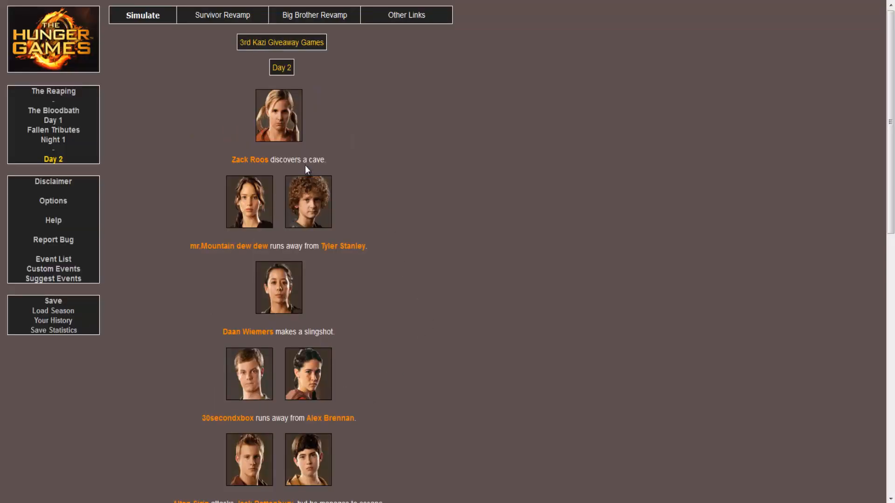
pyautogui.moveTo(286, 242)
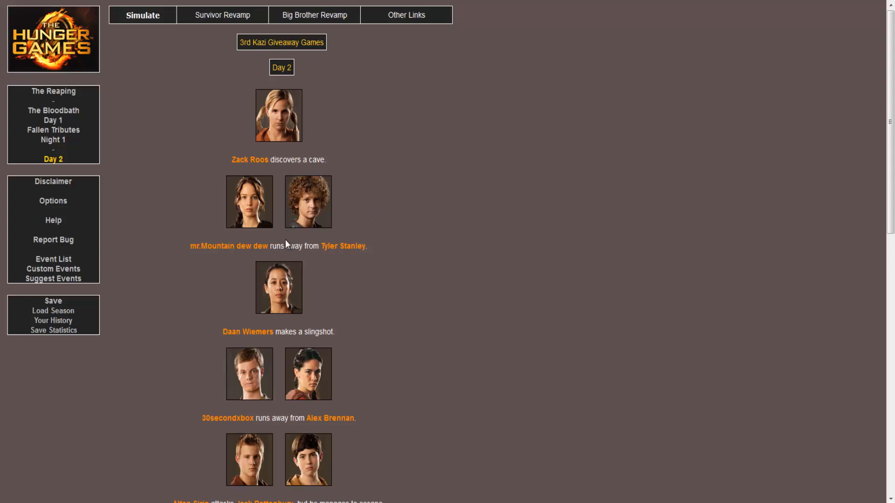
pyautogui.scroll(-3)
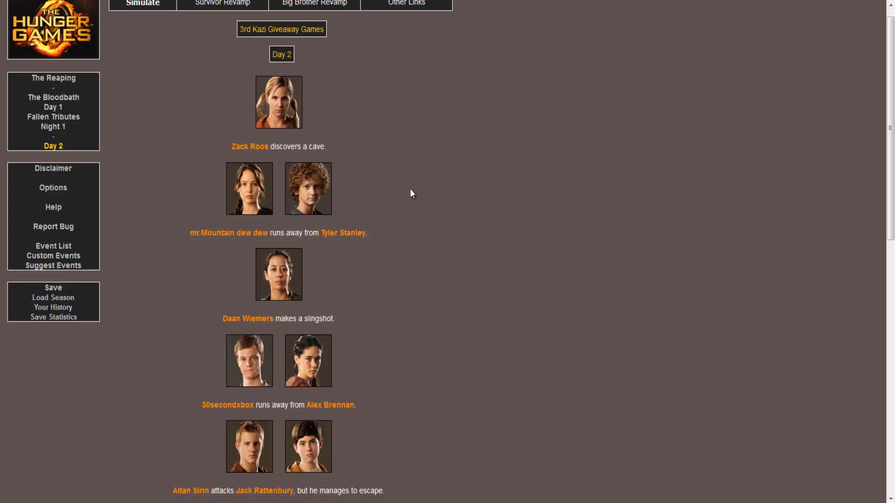
pyautogui.scroll(-3)
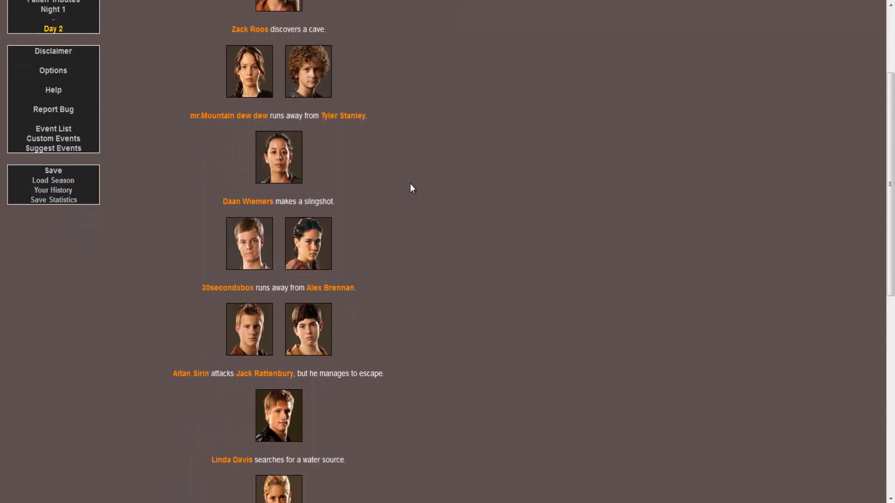
pyautogui.scroll(-3)
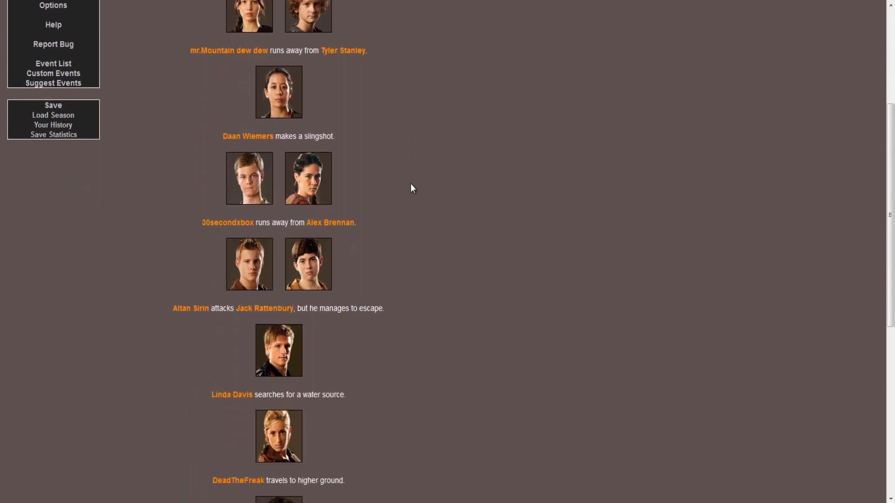
pyautogui.scroll(-3)
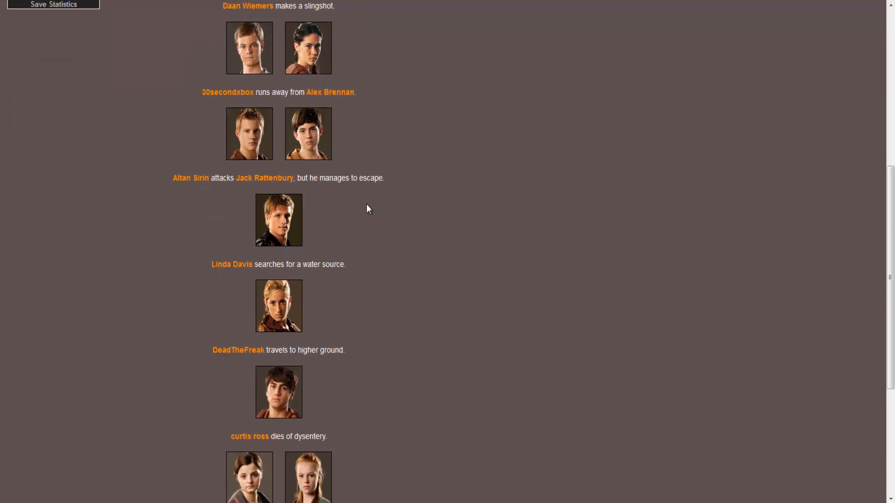
pyautogui.scroll(-3)
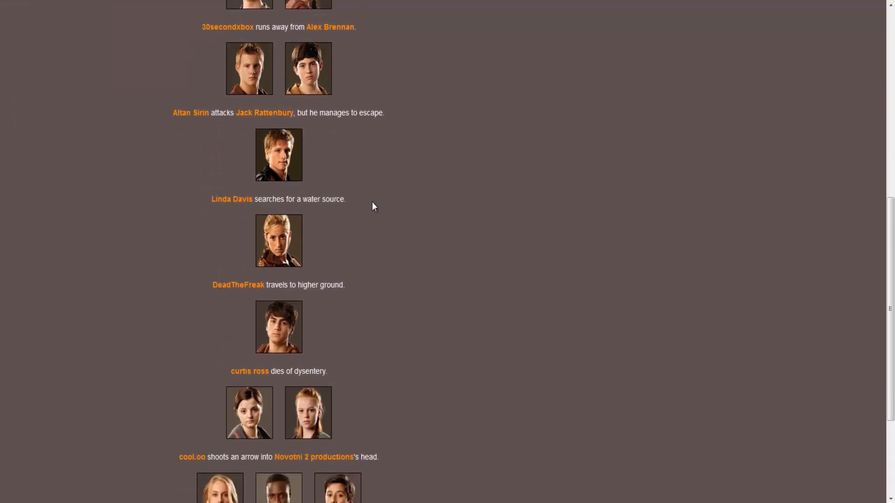
pyautogui.scroll(-3)
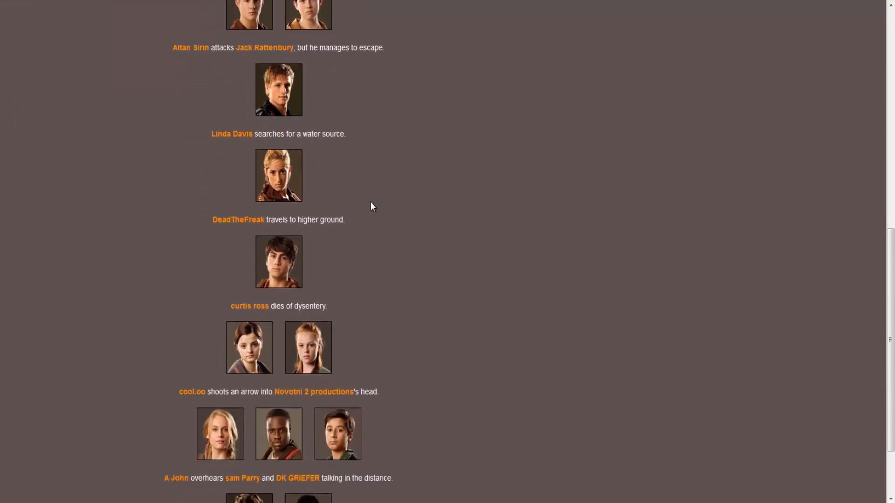
pyautogui.moveTo(357, 212)
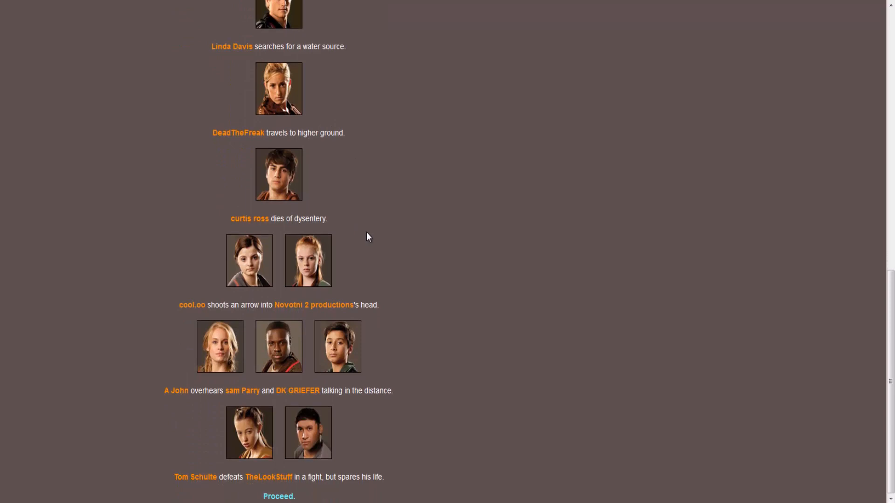
pyautogui.moveTo(400, 279)
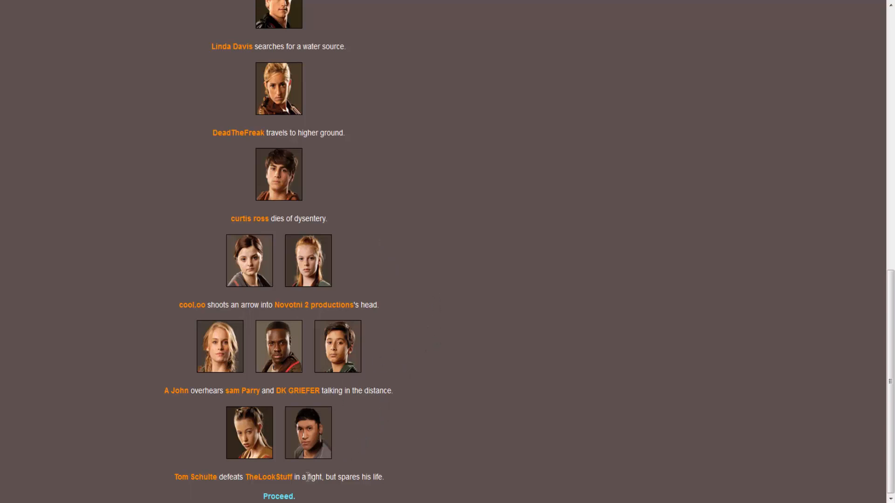
pyautogui.click(278, 496)
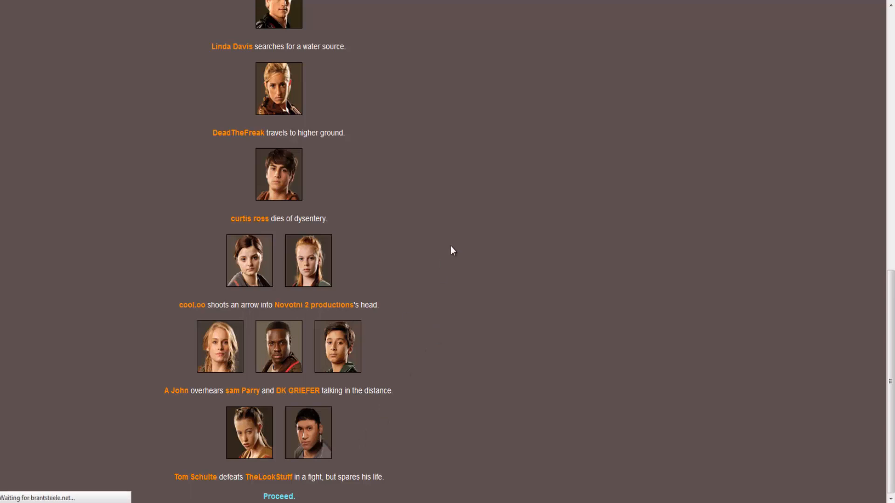
pyautogui.click(278, 496)
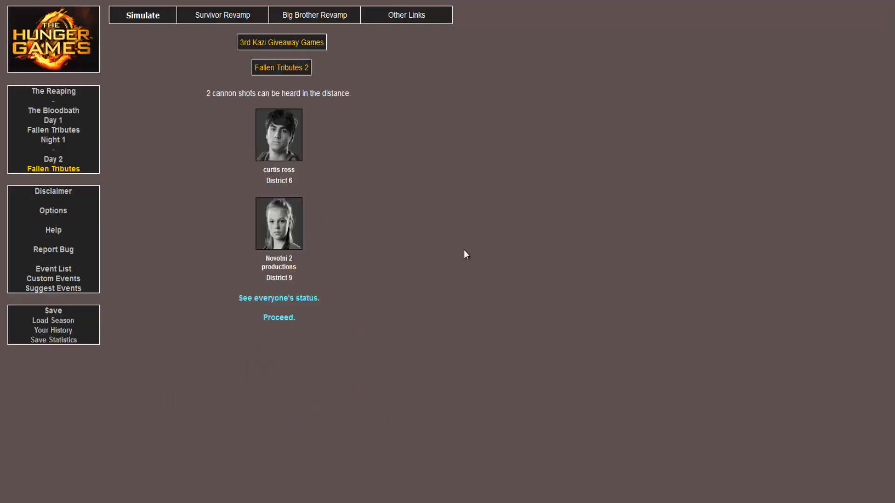
pyautogui.moveTo(343, 316)
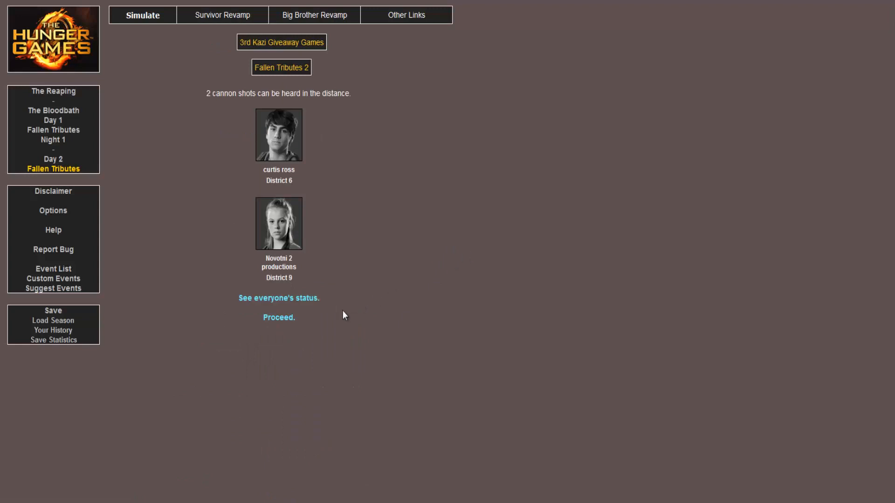
# - Proceed to Night 2 and read its events down to Jack Rattenbury knifing A John
pyautogui.click(278, 318)
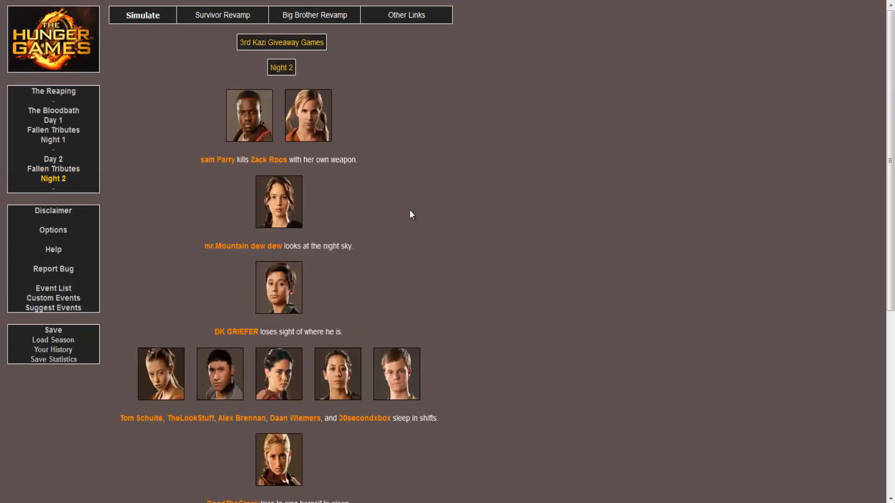
pyautogui.moveTo(409, 214)
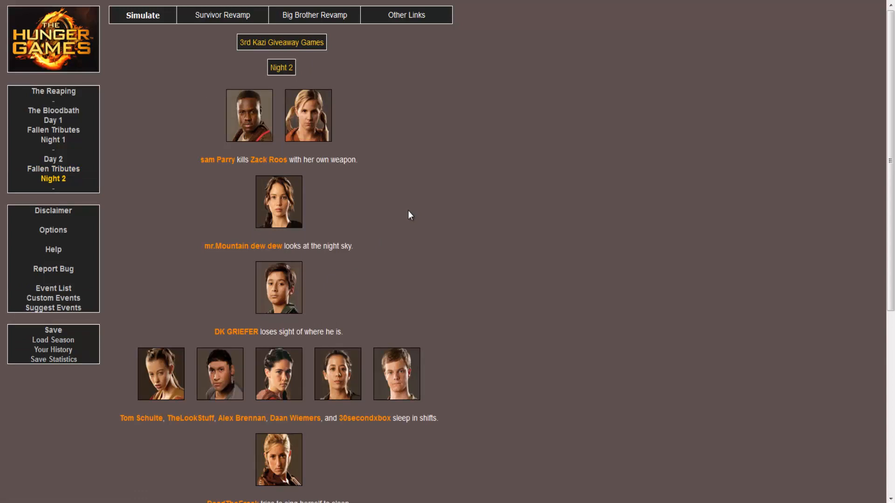
pyautogui.scroll(-3)
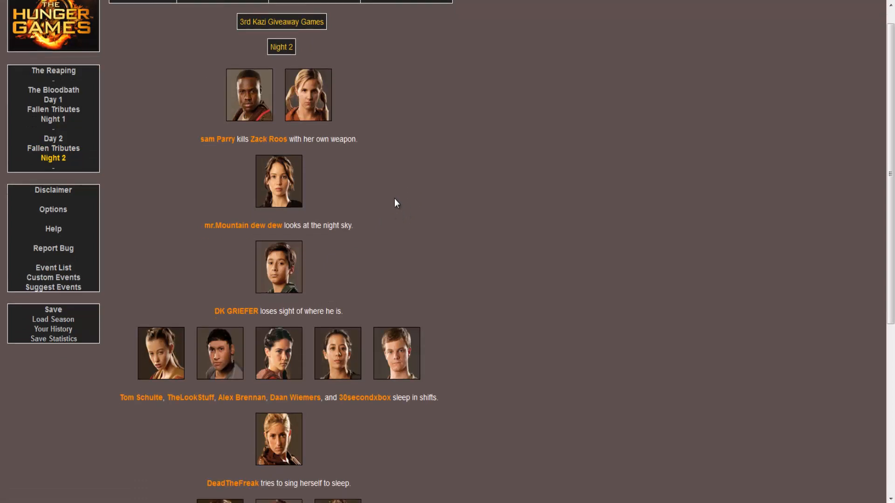
pyautogui.scroll(-3)
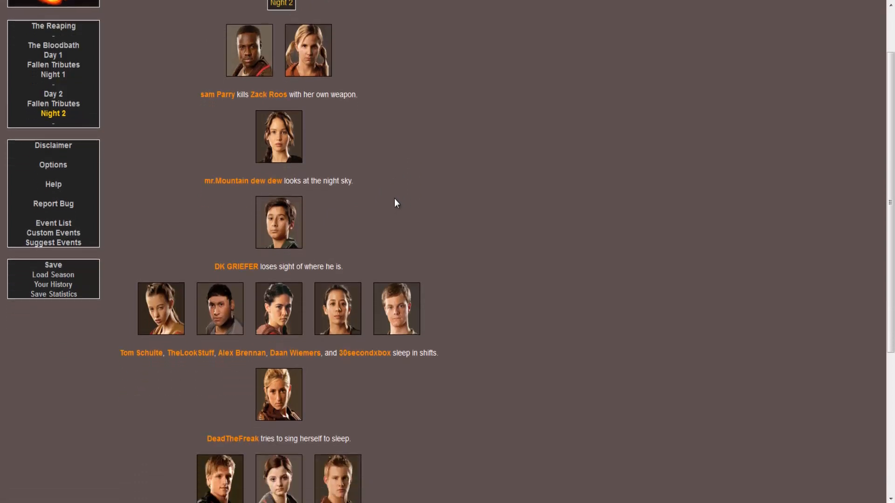
pyautogui.scroll(-3)
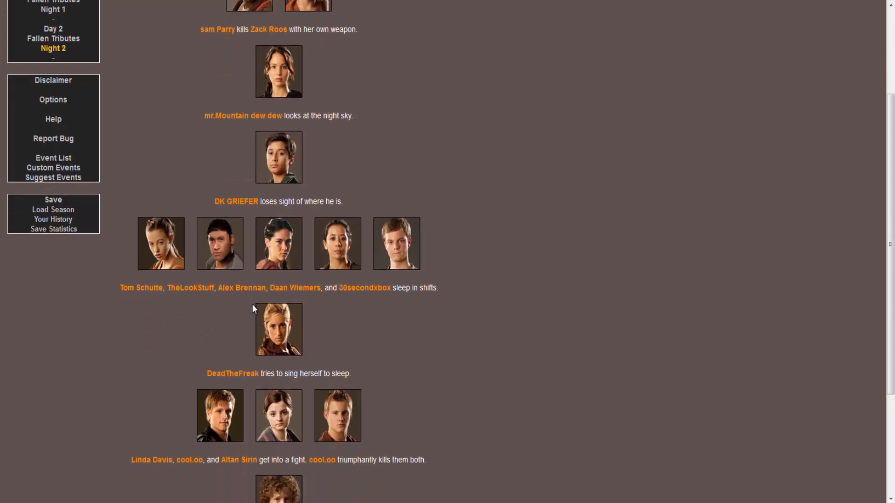
pyautogui.moveTo(354, 302)
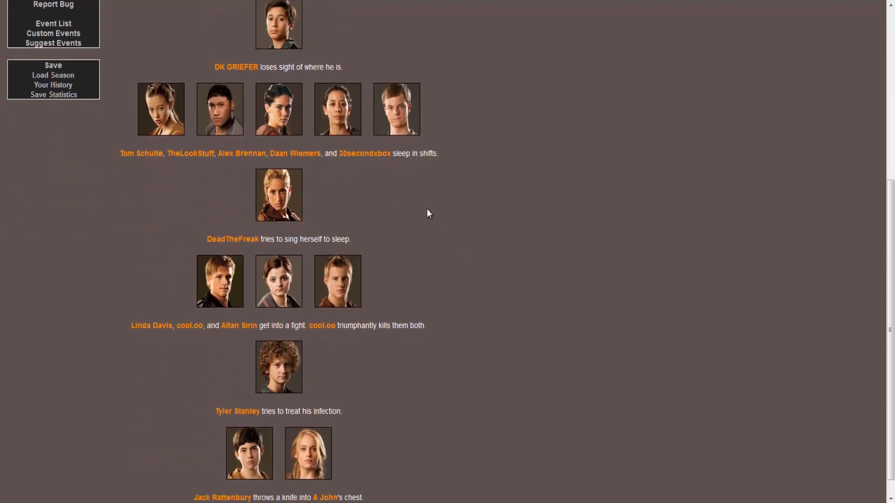
pyautogui.scroll(-3)
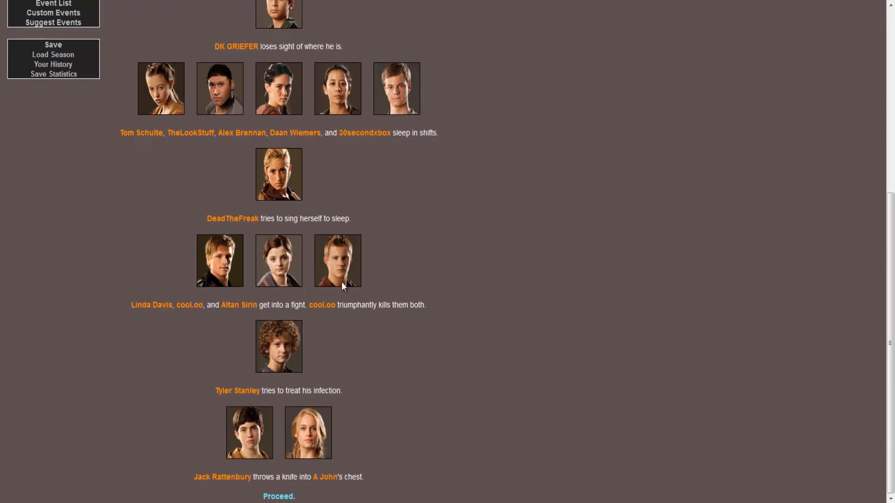
pyautogui.moveTo(416, 249)
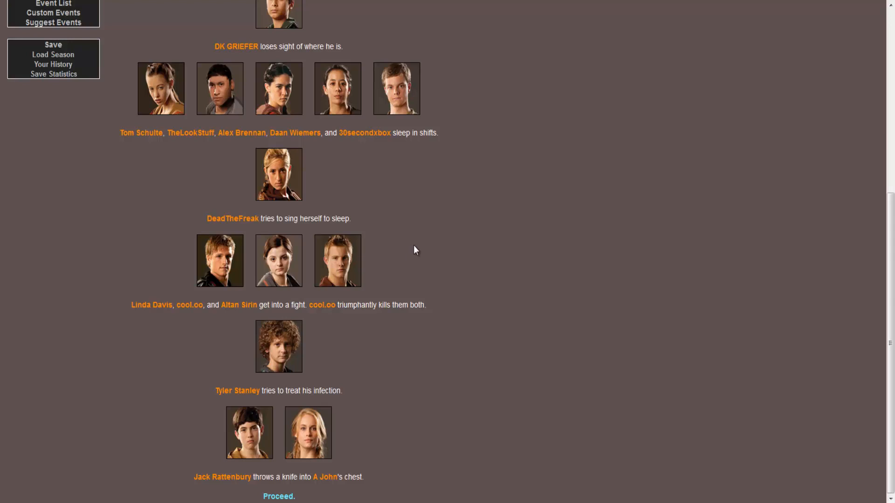
pyautogui.moveTo(247, 387)
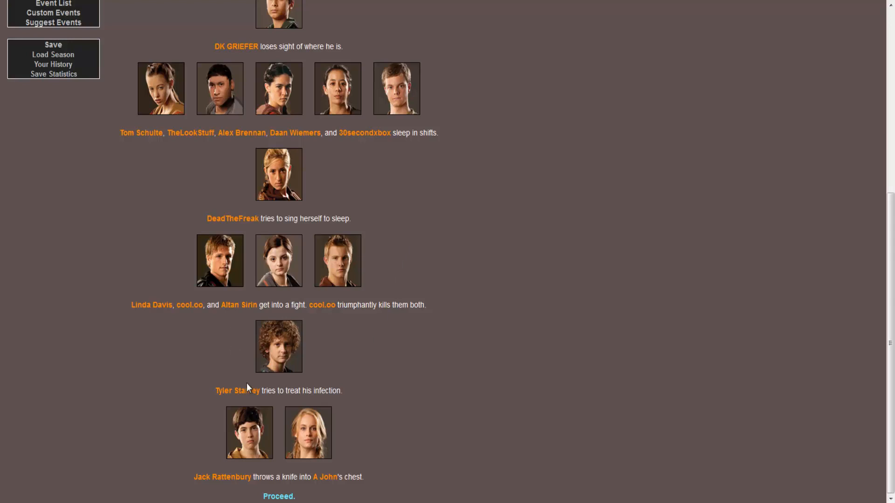
pyautogui.moveTo(300, 358)
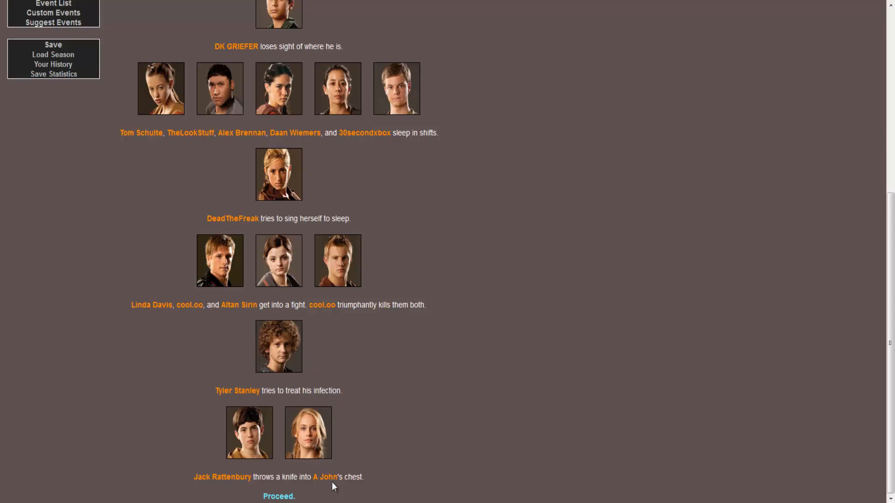
# - Proceed to Day 3 and read its events down to DeadTheFreak spear-fishing with a trident
pyautogui.click(279, 496)
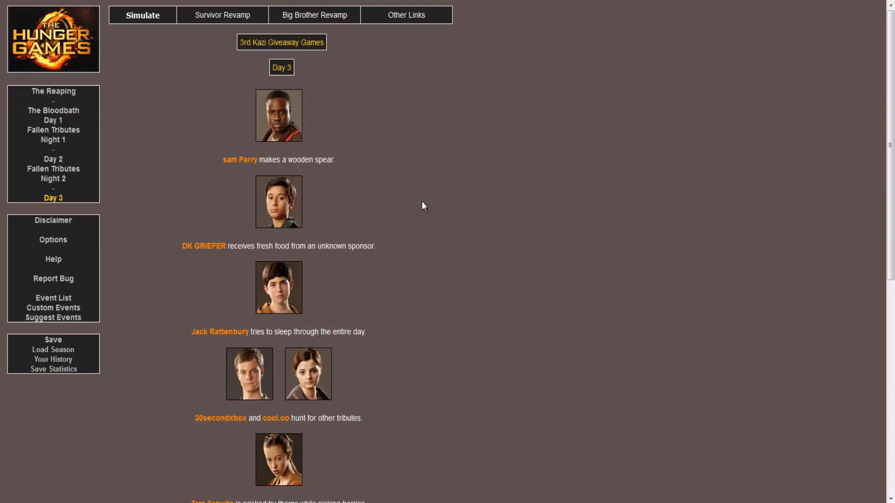
pyautogui.scroll(-3)
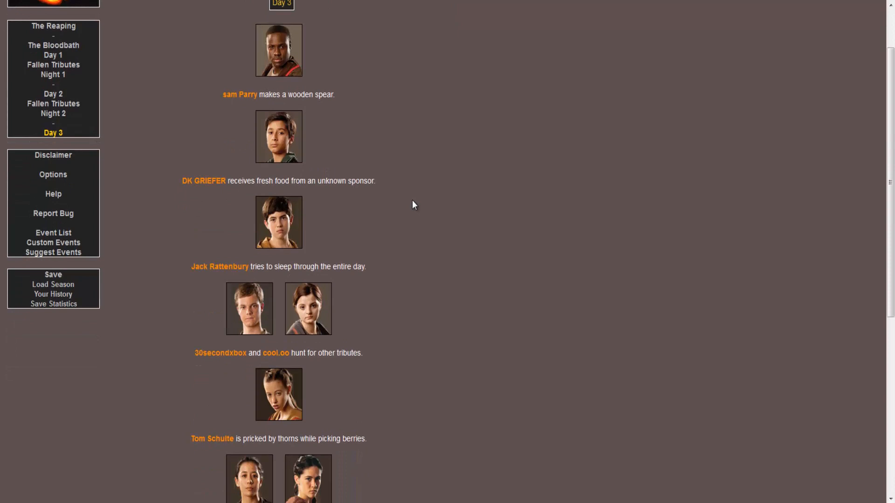
pyautogui.scroll(-3)
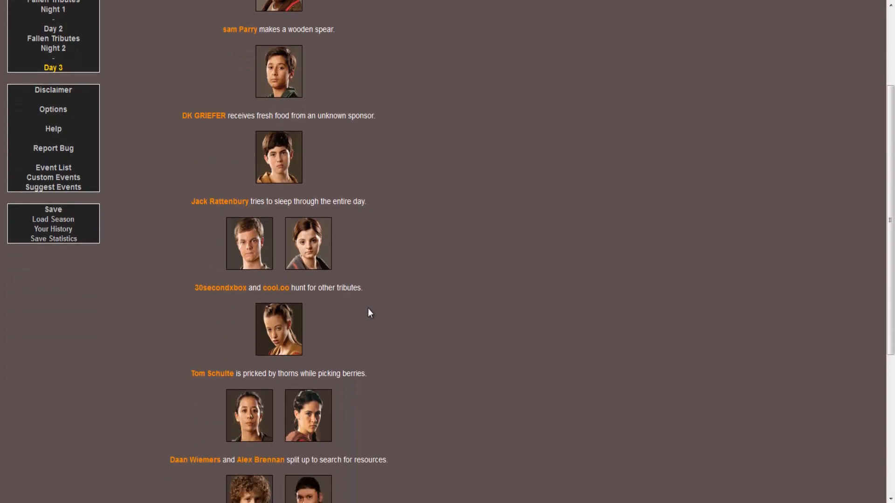
pyautogui.scroll(-3)
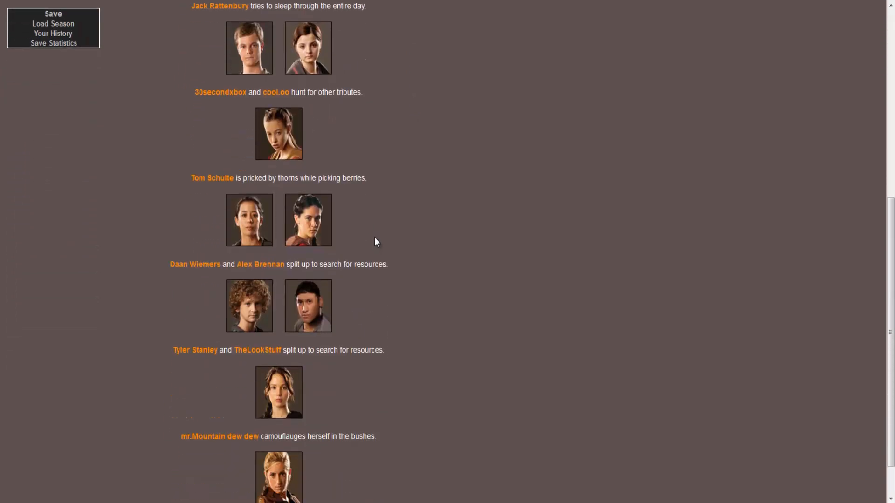
pyautogui.moveTo(336, 172)
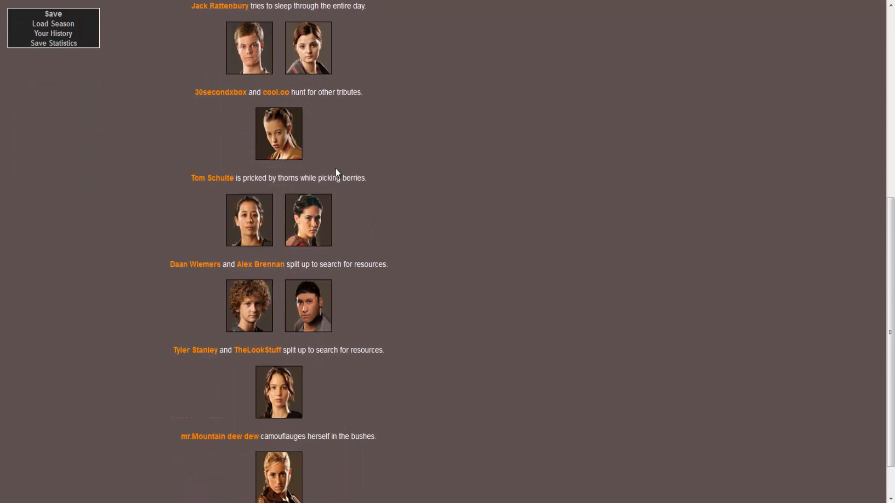
pyautogui.scroll(-3)
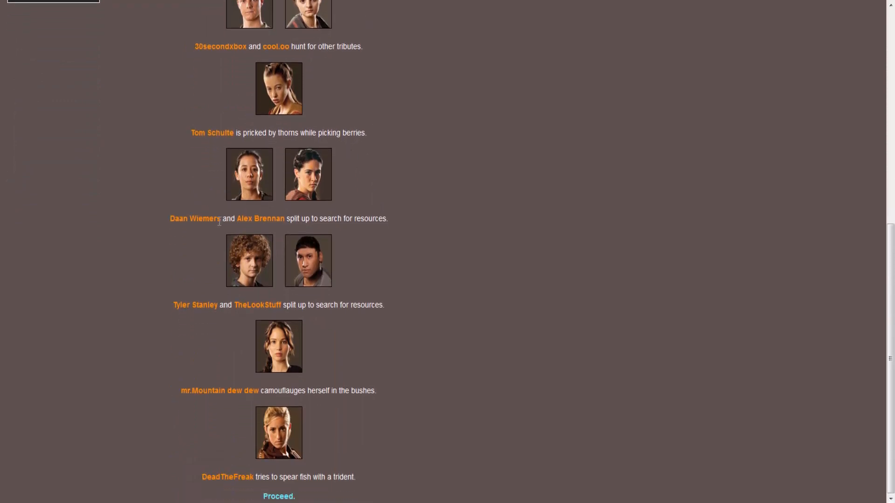
pyautogui.moveTo(303, 232)
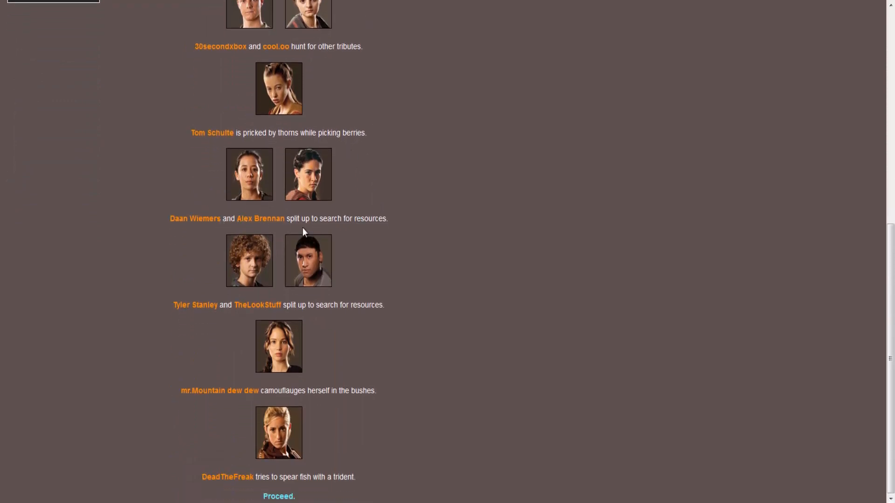
pyautogui.moveTo(433, 339)
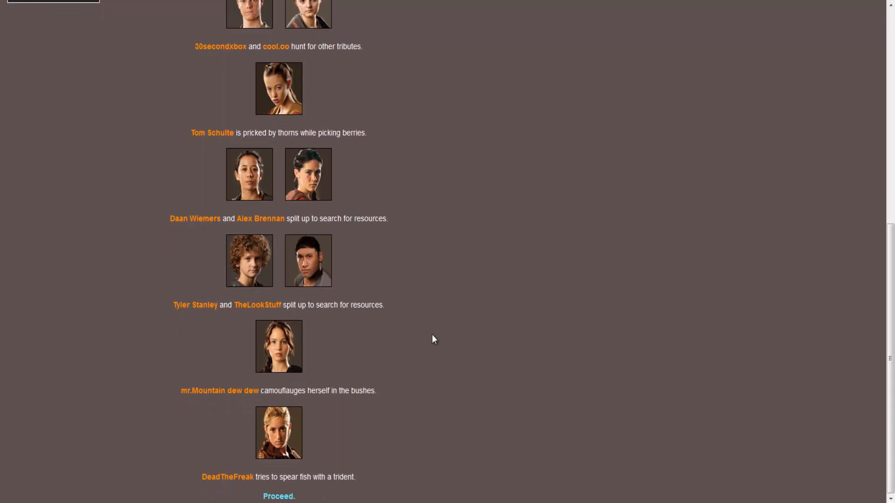
pyautogui.moveTo(352, 359)
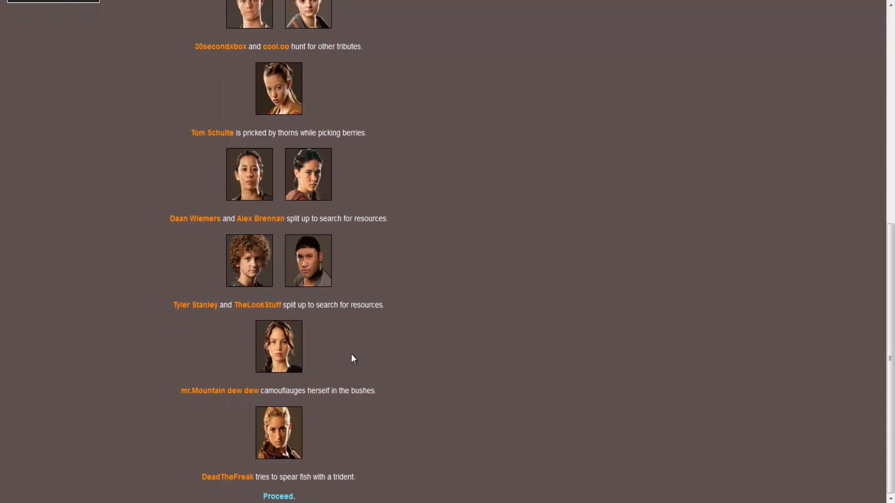
pyautogui.moveTo(285, 435)
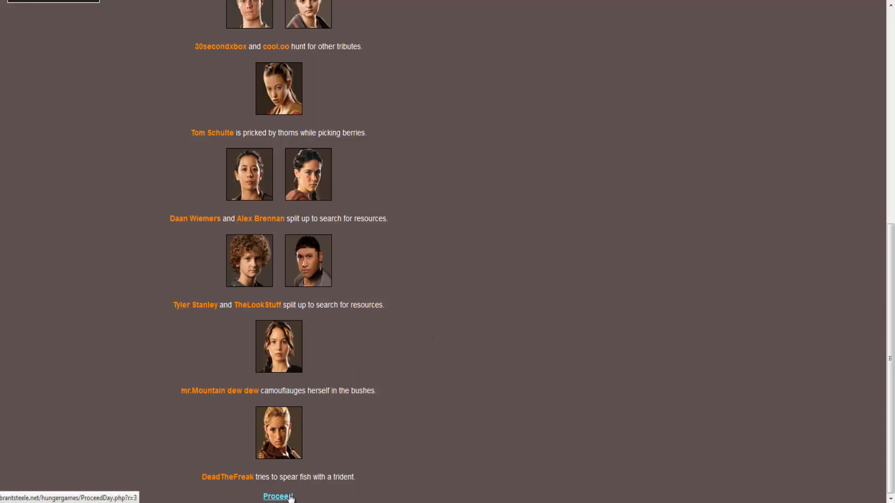
# - Continue to Day 3's fallen tributes and review the full tribute status board
pyautogui.click(278, 496)
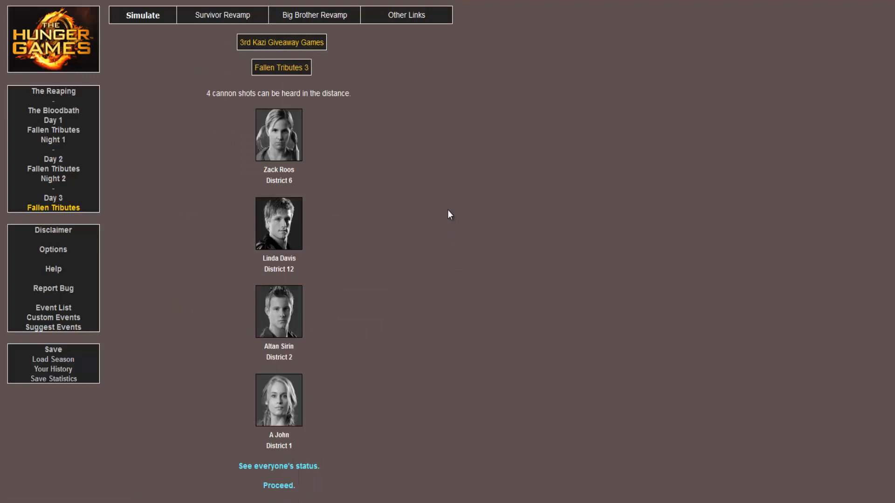
pyautogui.moveTo(352, 405)
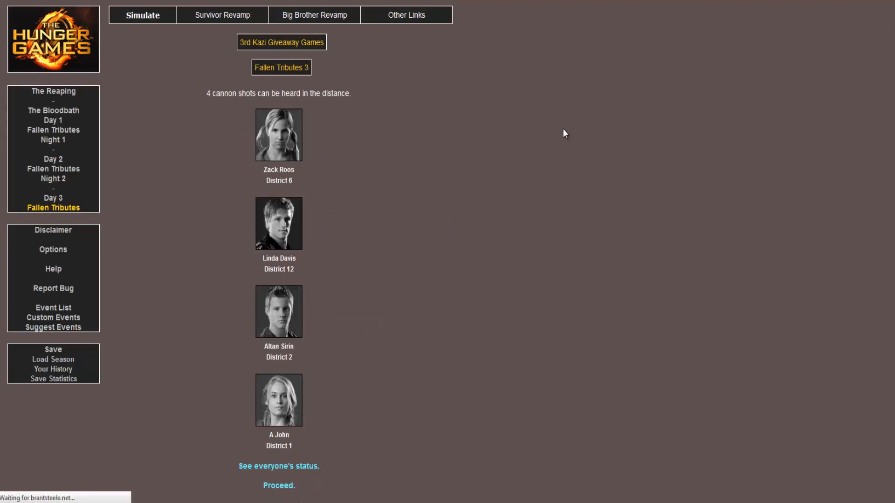
pyautogui.click(279, 466)
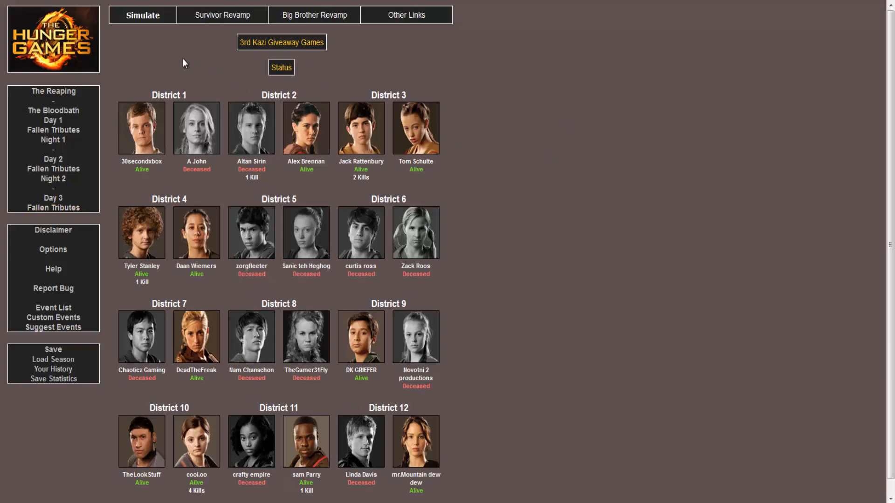
pyautogui.moveTo(364, 191)
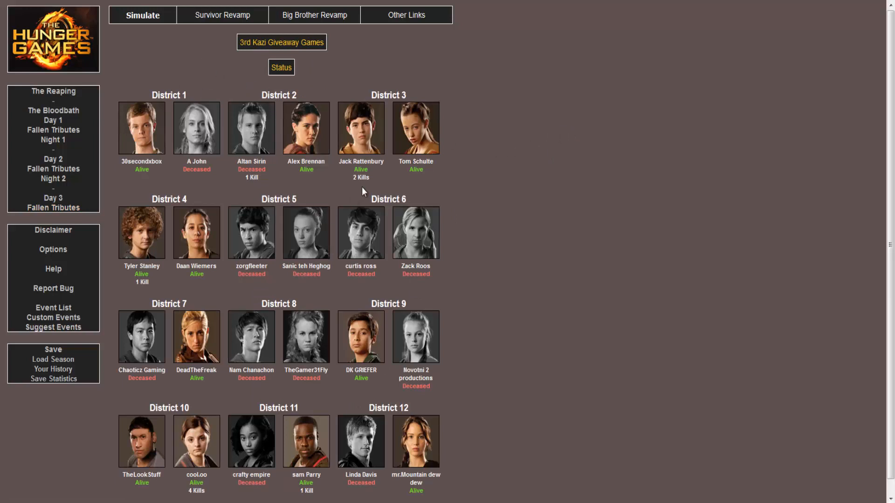
pyautogui.moveTo(142, 242)
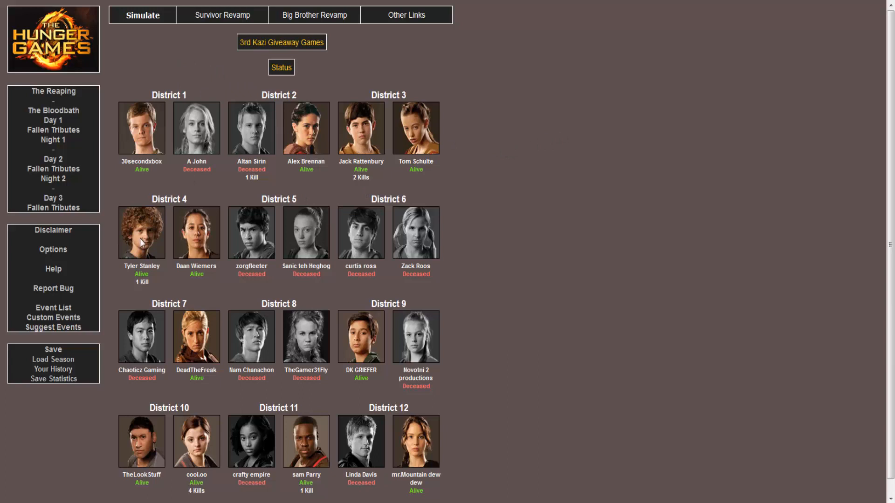
pyautogui.moveTo(220, 445)
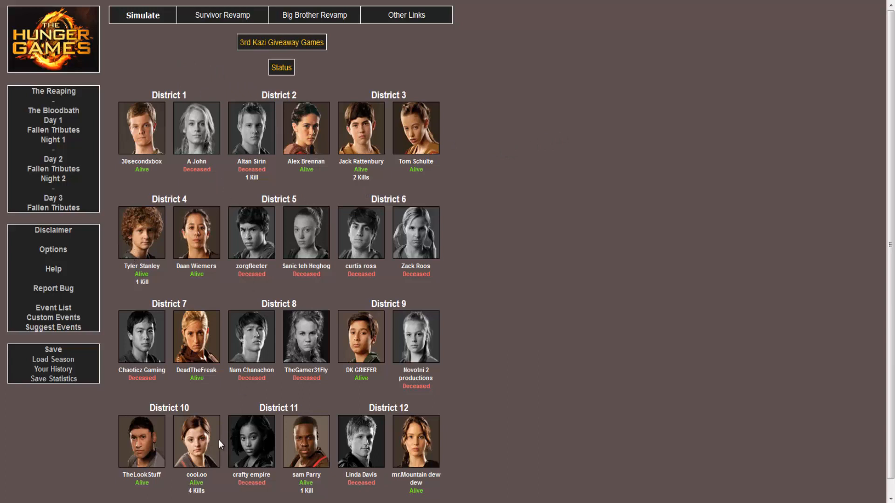
pyautogui.moveTo(196, 475)
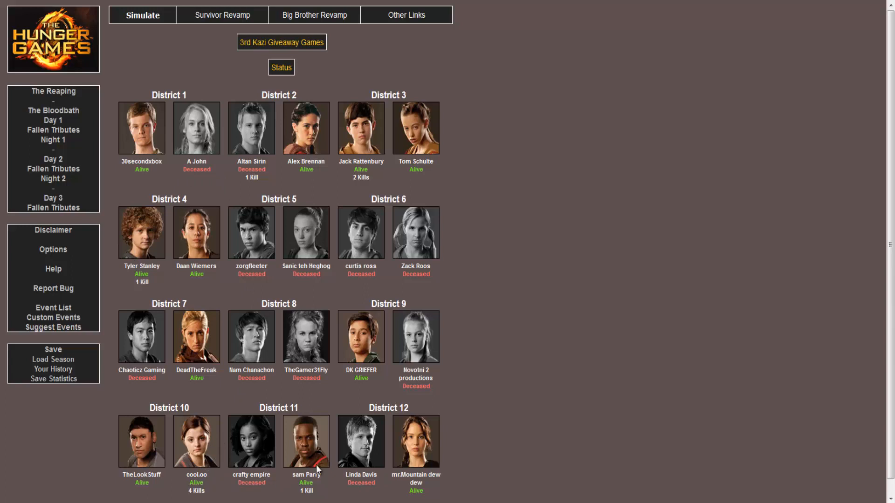
pyautogui.scroll(-3)
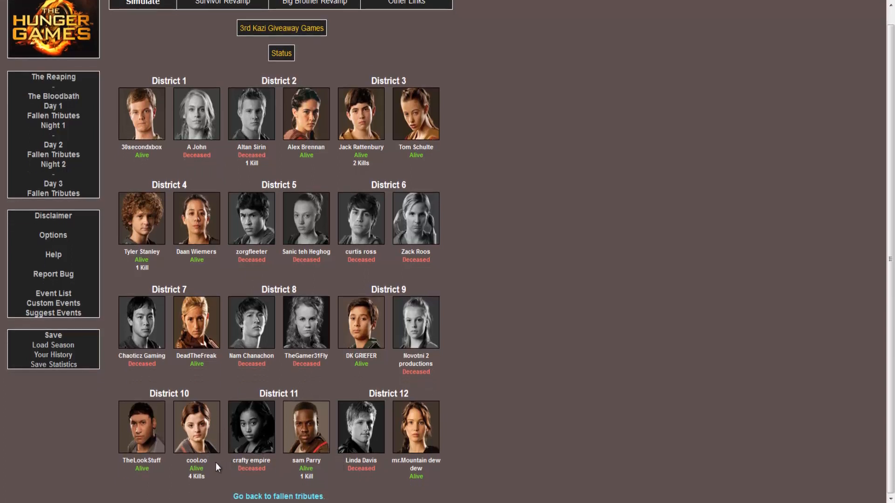
pyautogui.moveTo(211, 468)
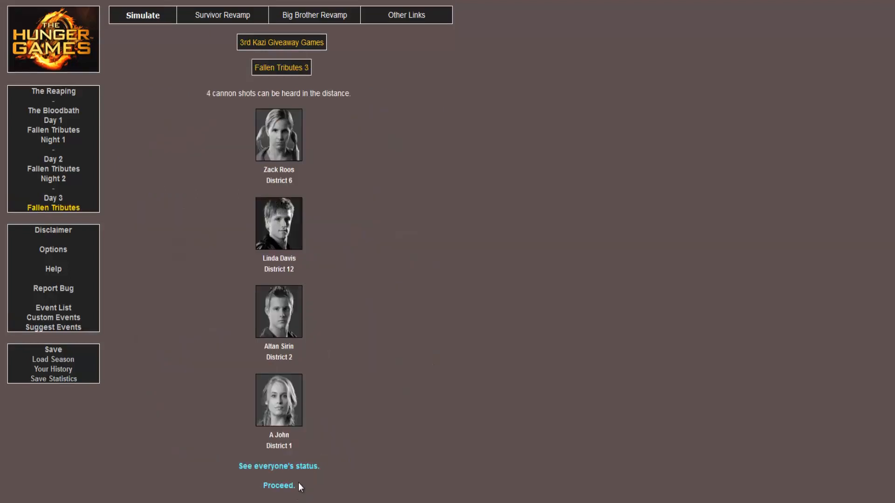
pyautogui.moveTo(279, 486)
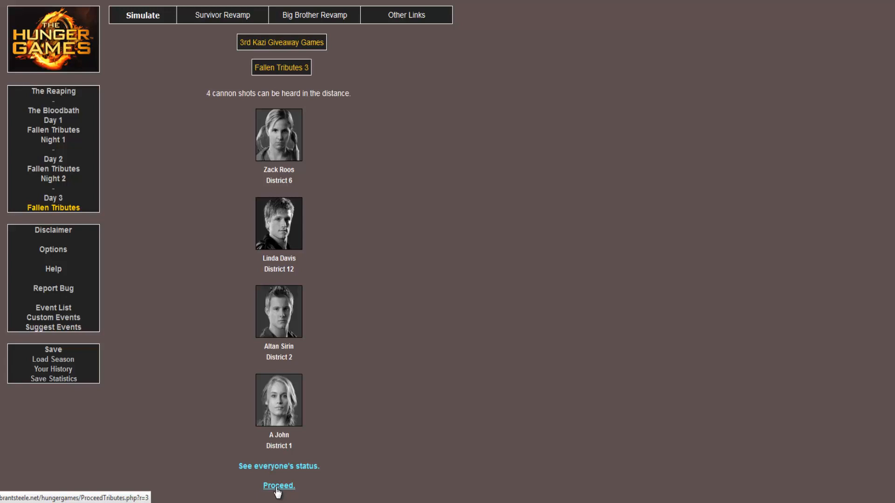
pyautogui.click(278, 486)
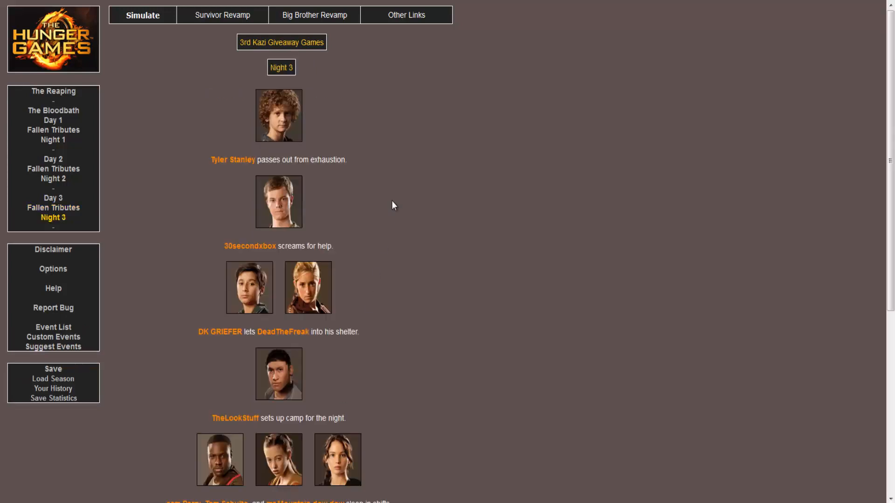
pyautogui.scroll(-3)
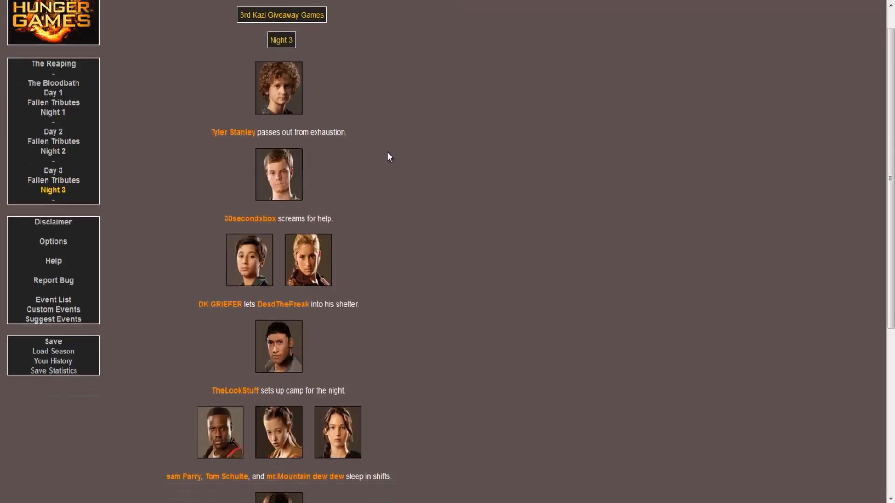
pyautogui.scroll(-3)
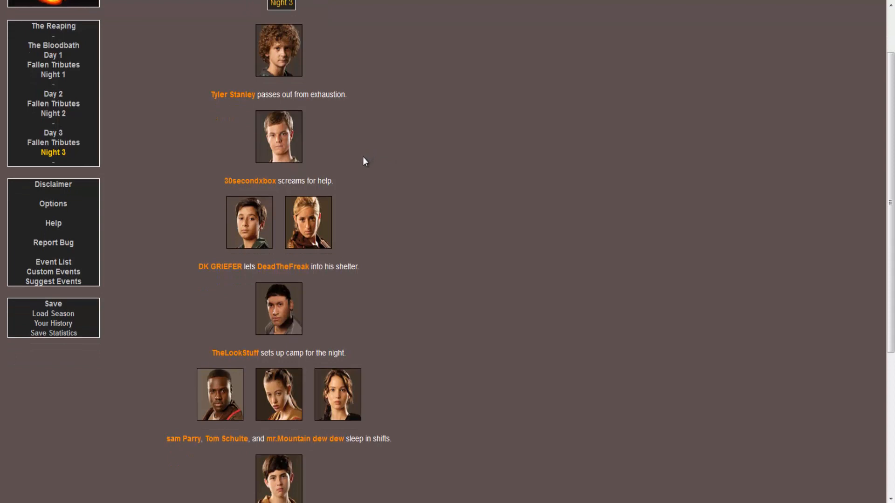
pyautogui.scroll(-3)
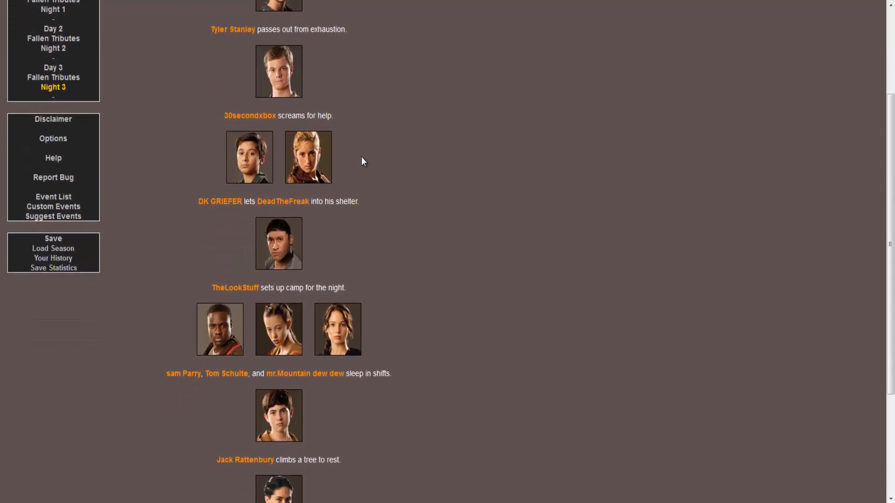
pyautogui.moveTo(356, 176)
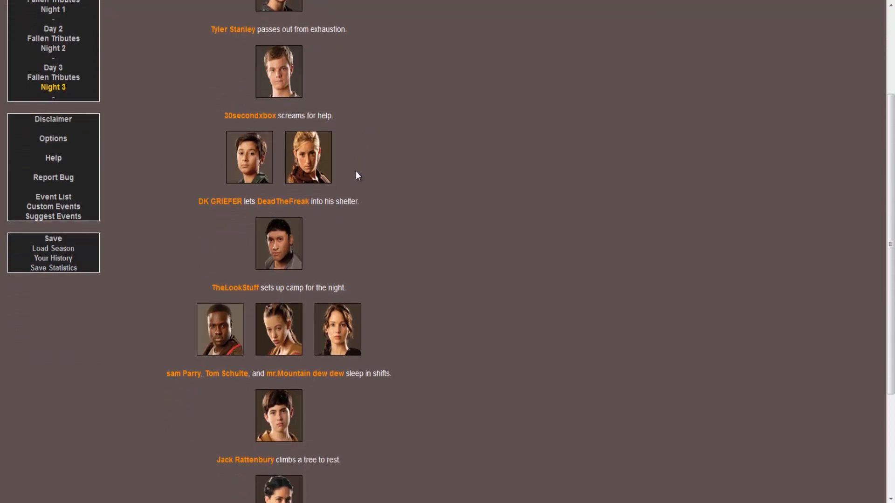
pyautogui.scroll(-3)
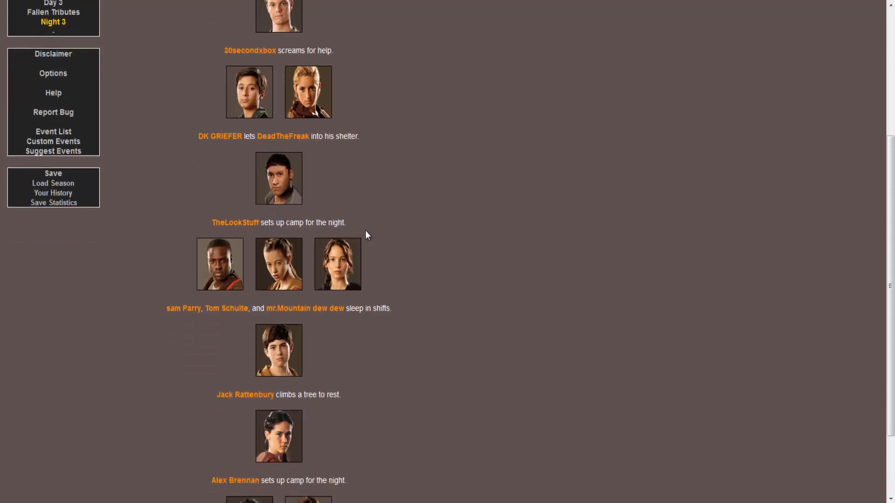
pyautogui.scroll(-3)
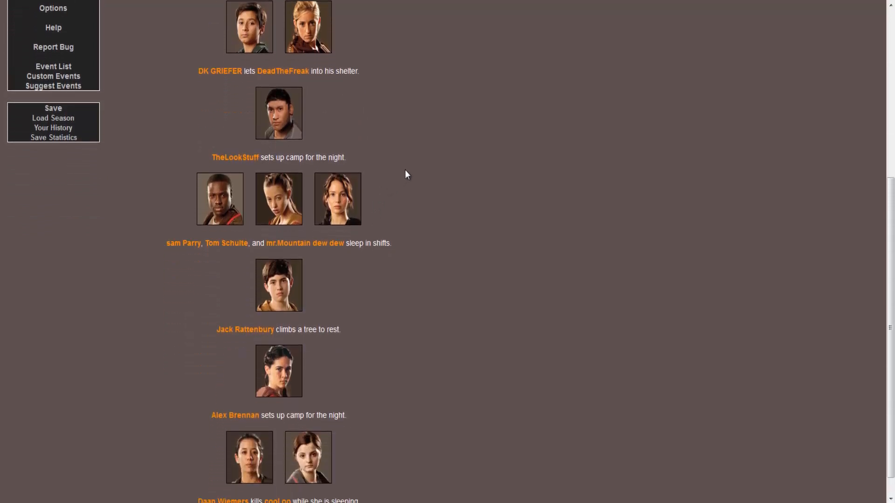
pyautogui.scroll(-3)
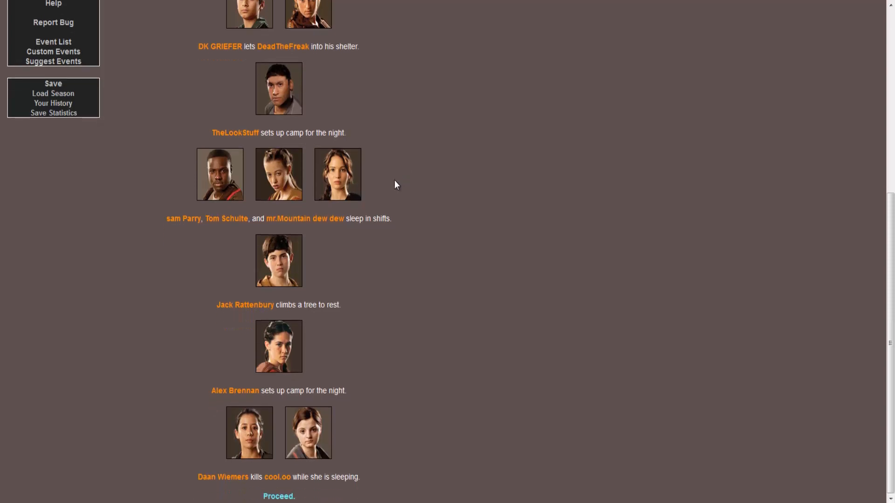
pyautogui.moveTo(405, 197)
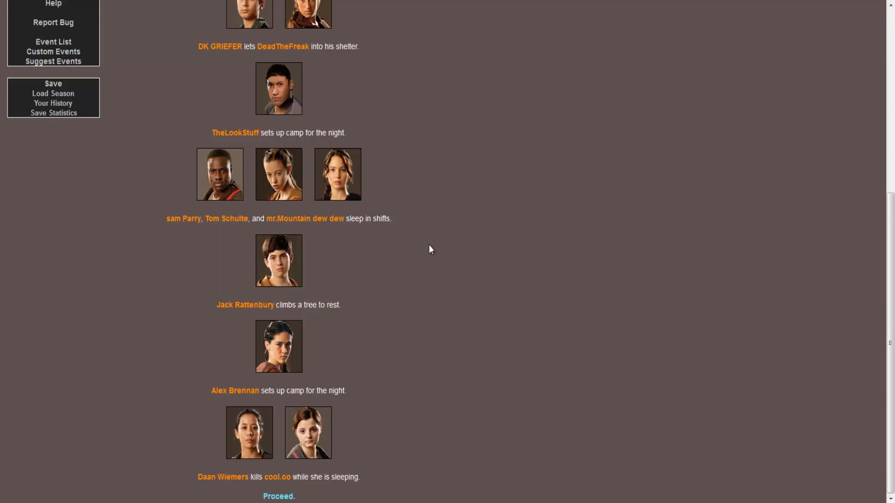
pyautogui.moveTo(237, 373)
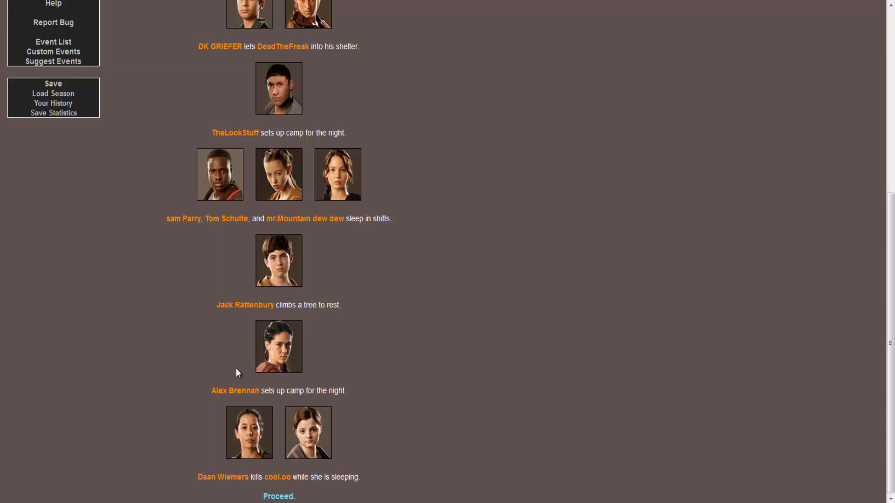
pyautogui.moveTo(254, 486)
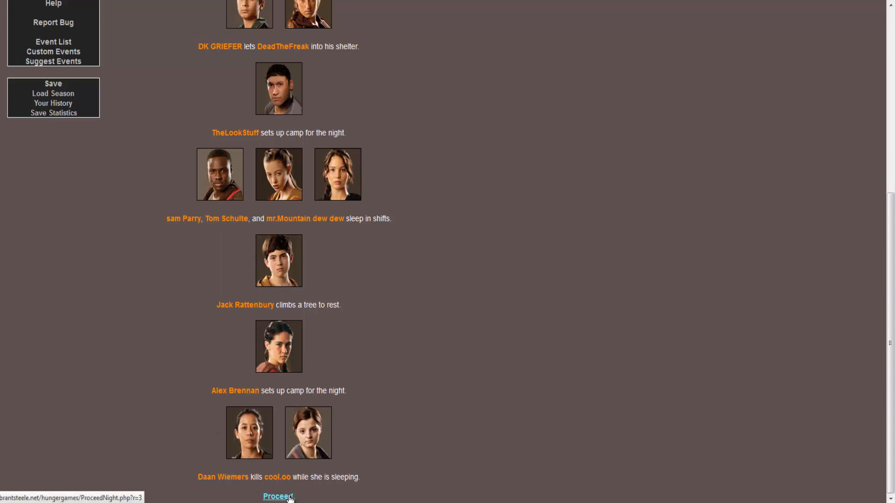
pyautogui.click(279, 497)
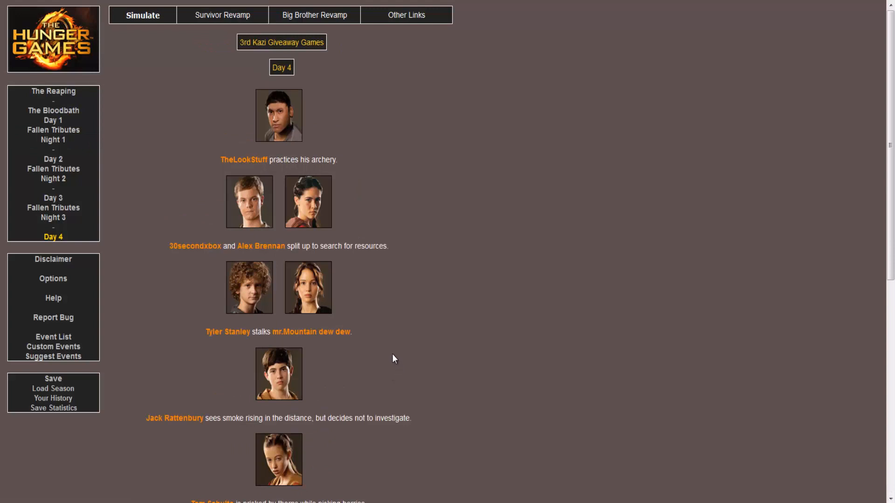
pyautogui.moveTo(338, 124)
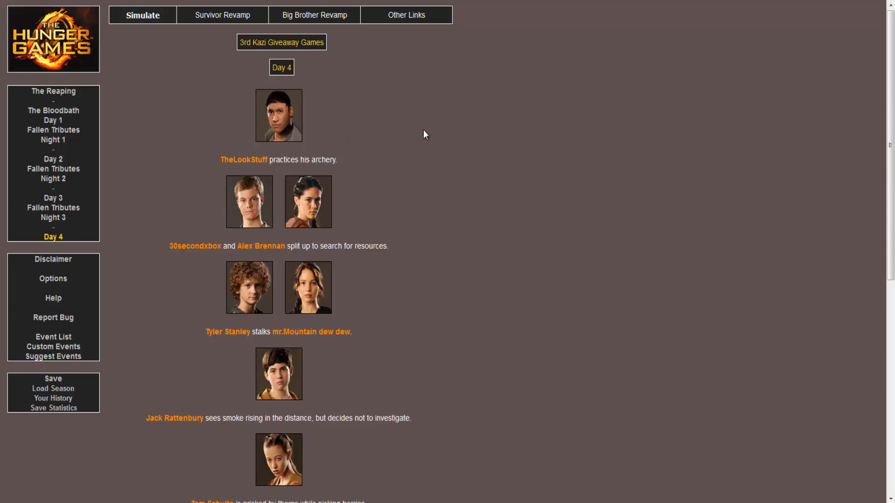
# - Read Day 4 events to DK GRIEFER exploring, pass the fallen page showing cool.oo, reach Night 4
pyautogui.scroll(-3)
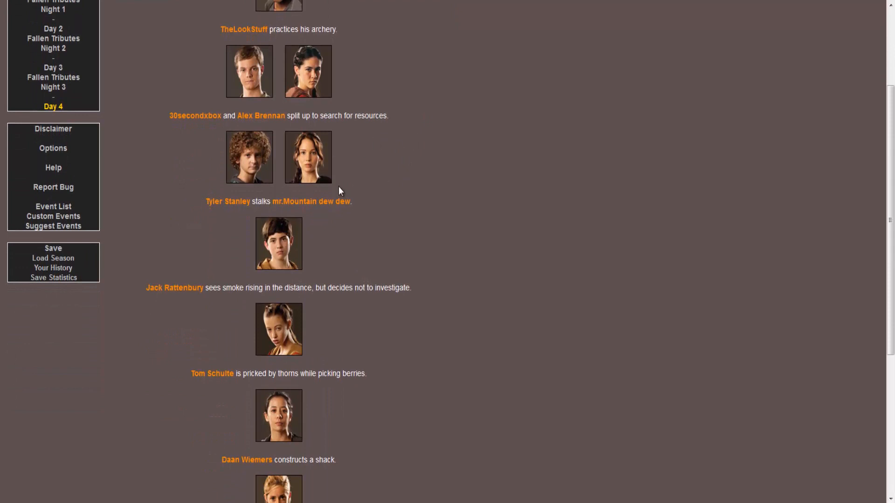
pyautogui.scroll(-3)
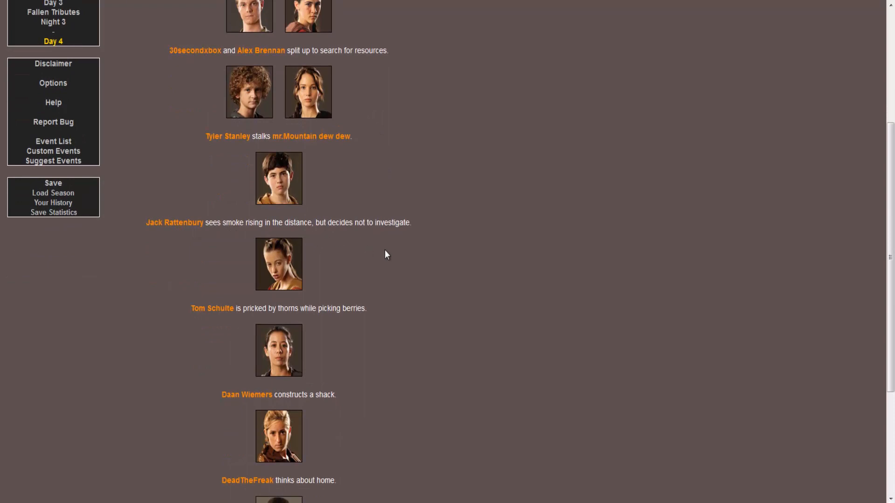
pyautogui.scroll(-3)
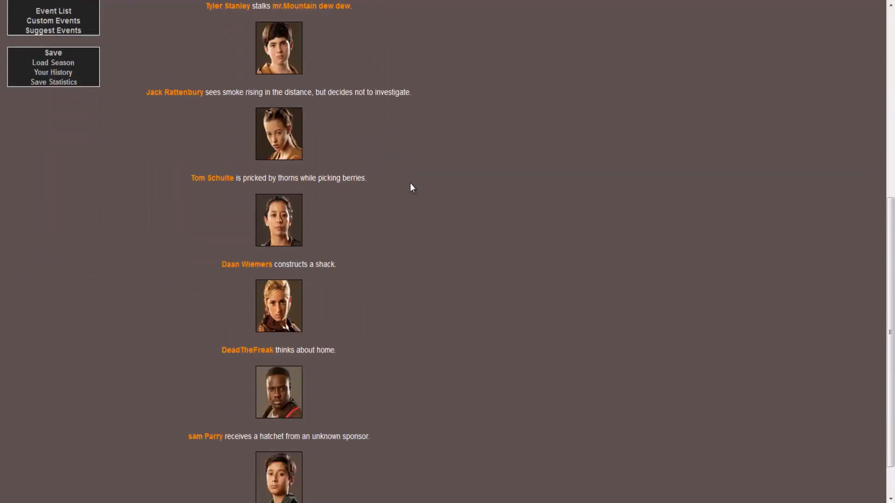
pyautogui.scroll(-3)
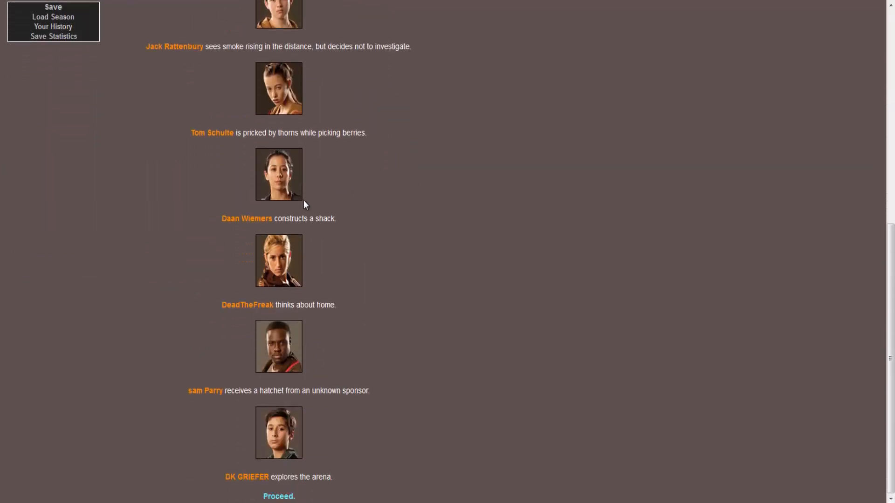
pyautogui.moveTo(361, 318)
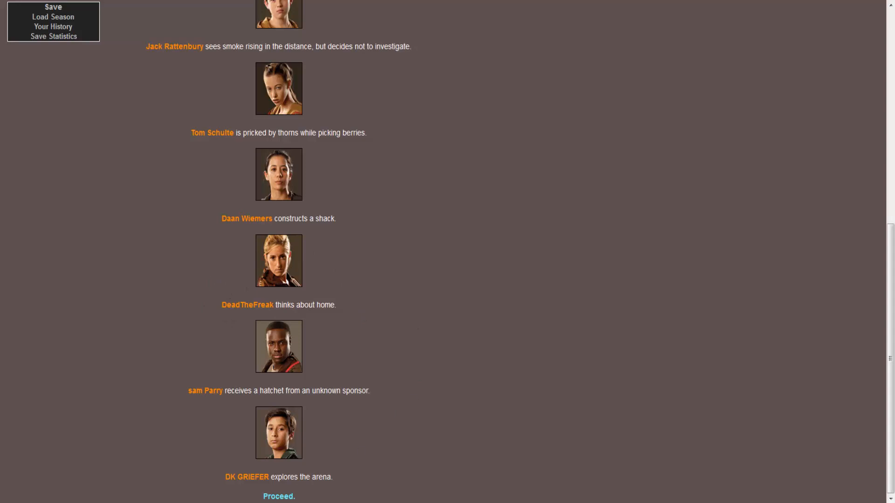
pyautogui.click(278, 496)
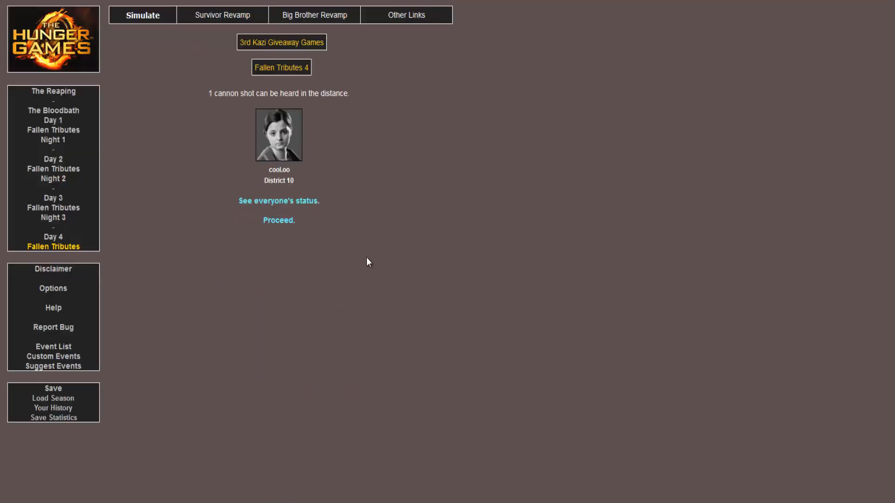
pyautogui.moveTo(279, 221)
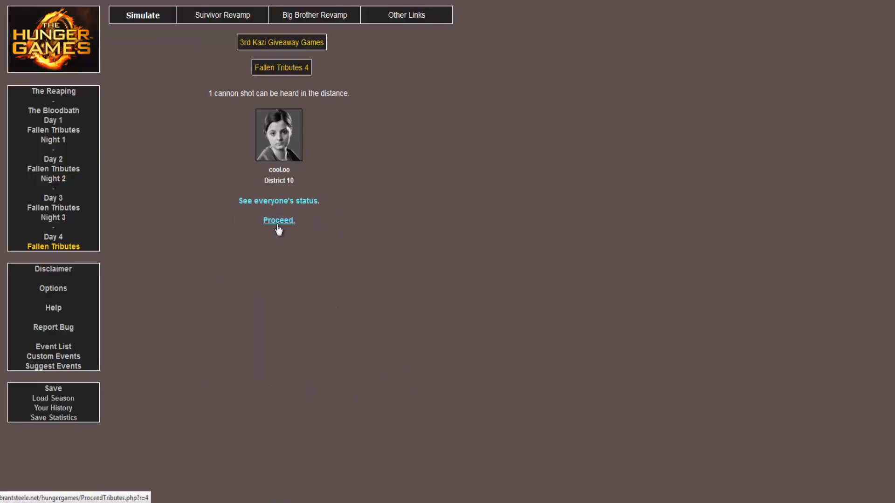
pyautogui.click(279, 221)
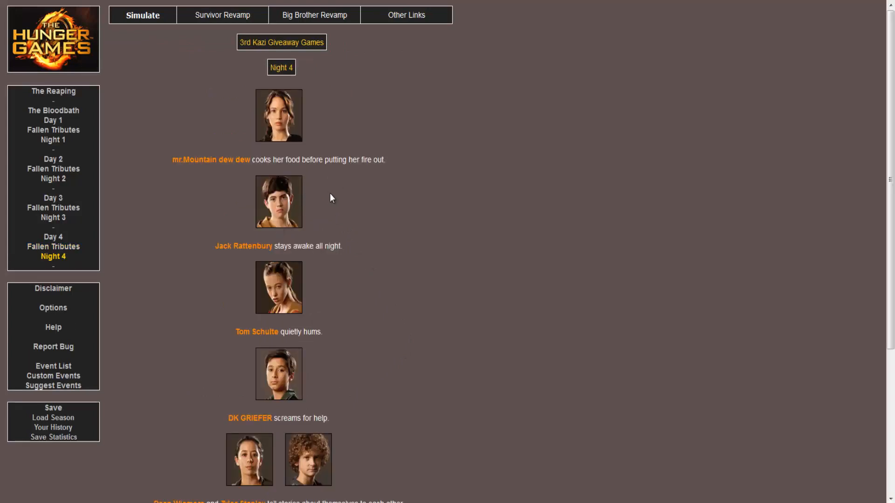
pyautogui.moveTo(332, 157)
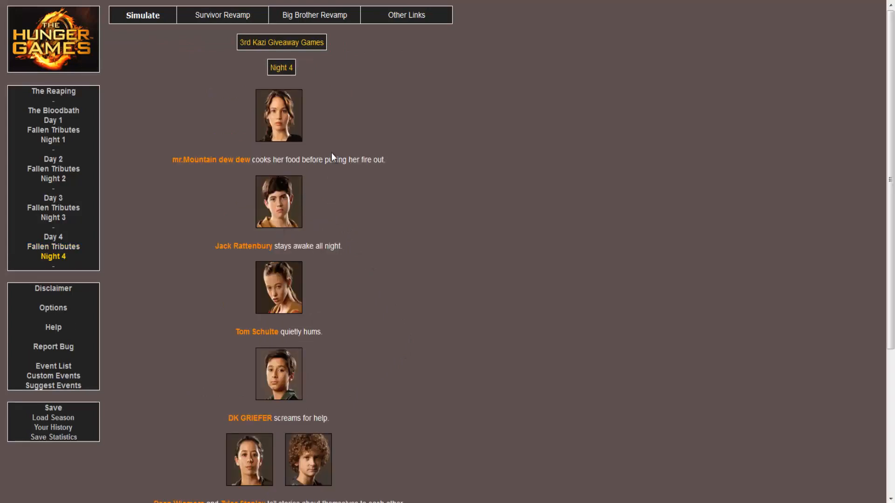
# - Read Night 4 events to DeadTheFreak screaming for help and proceed to Day 5
pyautogui.scroll(-3)
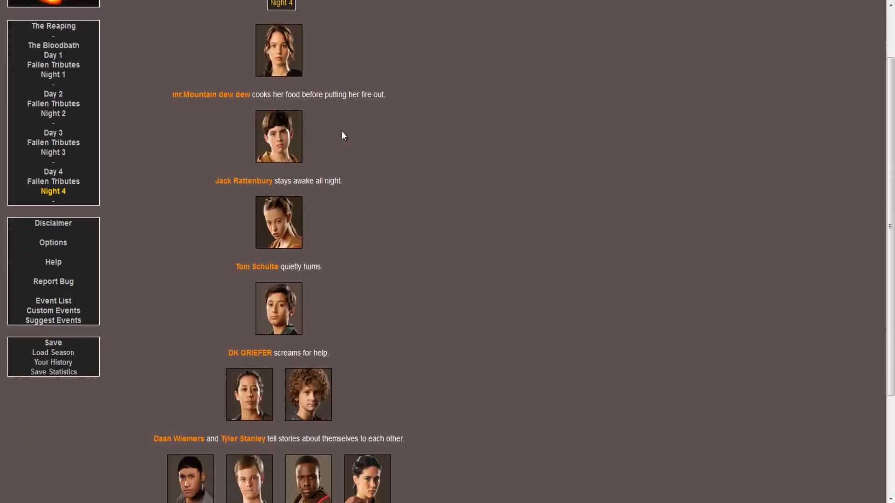
pyautogui.moveTo(382, 146)
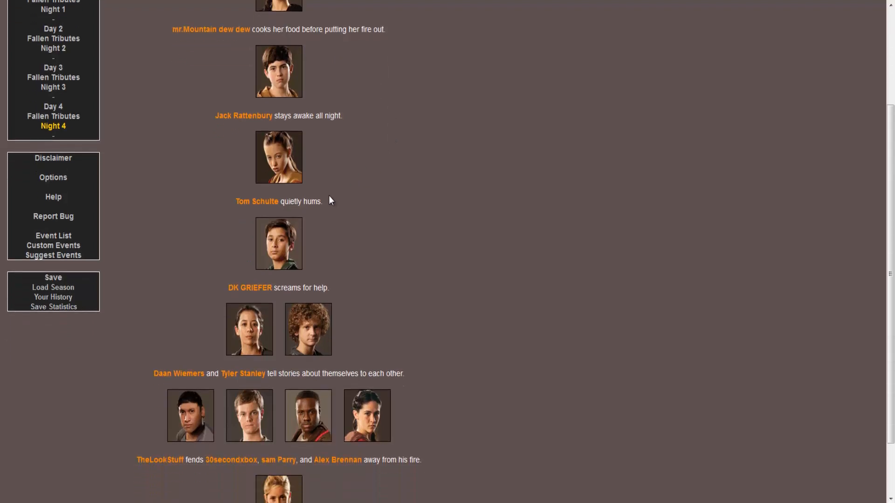
pyautogui.scroll(-3)
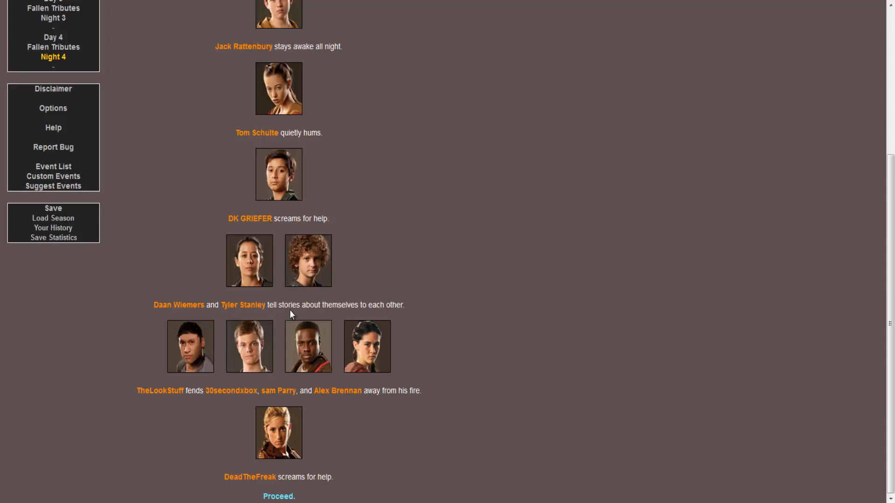
pyautogui.moveTo(470, 295)
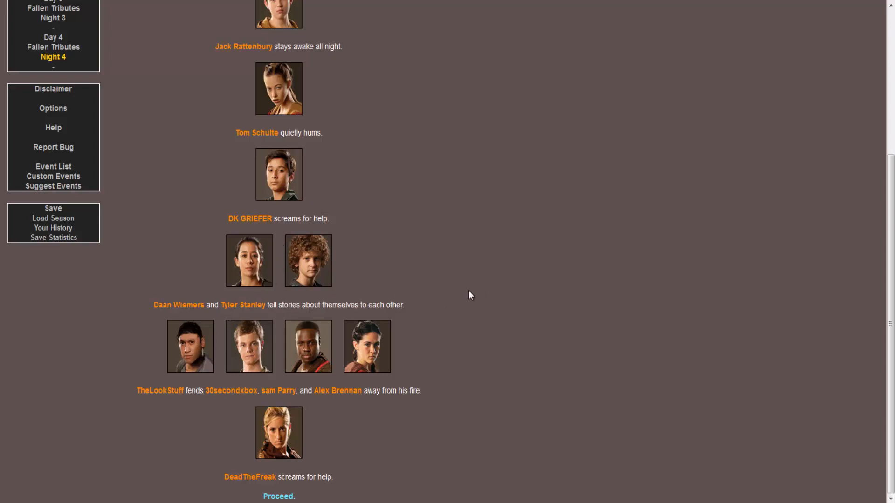
pyautogui.moveTo(175, 406)
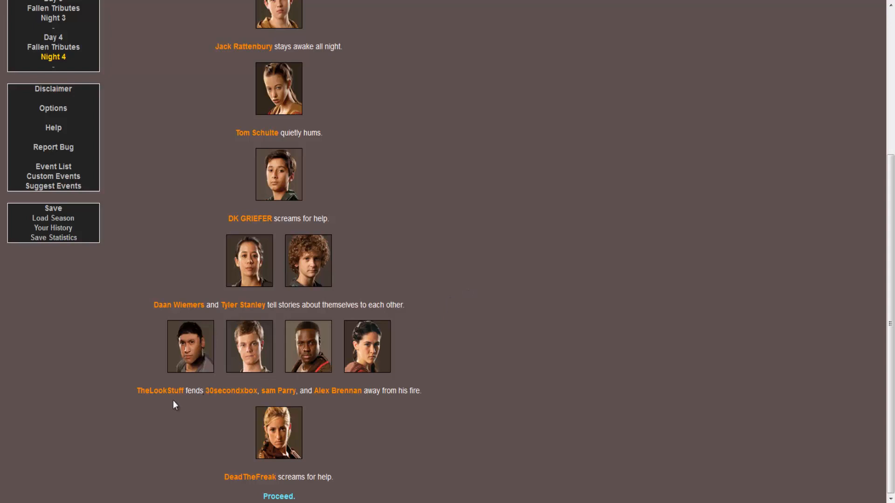
pyautogui.moveTo(224, 403)
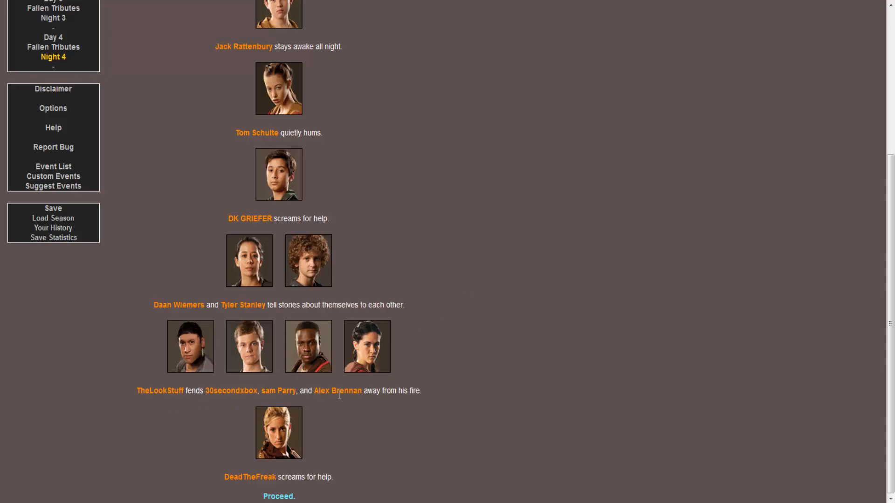
pyautogui.moveTo(179, 351)
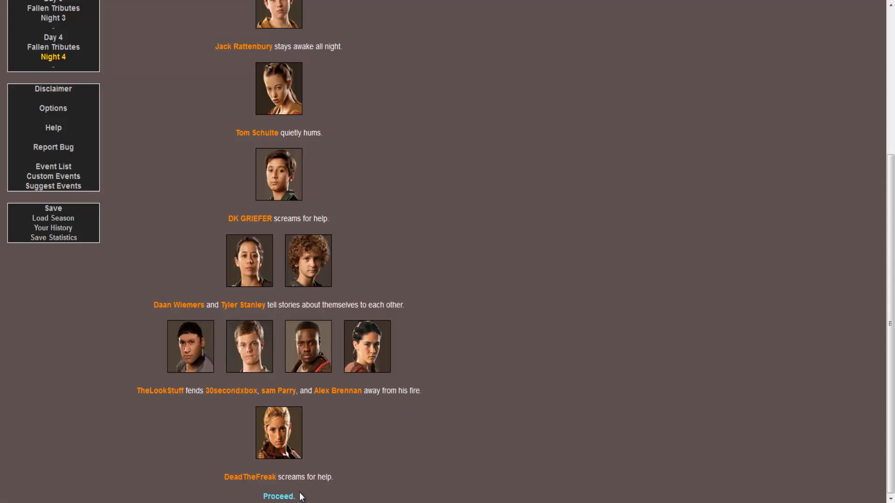
pyautogui.click(279, 496)
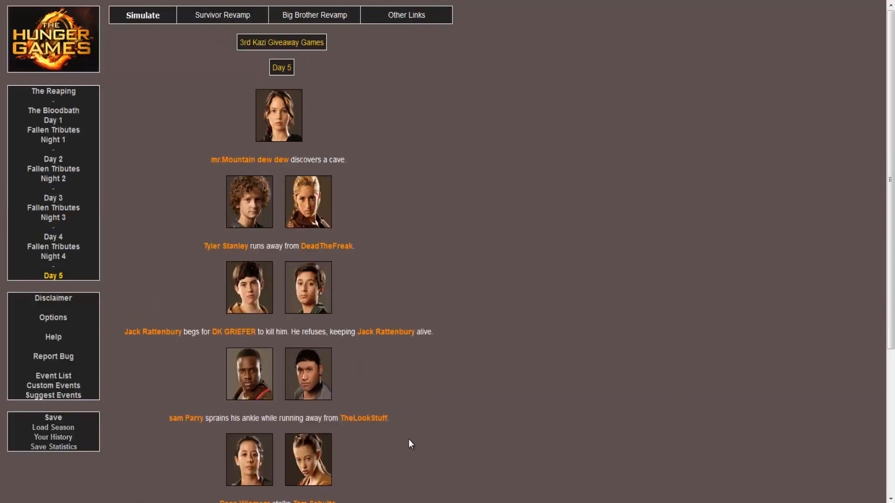
pyautogui.moveTo(476, 378)
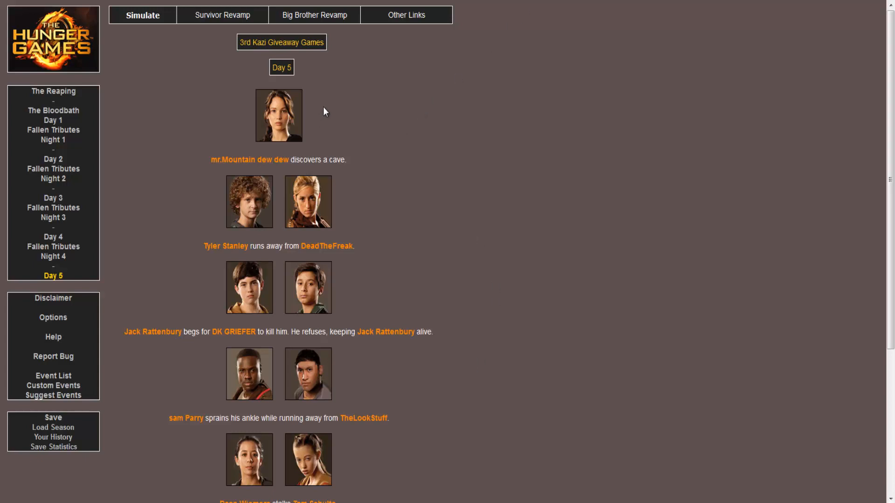
pyautogui.moveTo(340, 160)
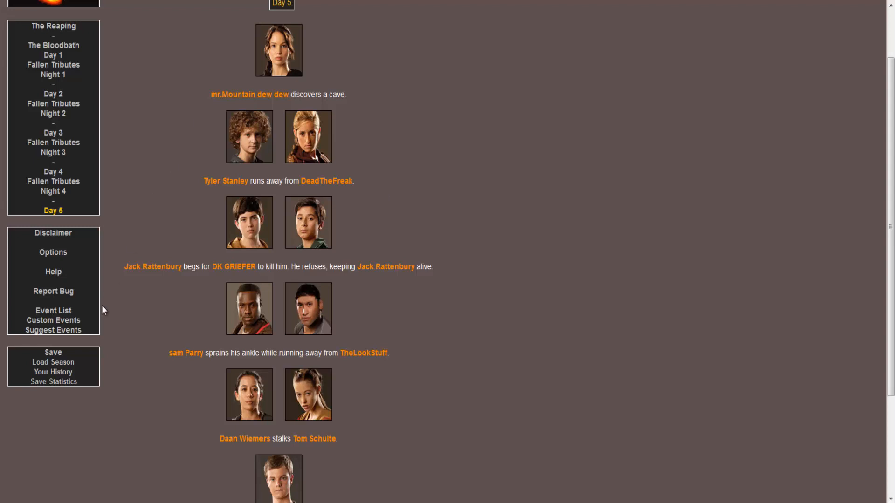
# - Read Day 5 events to Alex Brennan spear-fishing and proceed to Fallen Tributes 5
pyautogui.scroll(-3)
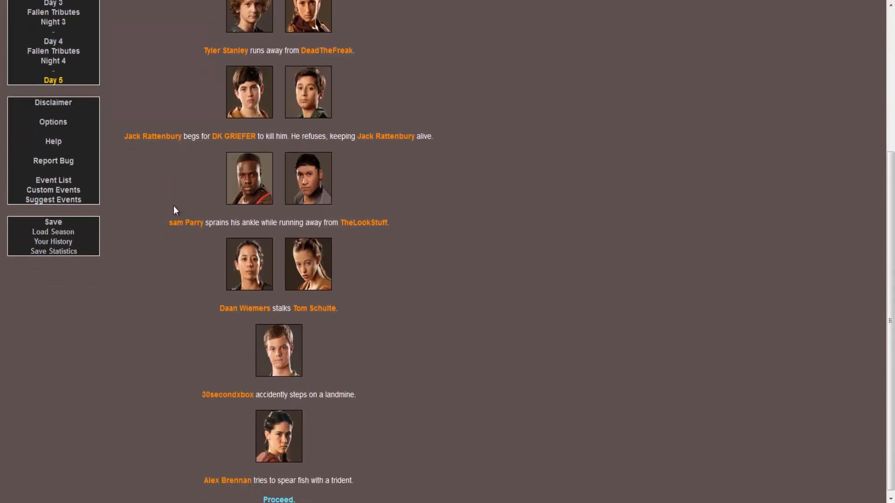
pyautogui.moveTo(490, 312)
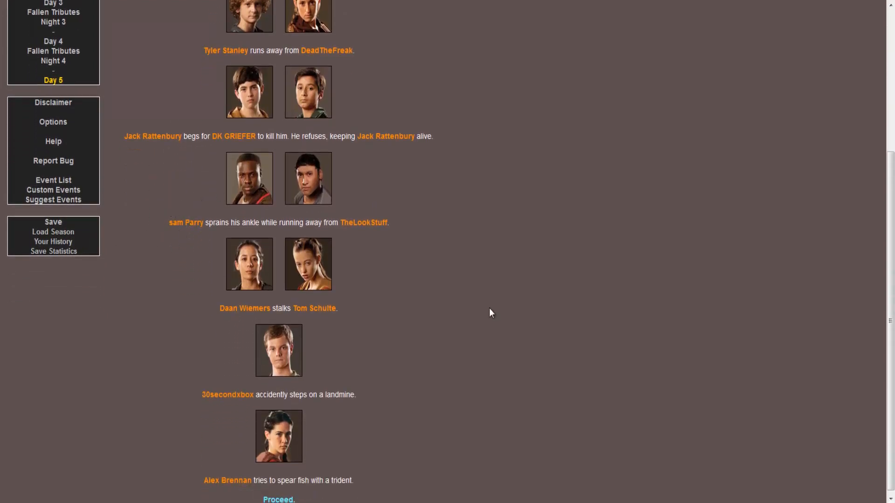
pyautogui.scroll(-3)
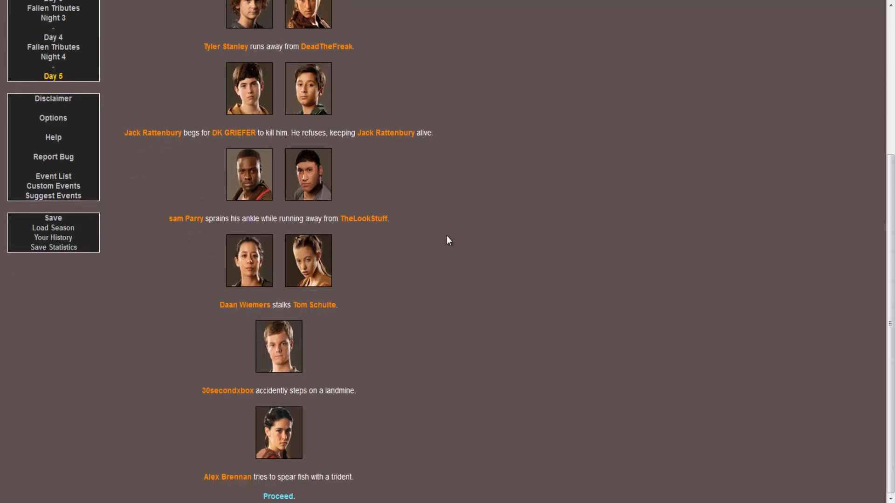
pyautogui.moveTo(328, 362)
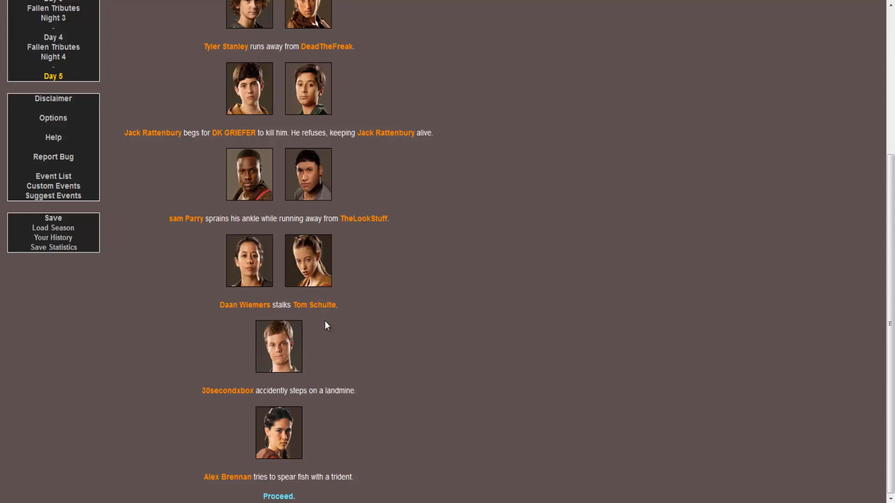
pyautogui.moveTo(301, 473)
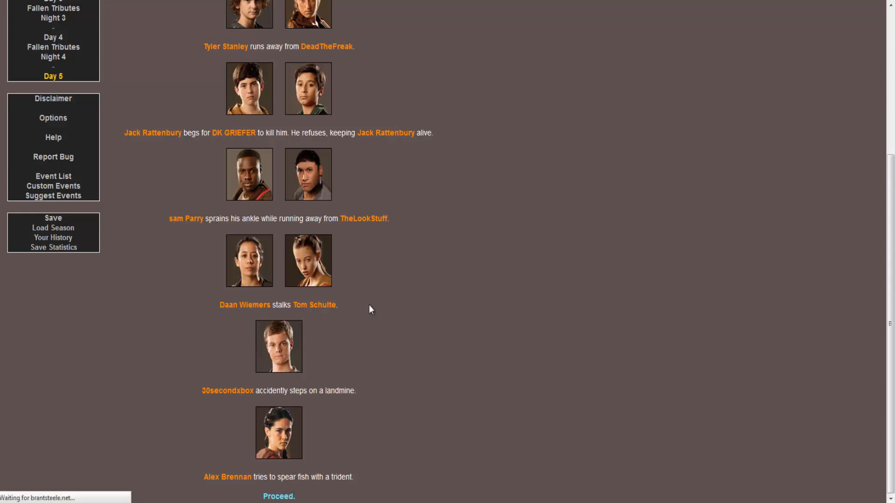
pyautogui.click(279, 496)
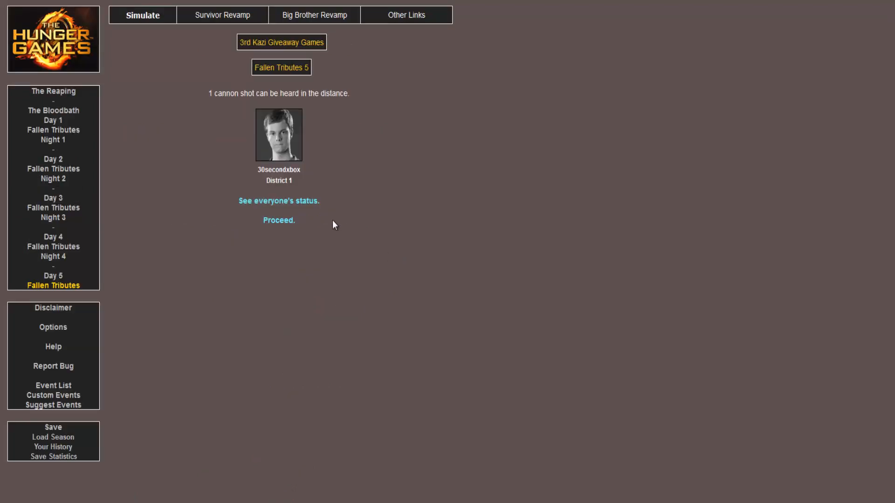
# - Proceed from Fallen Tributes 5 to the Night 5 events
pyautogui.click(278, 220)
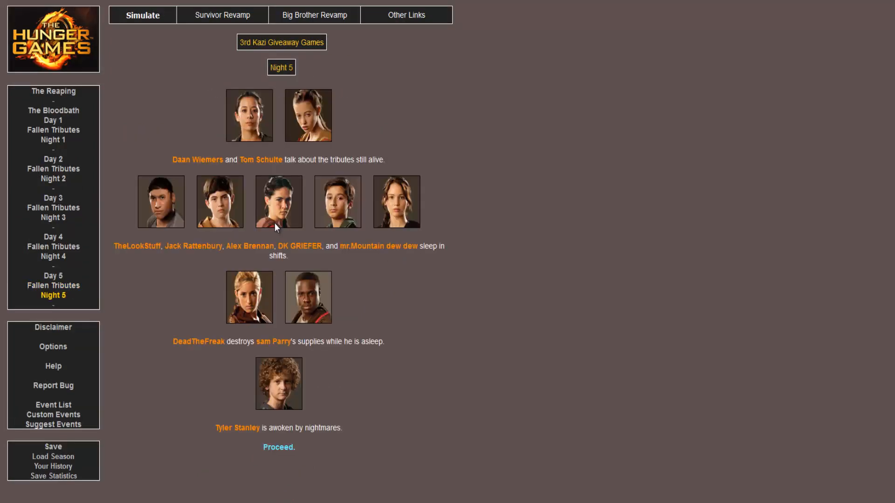
pyautogui.moveTo(215, 181)
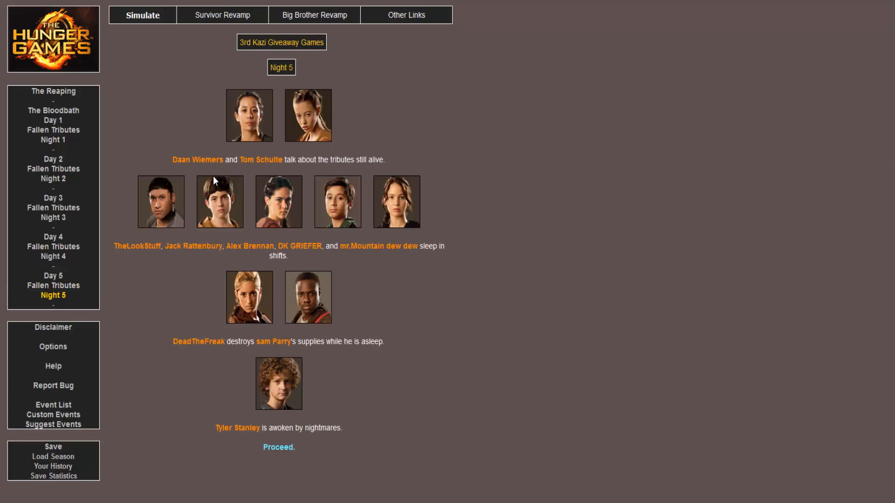
pyautogui.moveTo(369, 153)
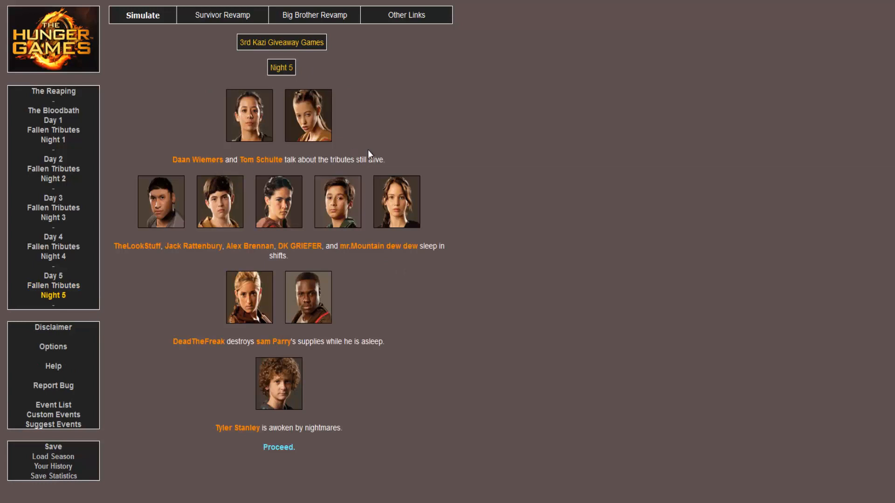
pyautogui.moveTo(335, 234)
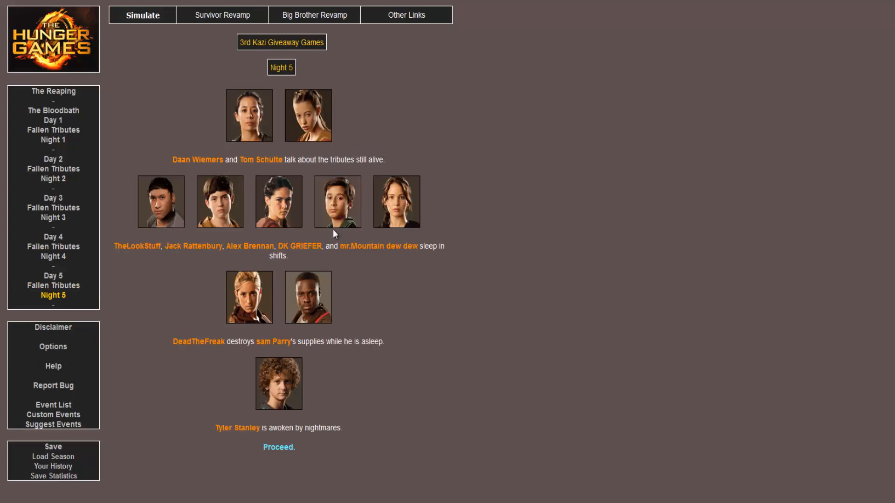
pyautogui.moveTo(524, 229)
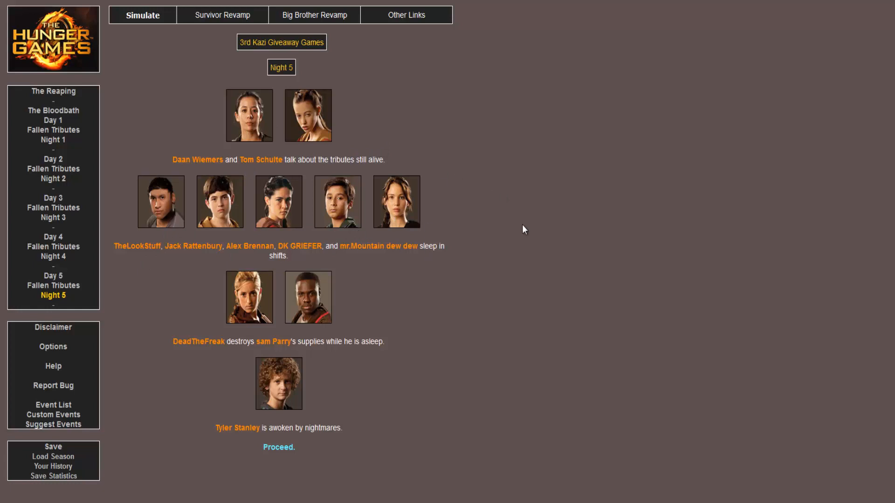
pyautogui.moveTo(226, 356)
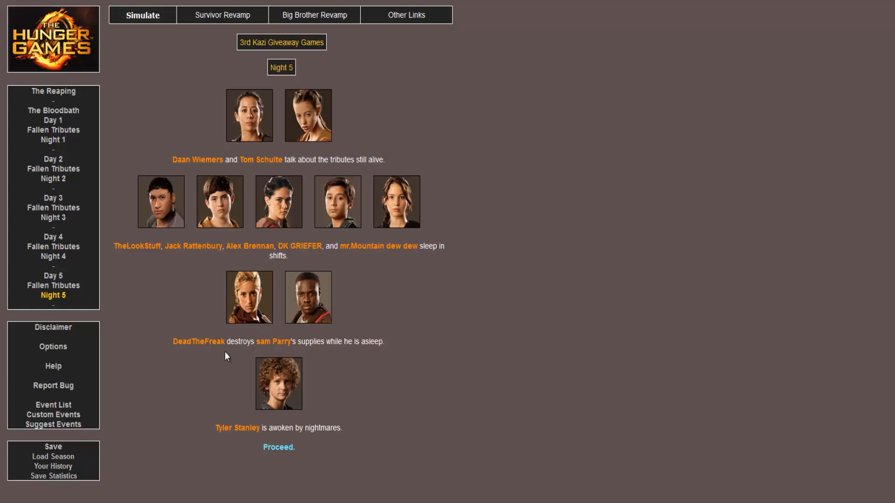
pyautogui.moveTo(326, 323)
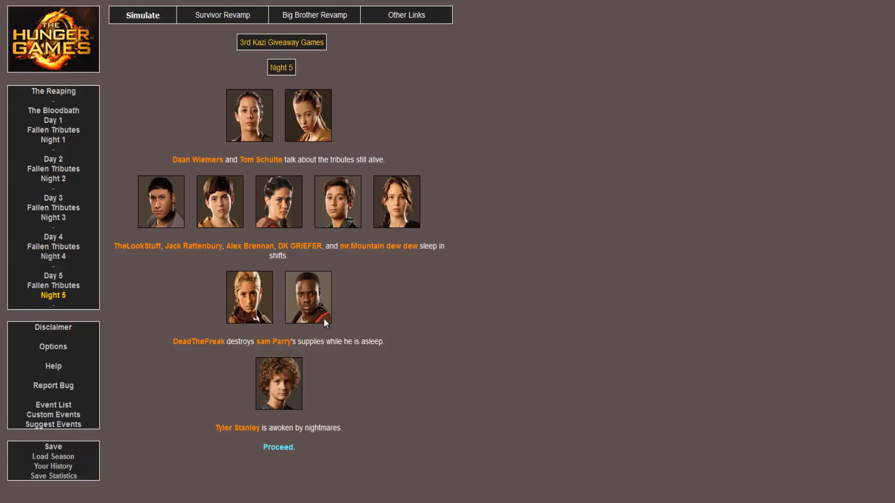
pyautogui.moveTo(284, 444)
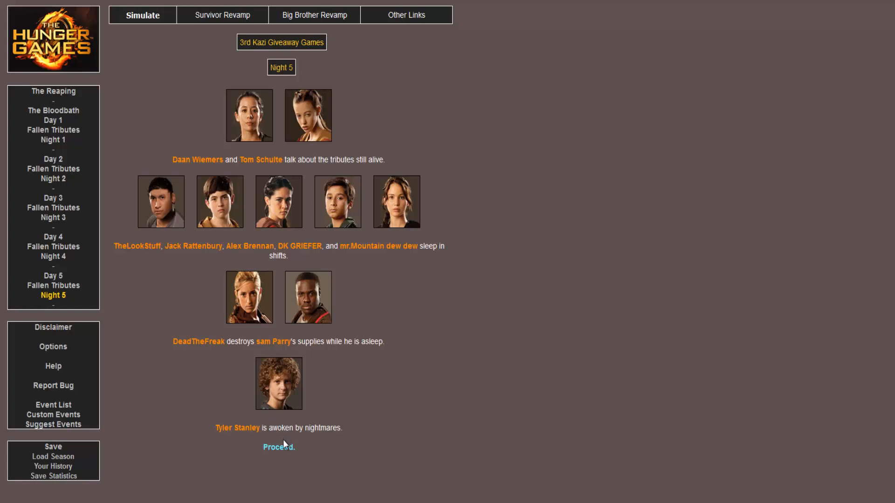
# - Proceed from Night 5 through Day 6 to Fallen Tributes 6, which reports no cannon shots
pyautogui.click(278, 447)
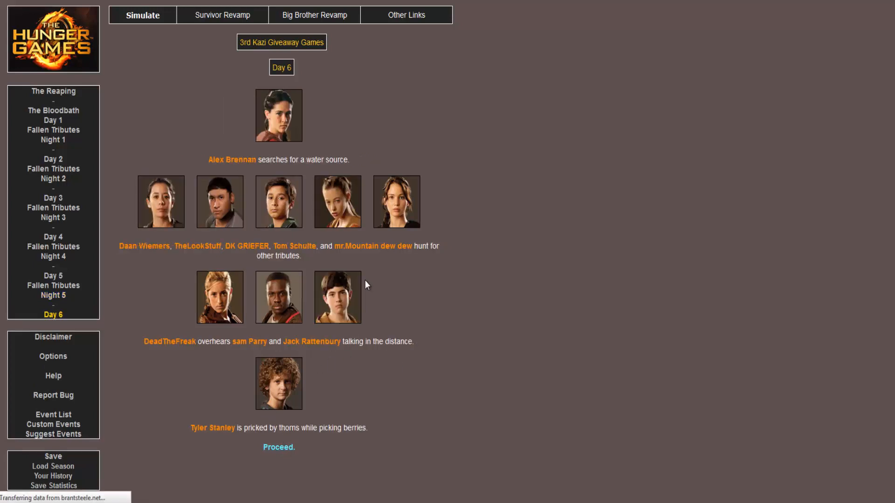
pyautogui.moveTo(343, 143)
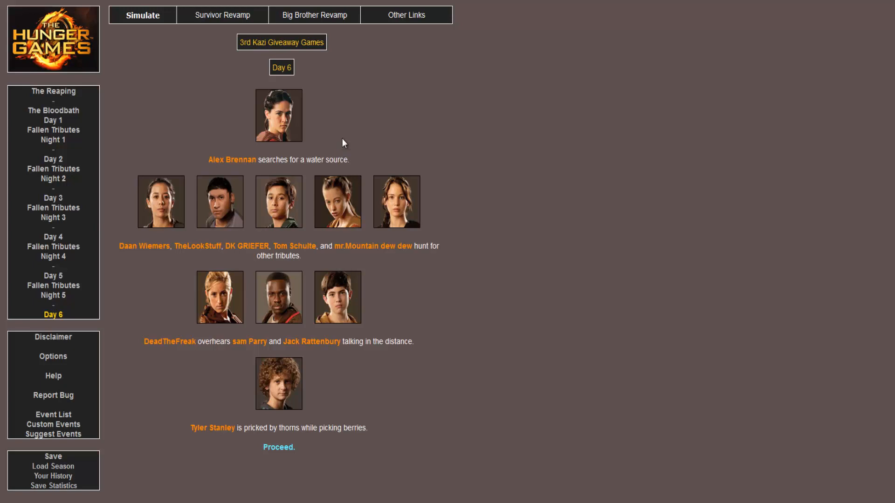
pyautogui.moveTo(216, 260)
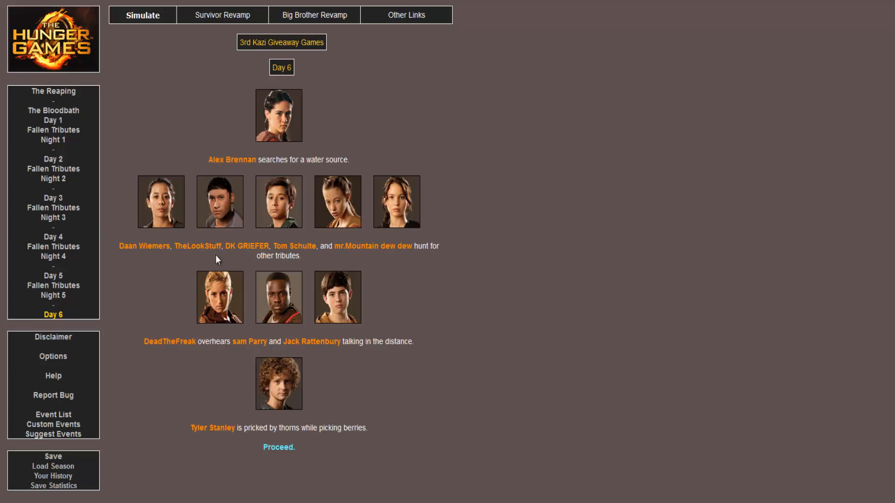
pyautogui.moveTo(363, 238)
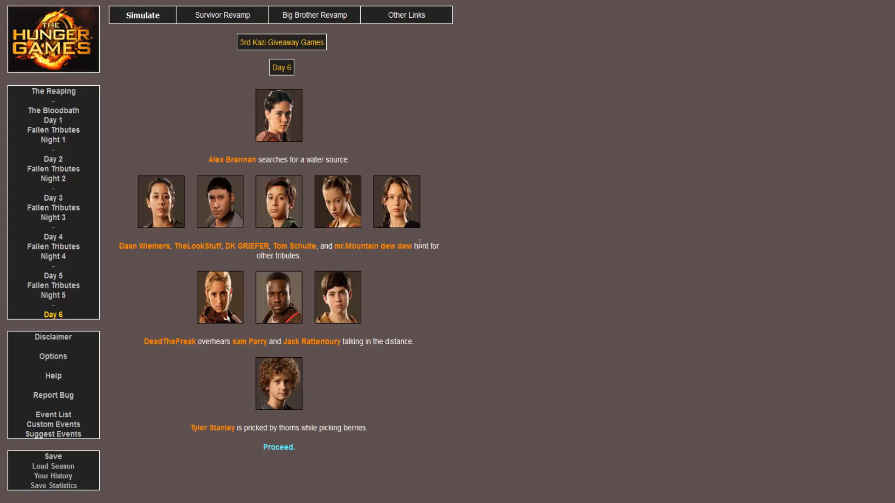
pyautogui.moveTo(141, 219)
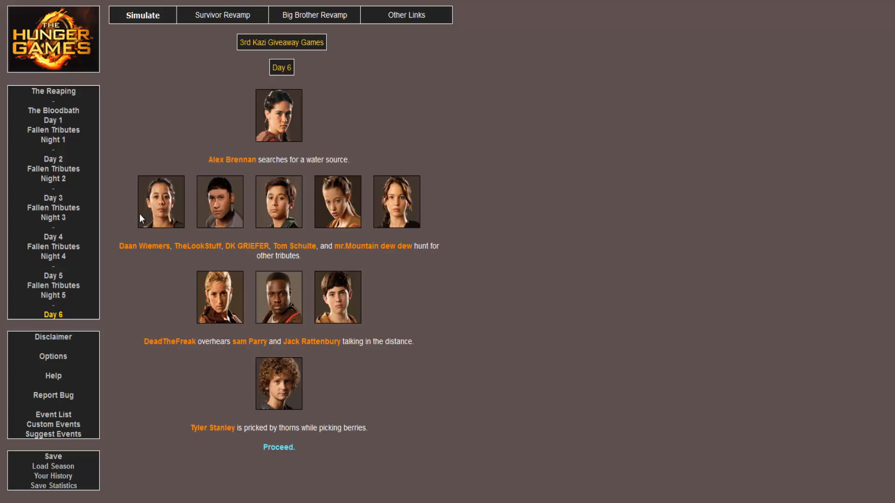
pyautogui.moveTo(219, 296)
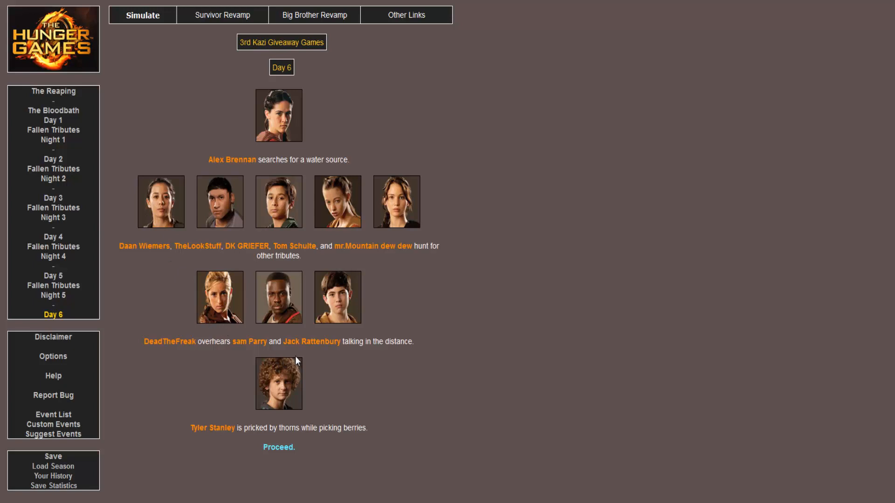
pyautogui.moveTo(295, 450)
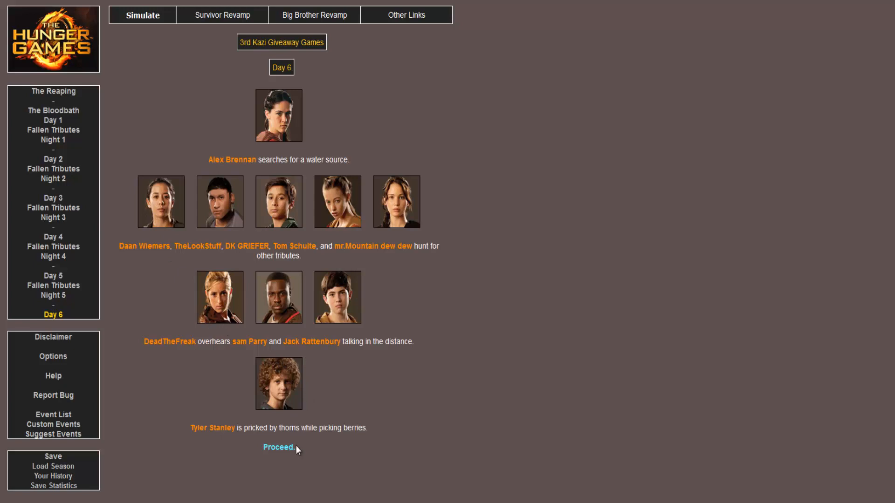
pyautogui.click(279, 448)
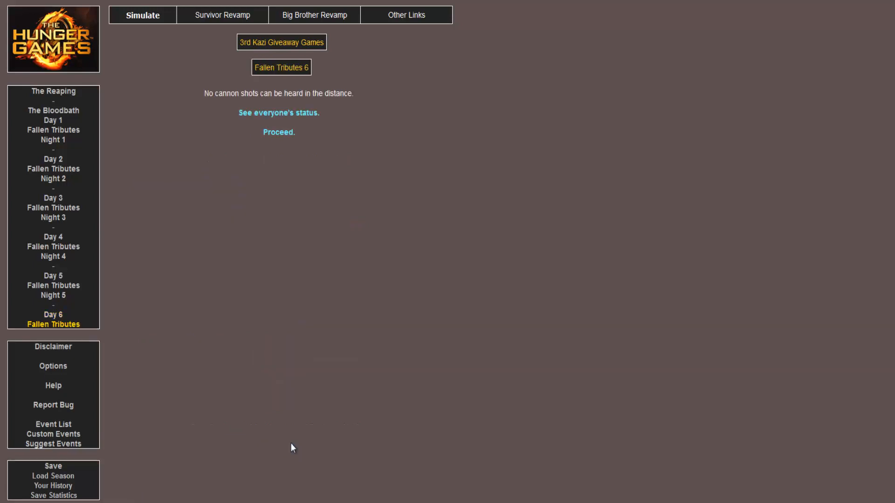
pyautogui.moveTo(328, 158)
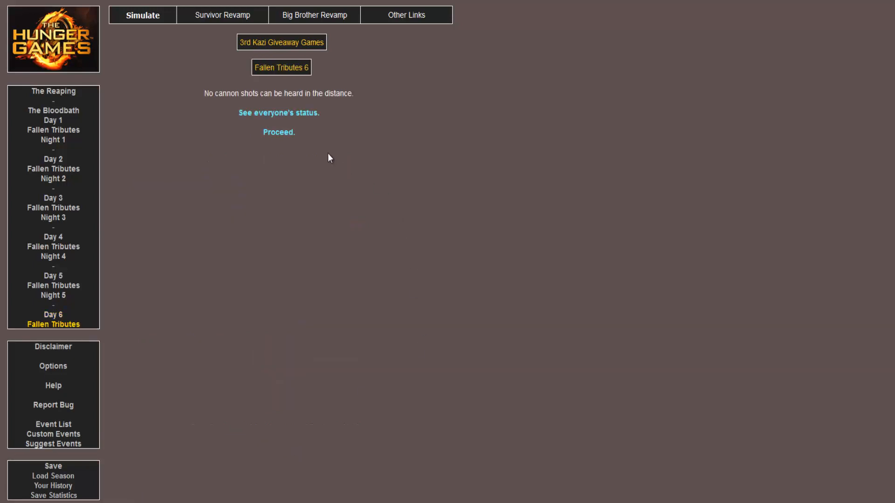
# - Proceed past Fallen Tributes 6 and read Night 6 to Tyler Stanley treating his infection
pyautogui.click(278, 132)
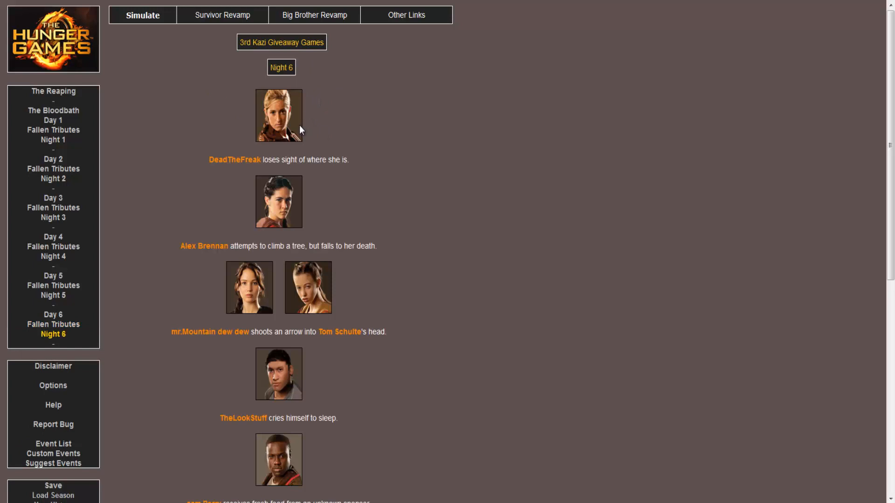
pyautogui.moveTo(326, 197)
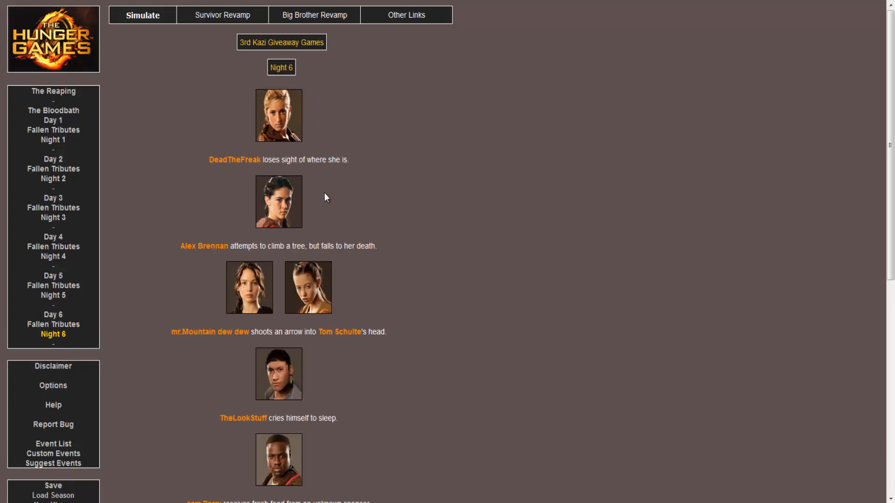
pyautogui.scroll(-3)
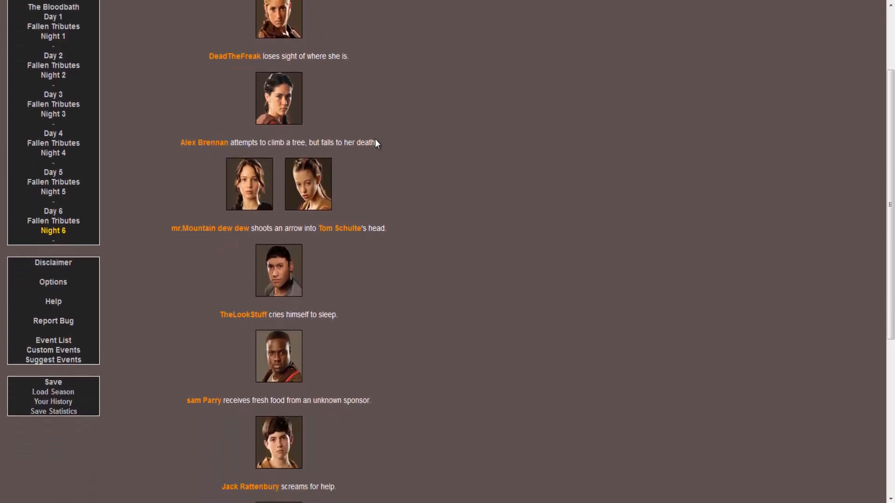
pyautogui.scroll(-3)
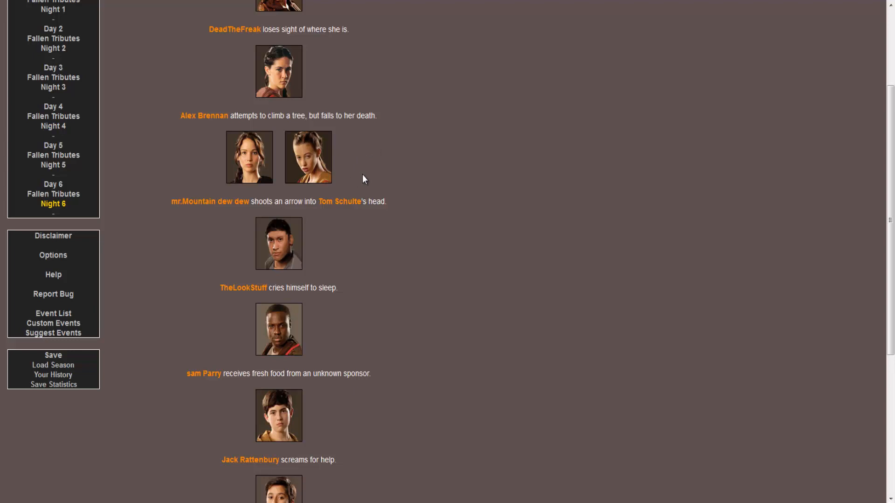
pyautogui.scroll(-3)
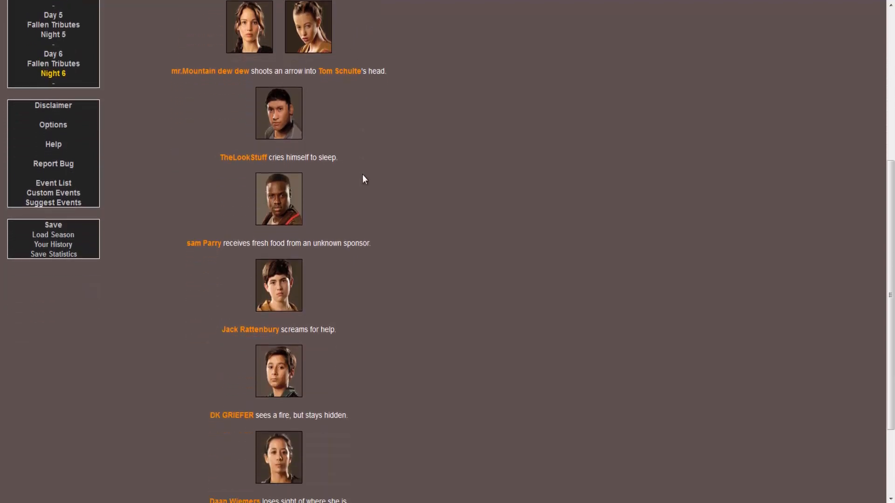
pyautogui.scroll(-3)
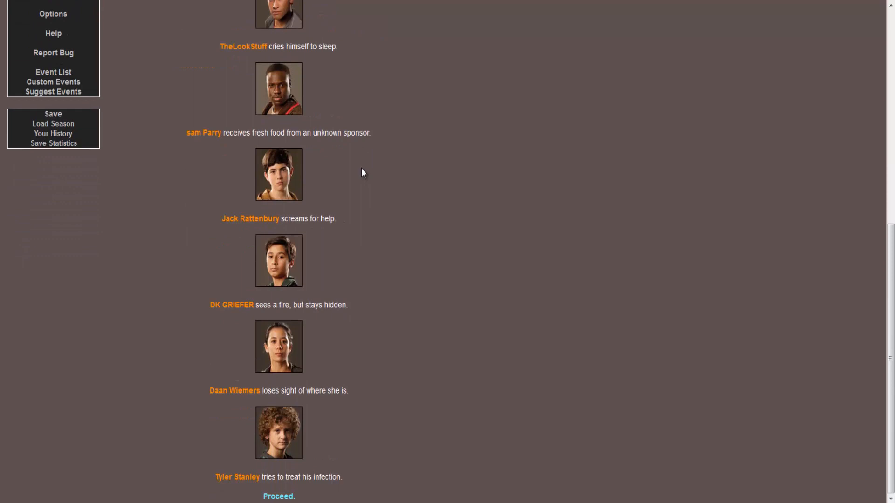
pyautogui.moveTo(303, 305)
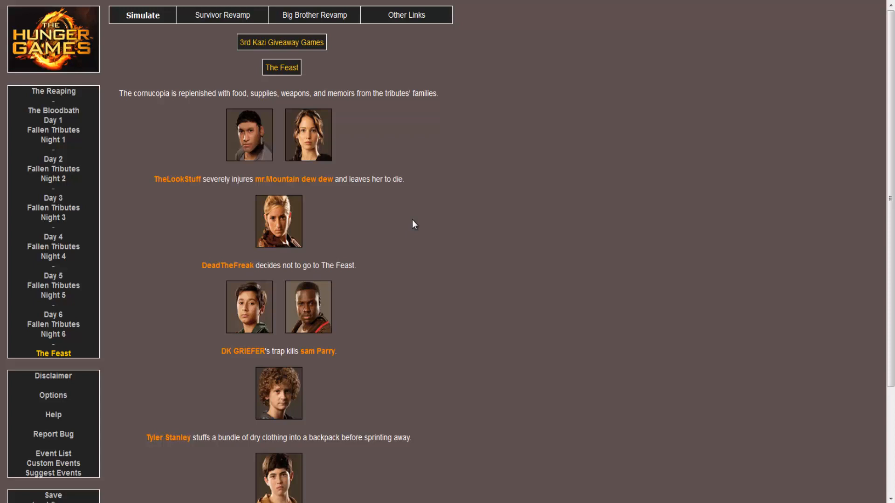
# - Read The Feast events to Daan Wiemers bleeding out and proceed to Day 7
pyautogui.scroll(-3)
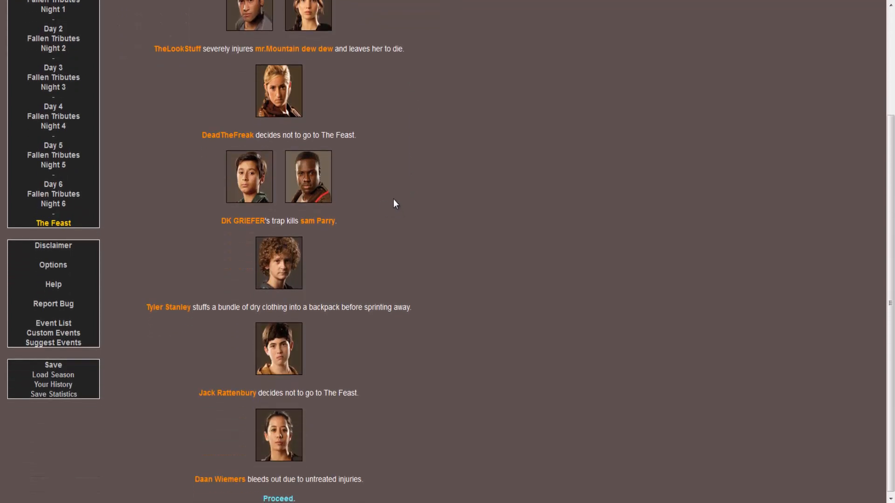
pyautogui.moveTo(281, 132)
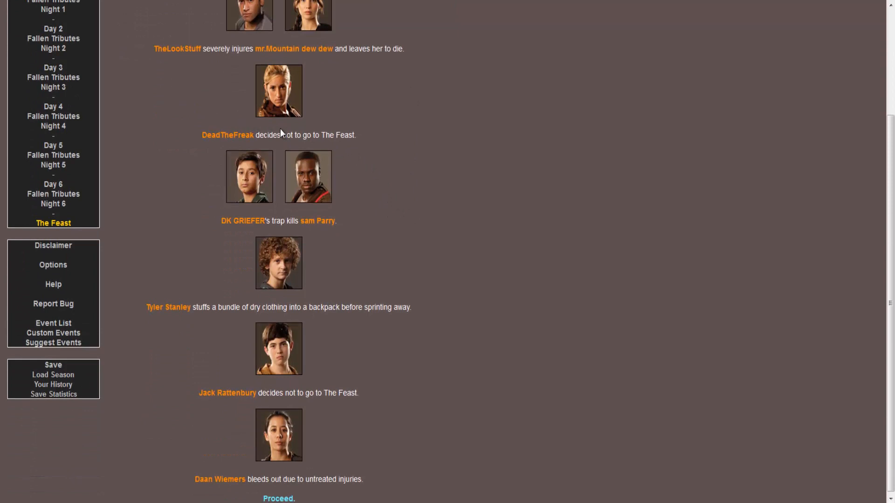
pyautogui.moveTo(295, 234)
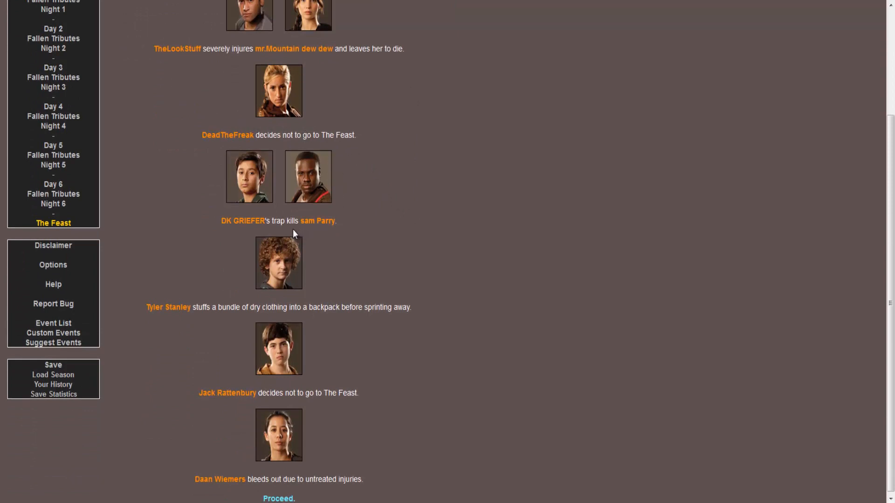
pyautogui.moveTo(321, 209)
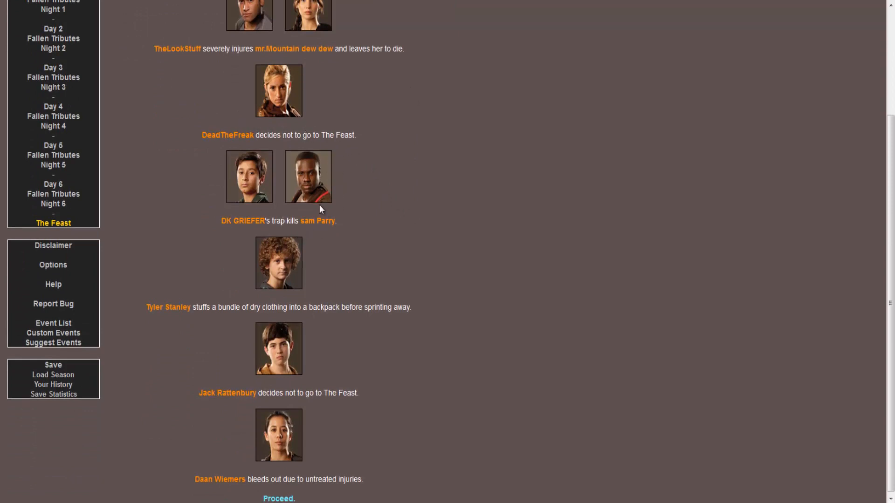
pyautogui.scroll(-3)
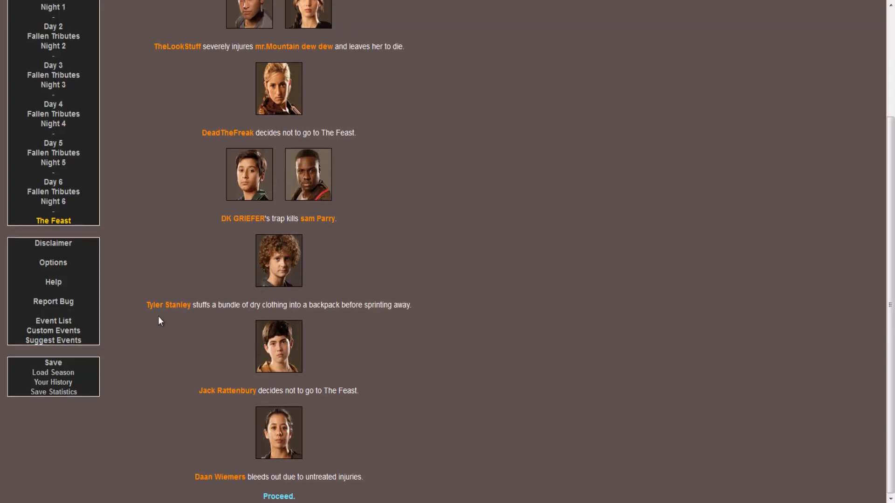
pyautogui.moveTo(217, 322)
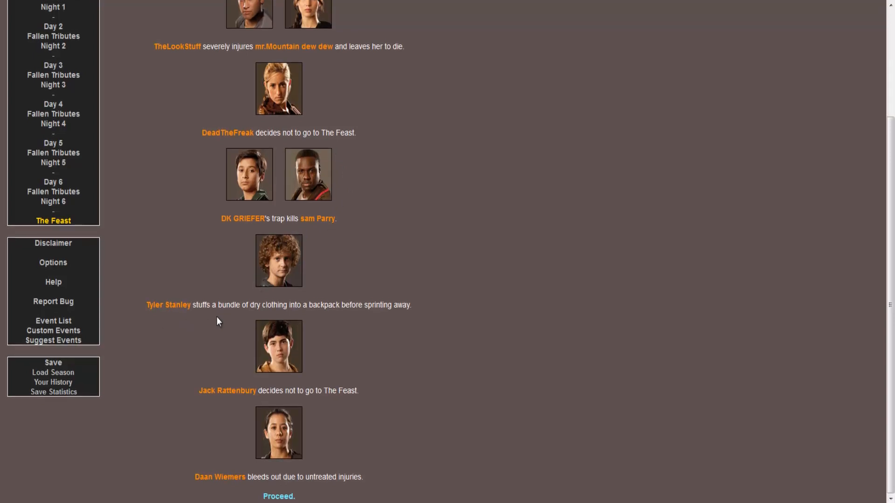
pyautogui.moveTo(346, 320)
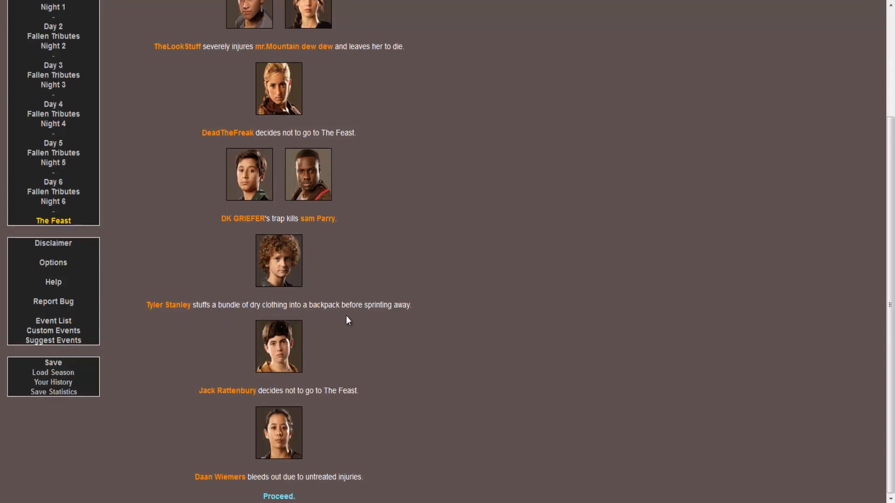
pyautogui.moveTo(325, 371)
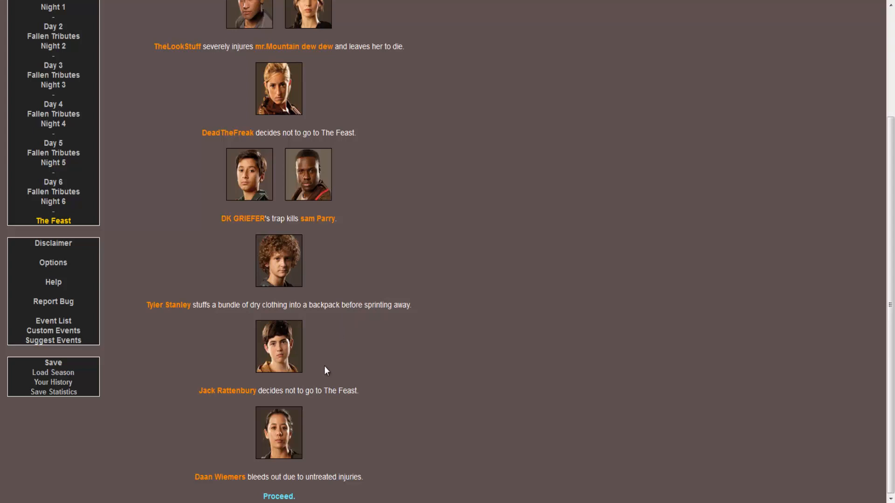
pyautogui.moveTo(331, 408)
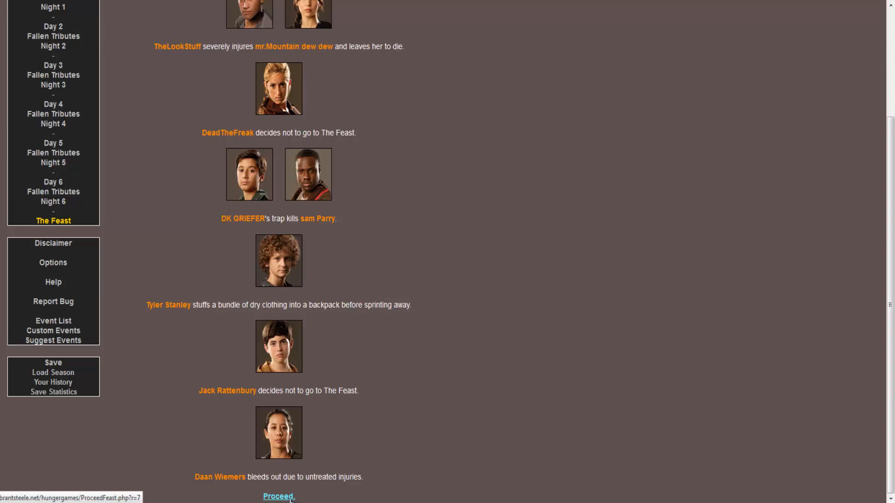
pyautogui.click(278, 496)
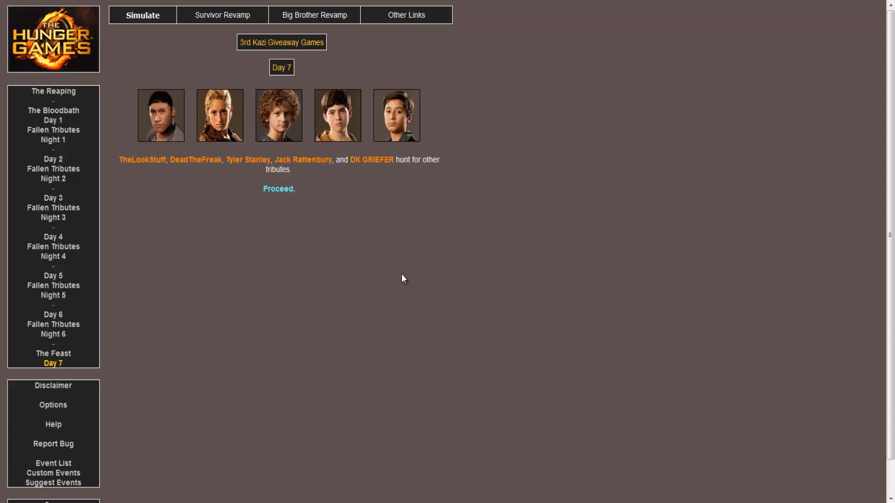
pyautogui.moveTo(320, 213)
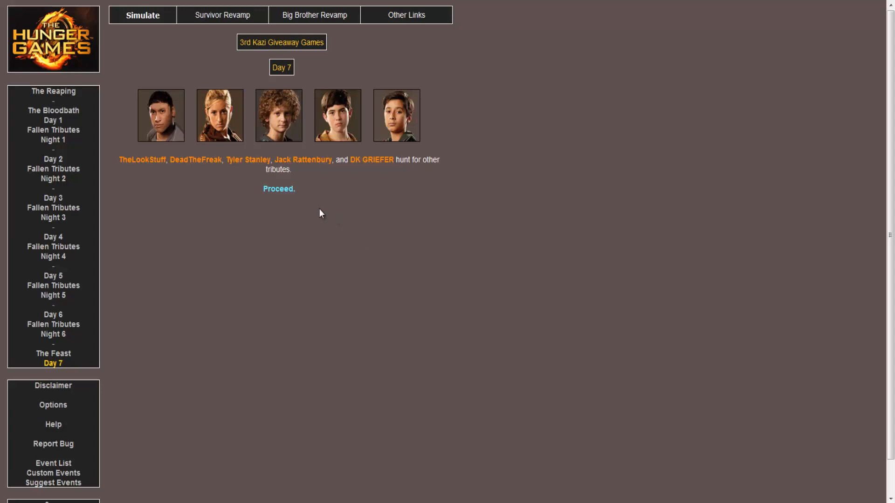
# - Proceed from Day 7's hunt to Fallen Tributes 7 with its five cannon shots
pyautogui.click(279, 188)
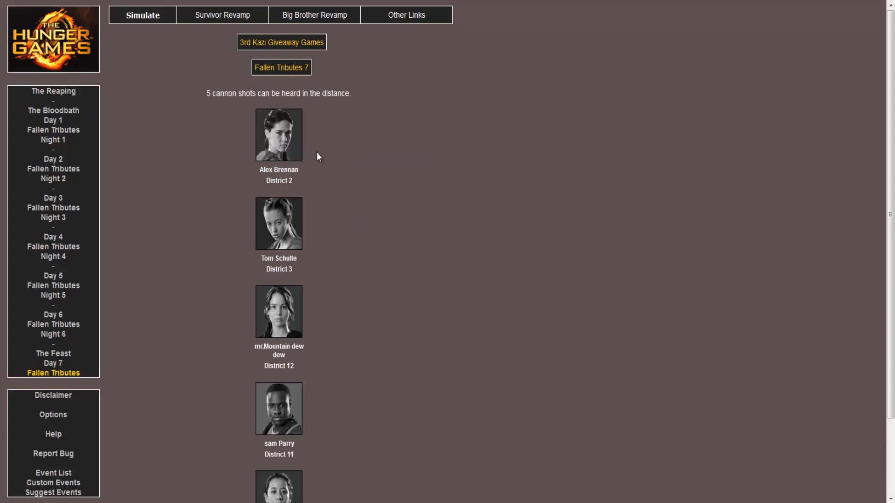
# - Review the Day 7 fallen tributes page and proceed to the Night 7 events
pyautogui.scroll(-3)
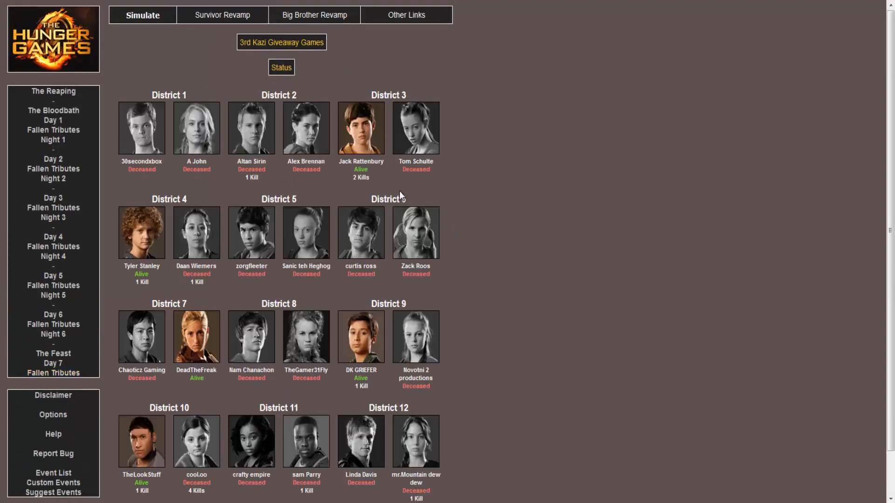
pyautogui.scroll(-3)
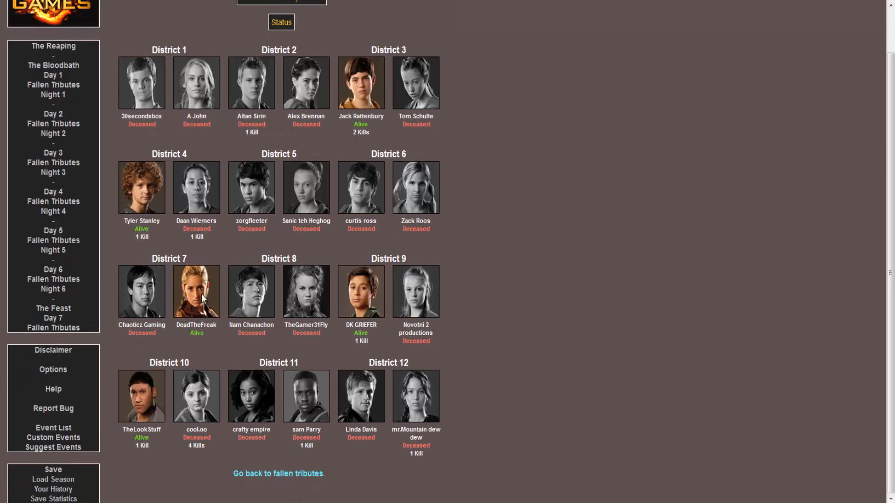
pyautogui.moveTo(290, 460)
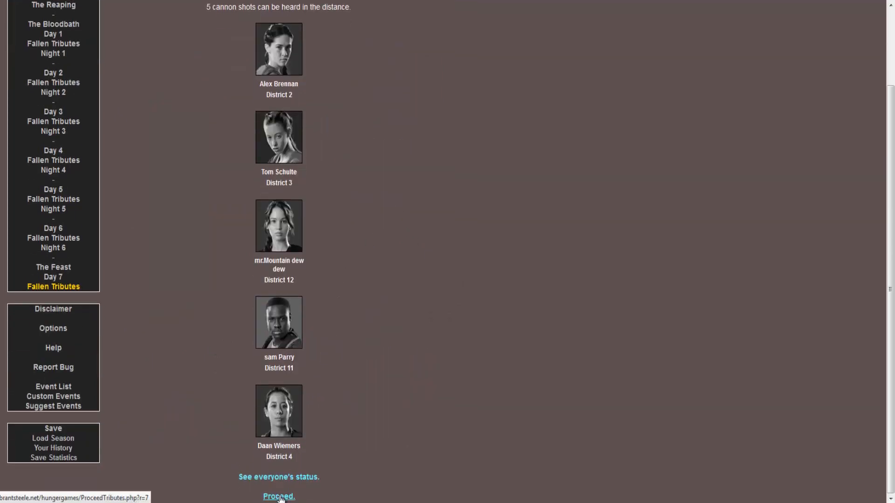
pyautogui.click(279, 496)
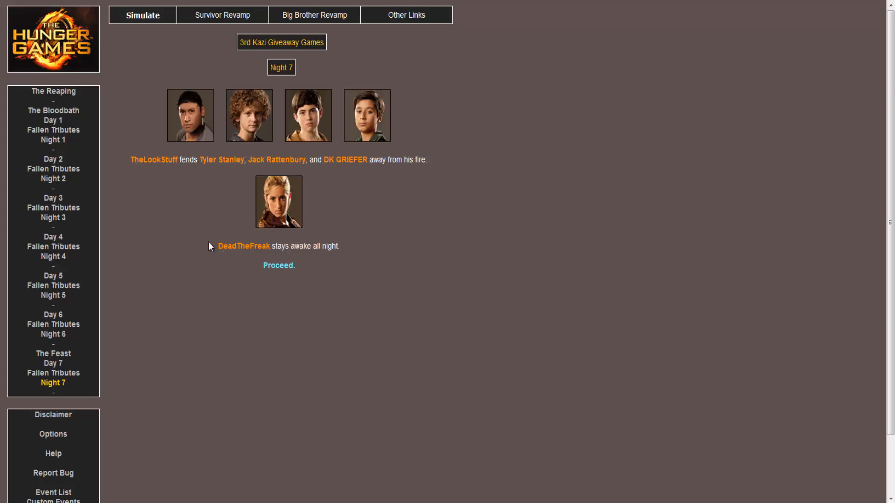
pyautogui.moveTo(303, 272)
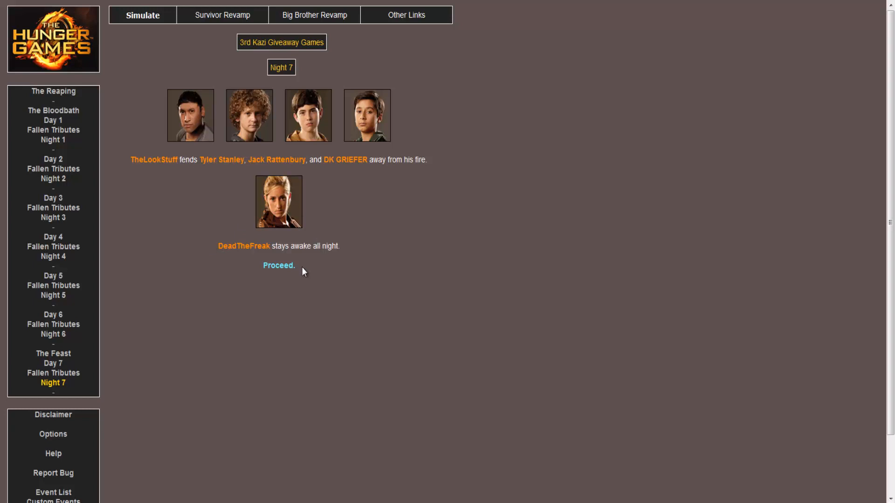
pyautogui.moveTo(278, 265)
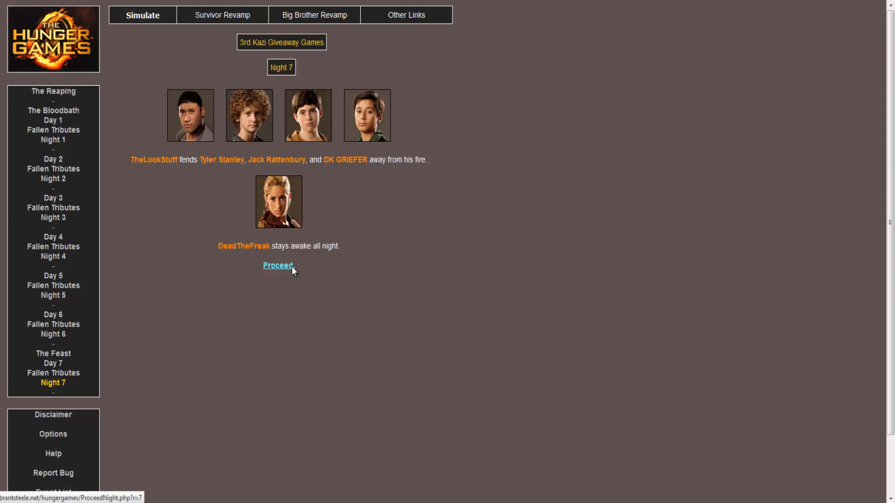
# - Proceed from Night 7 to Day 8, where TheLookStuff's stray arrow kills DeadTheFreak
pyautogui.click(278, 265)
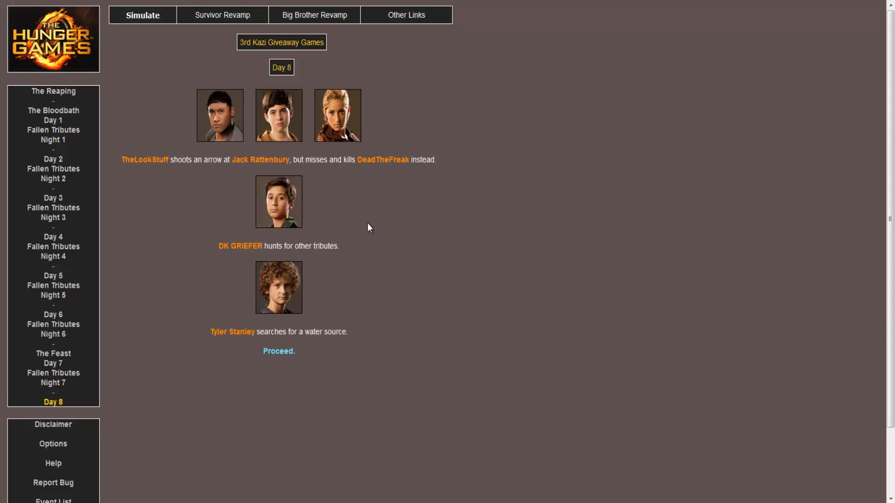
pyautogui.moveTo(234, 183)
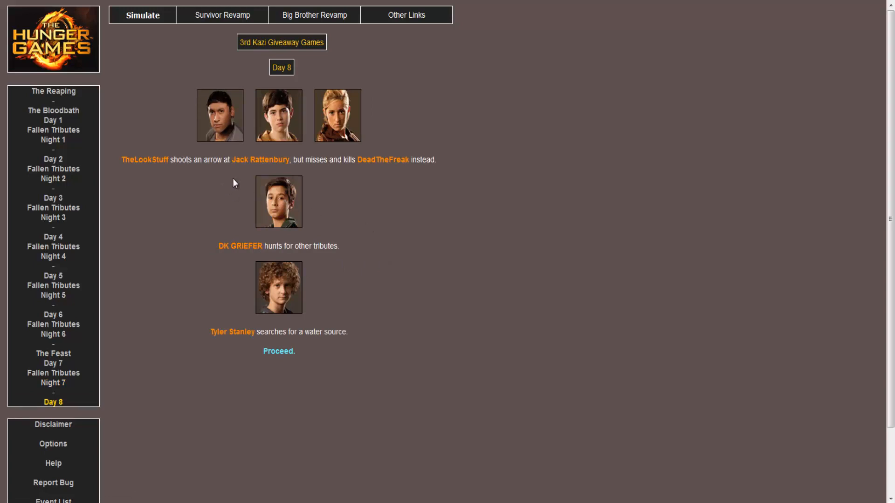
pyautogui.moveTo(344, 171)
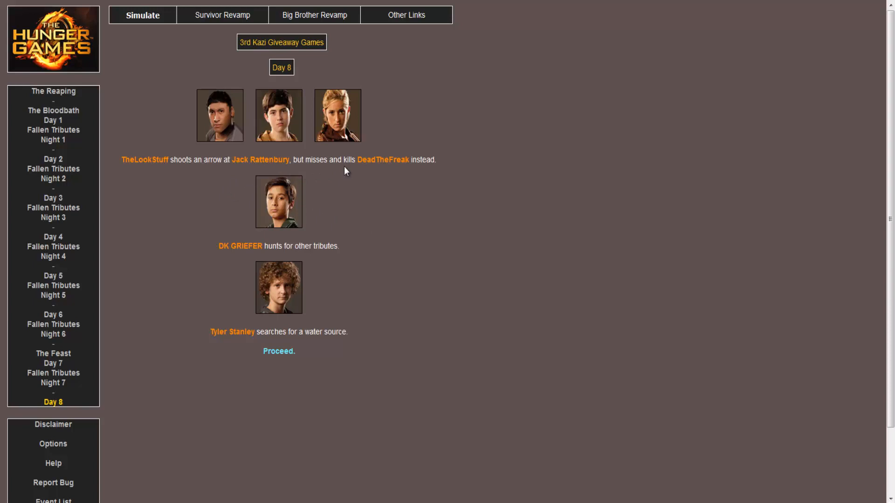
pyautogui.moveTo(348, 178)
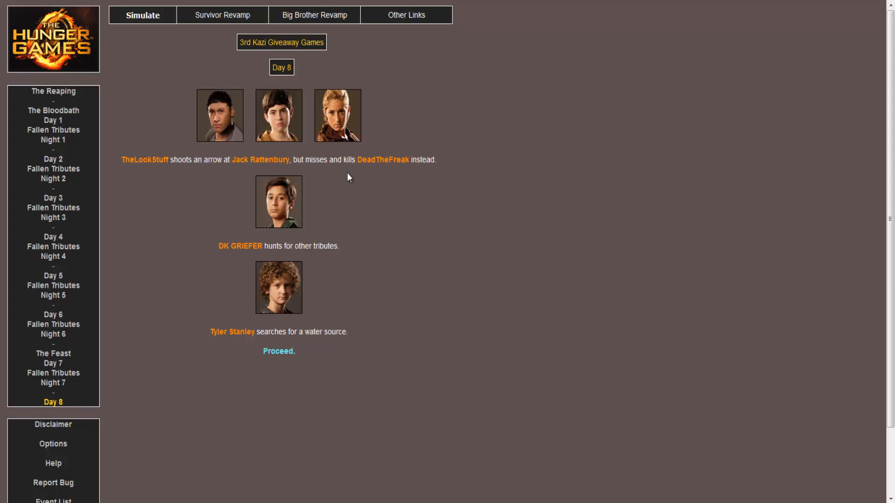
pyautogui.moveTo(377, 240)
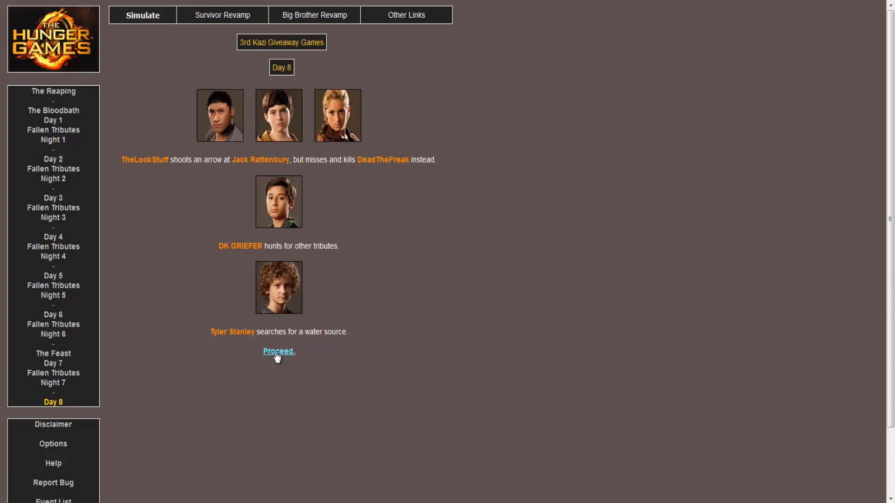
pyautogui.click(278, 351)
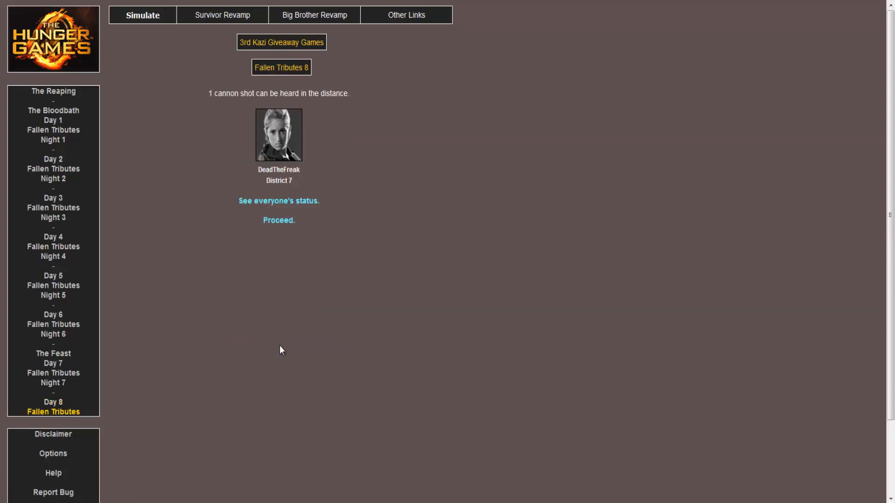
pyautogui.moveTo(322, 177)
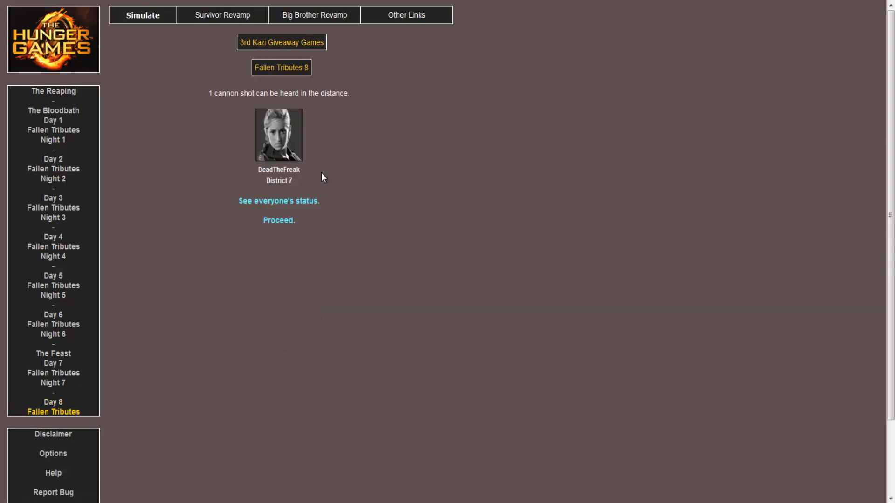
pyautogui.click(278, 220)
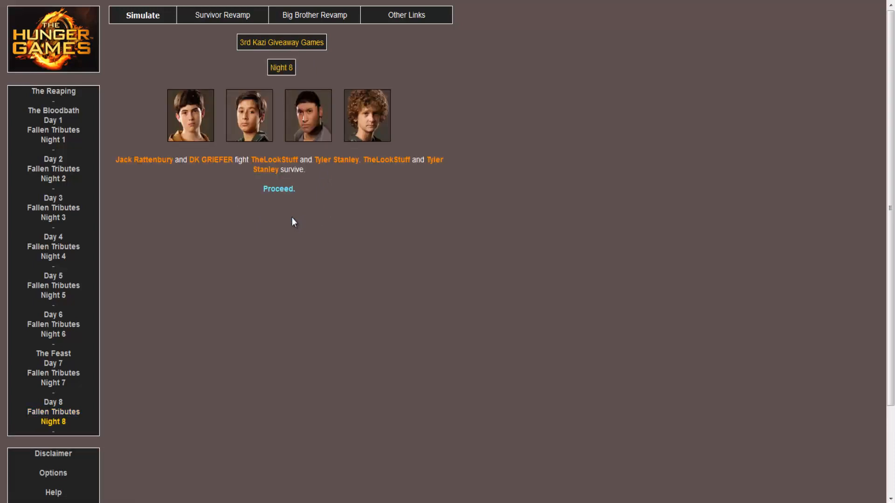
pyautogui.moveTo(177, 177)
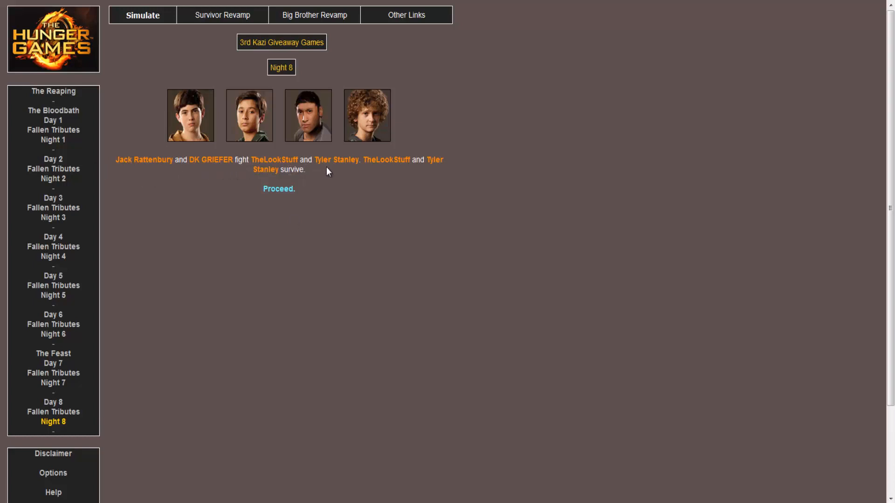
pyautogui.moveTo(427, 173)
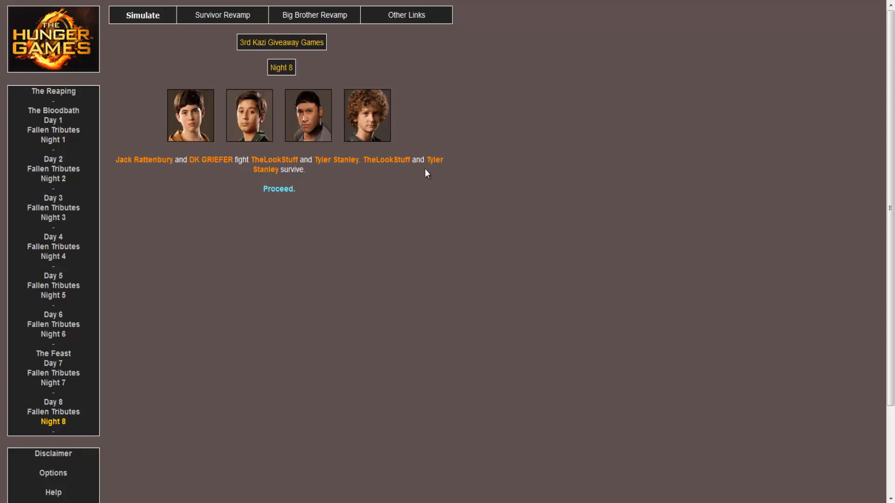
pyautogui.moveTo(417, 173)
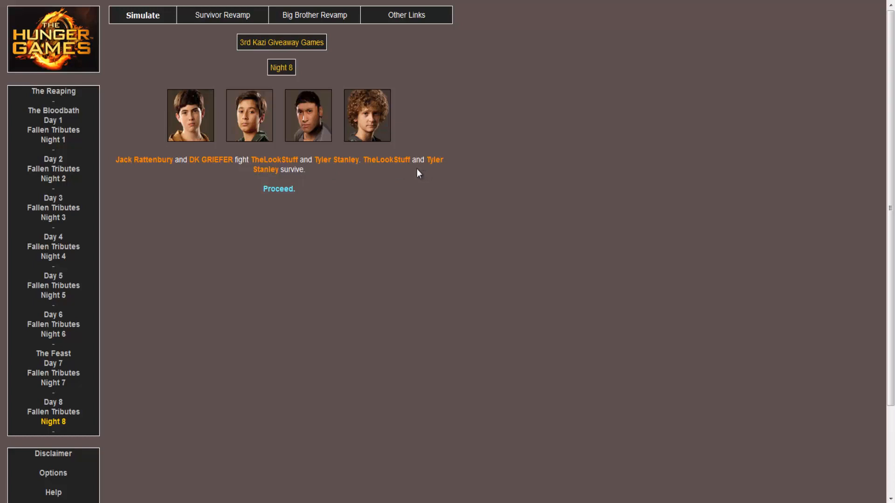
pyautogui.moveTo(360, 249)
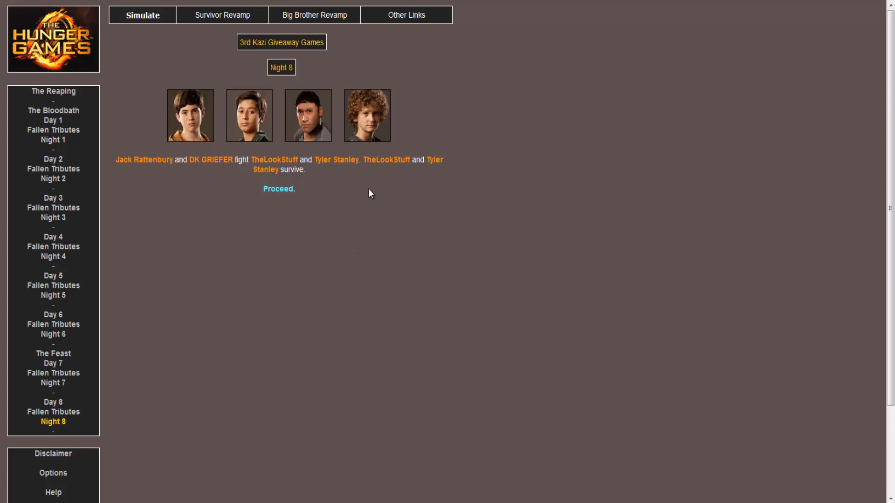
pyautogui.moveTo(279, 189)
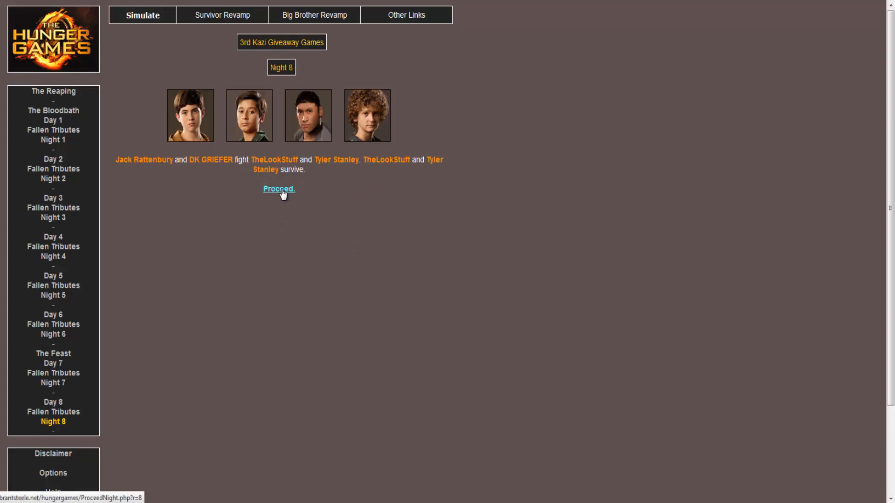
pyautogui.click(278, 189)
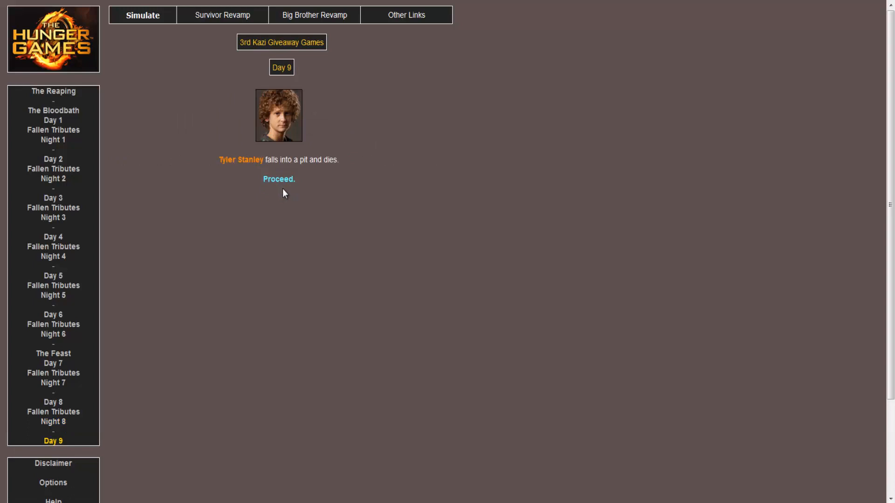
pyautogui.moveTo(280, 190)
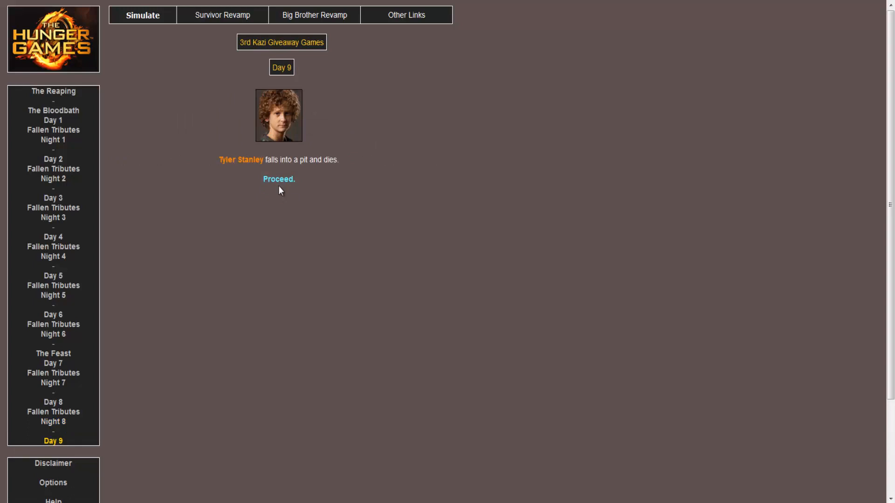
pyautogui.click(279, 179)
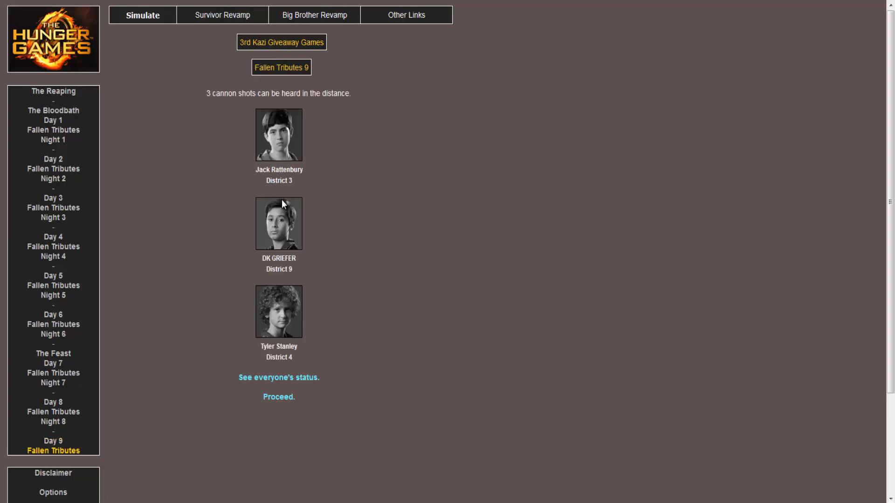
pyautogui.moveTo(284, 171)
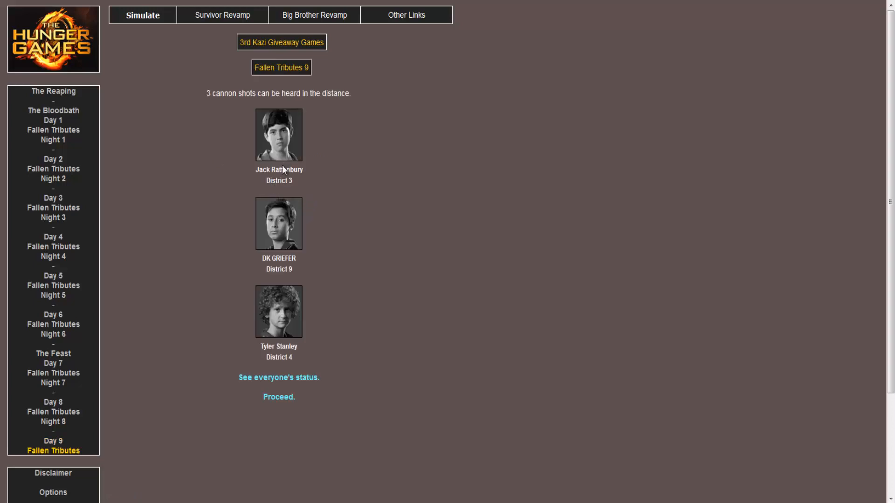
pyautogui.moveTo(283, 391)
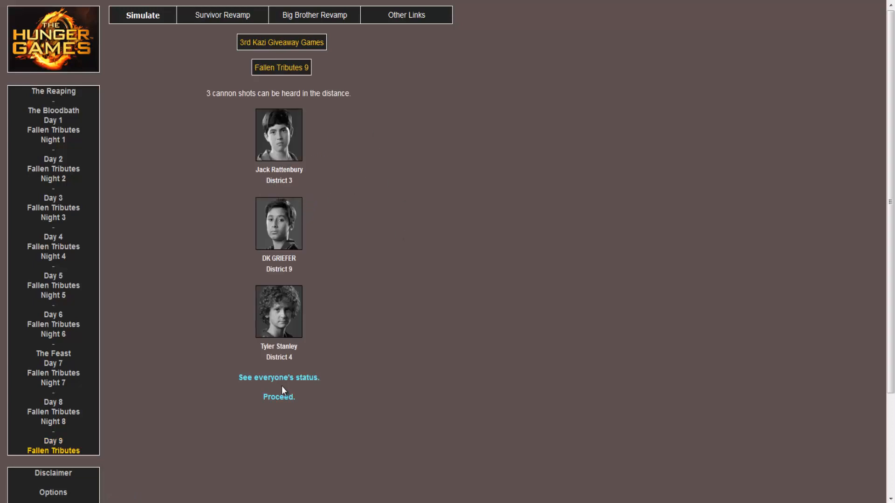
# - Check every tribute's status, seeing TheLookStuff alone alive, and return to the fallen list
pyautogui.click(279, 377)
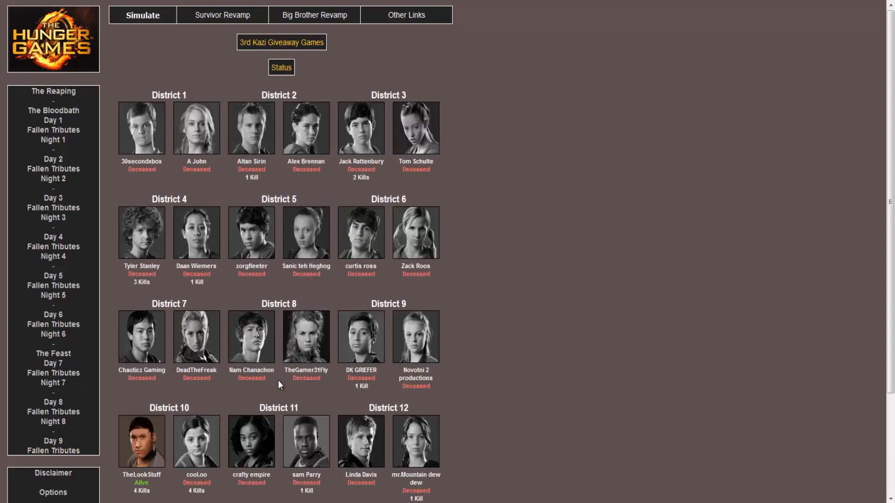
pyautogui.scroll(-3)
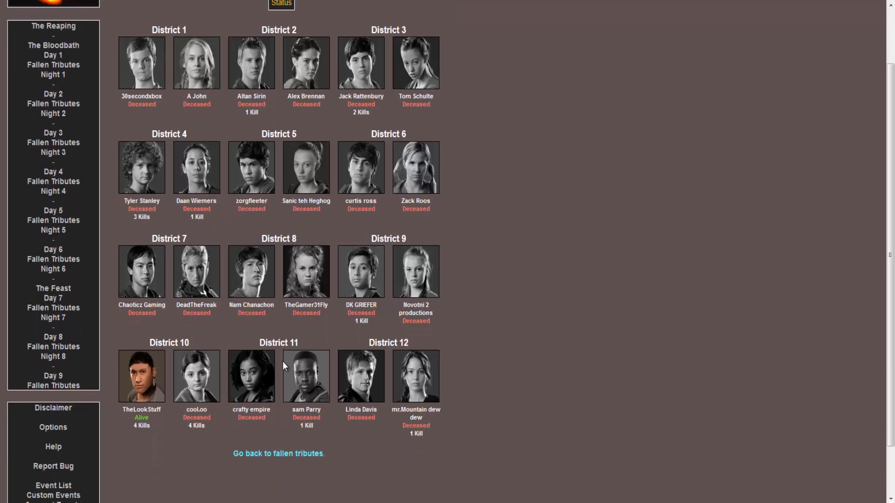
pyautogui.moveTo(310, 466)
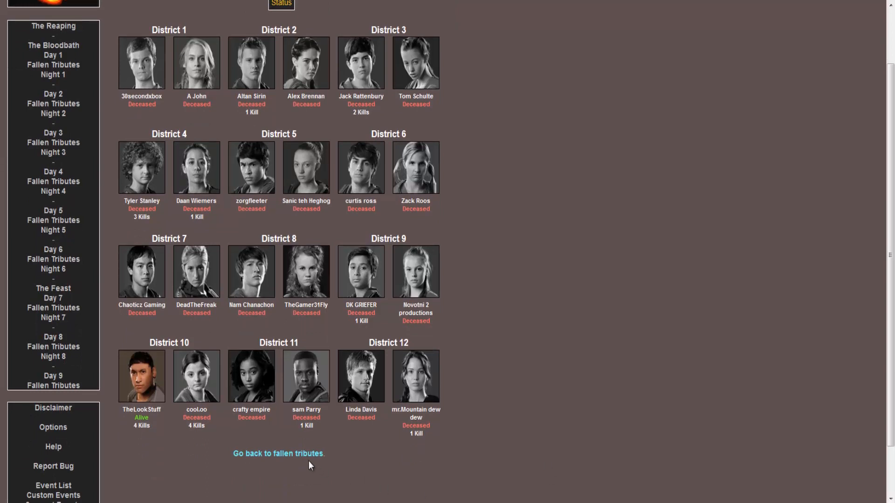
pyautogui.click(277, 454)
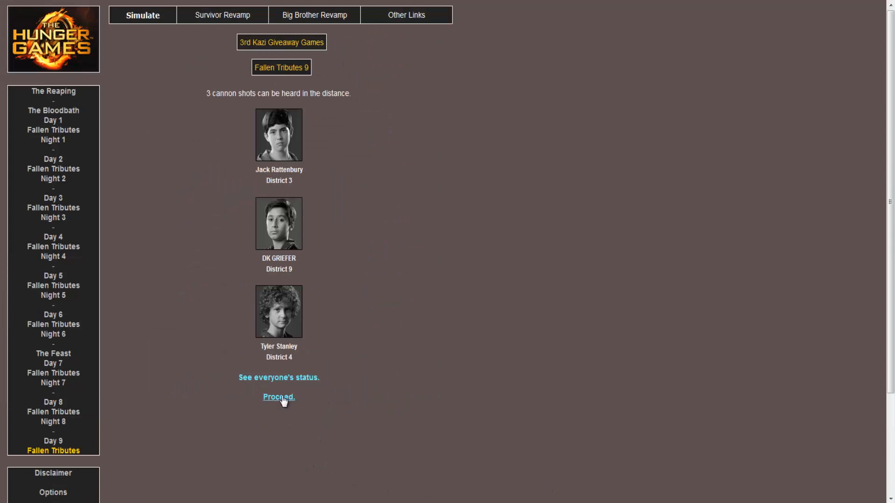
# - Reveal TheLookStuff of District 10 as winner and show the 24-tribute placements
pyautogui.click(278, 397)
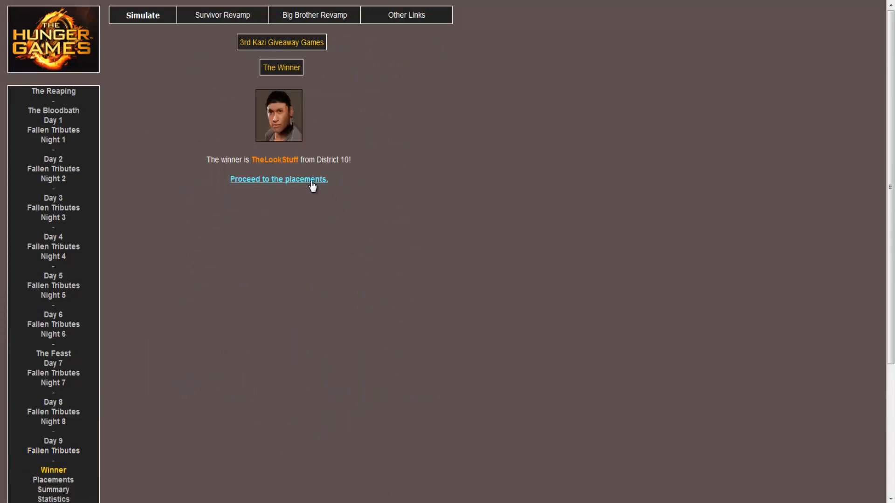
pyautogui.click(279, 179)
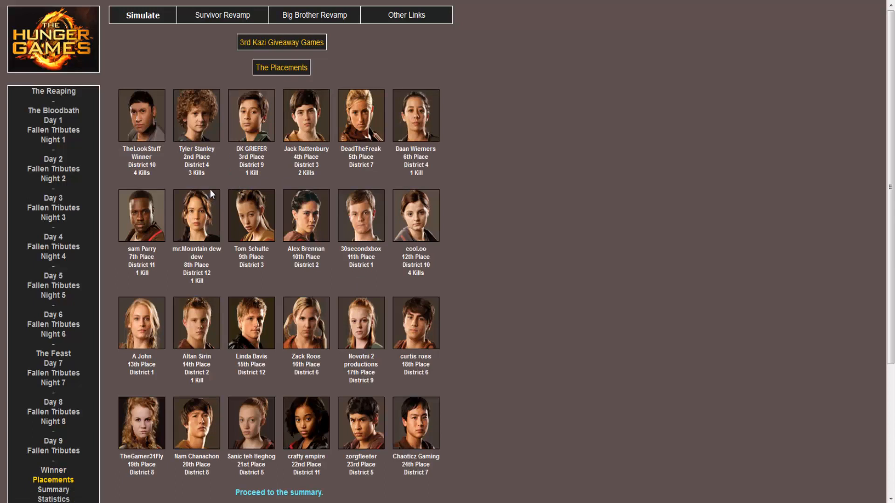
pyautogui.moveTo(128, 66)
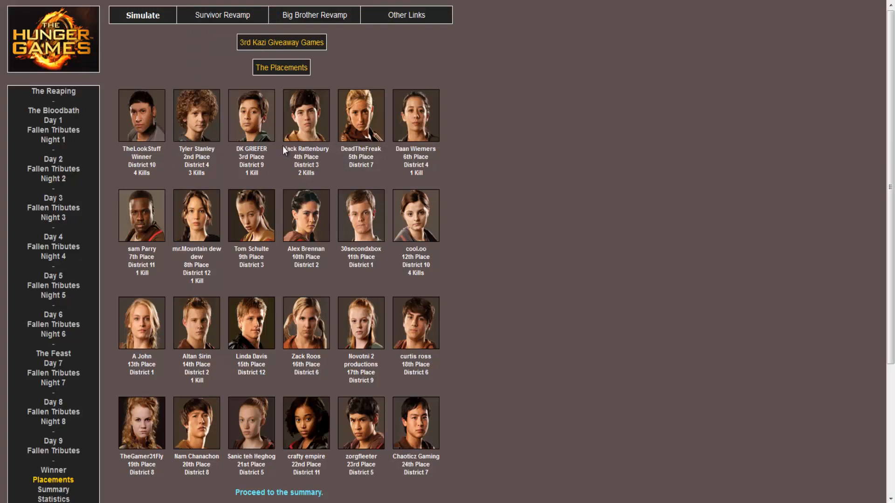
pyautogui.moveTo(430, 488)
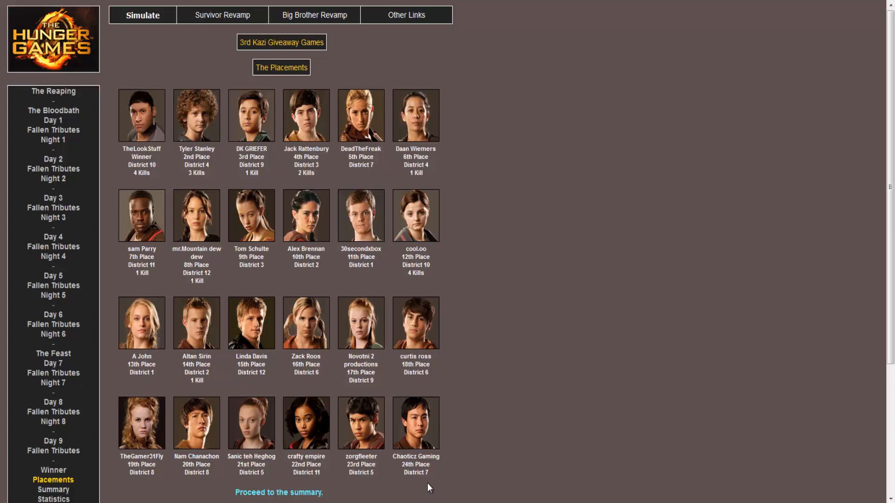
pyautogui.moveTo(586, 224)
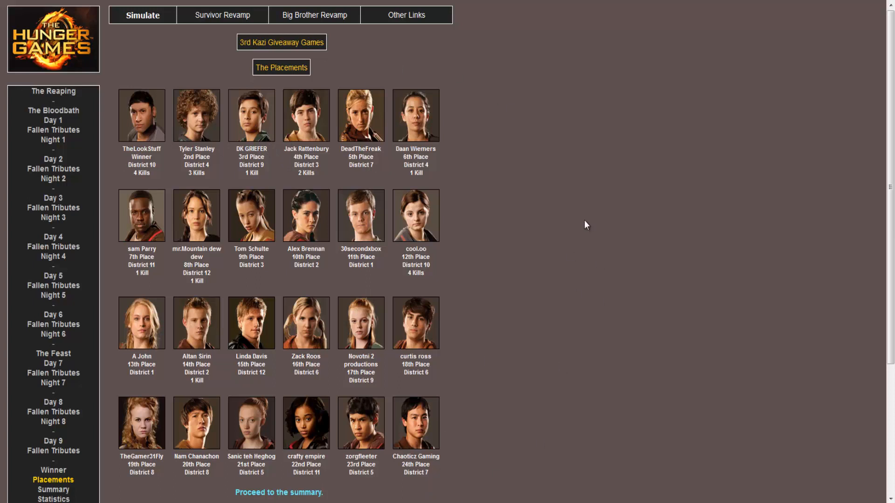
pyautogui.moveTo(584, 224)
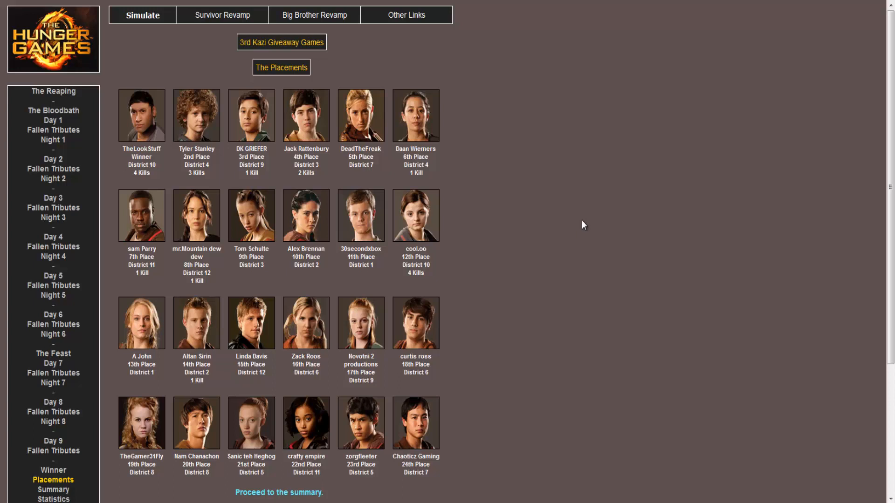
pyautogui.moveTo(168, 180)
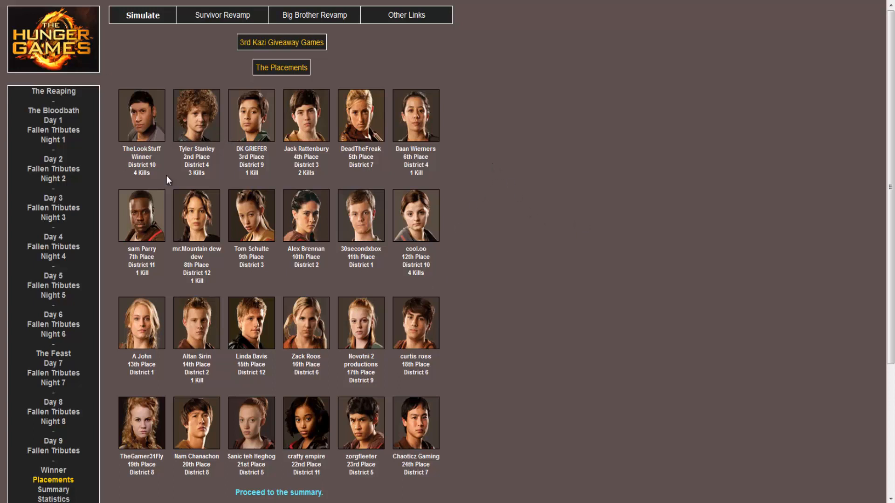
pyautogui.moveTo(514, 239)
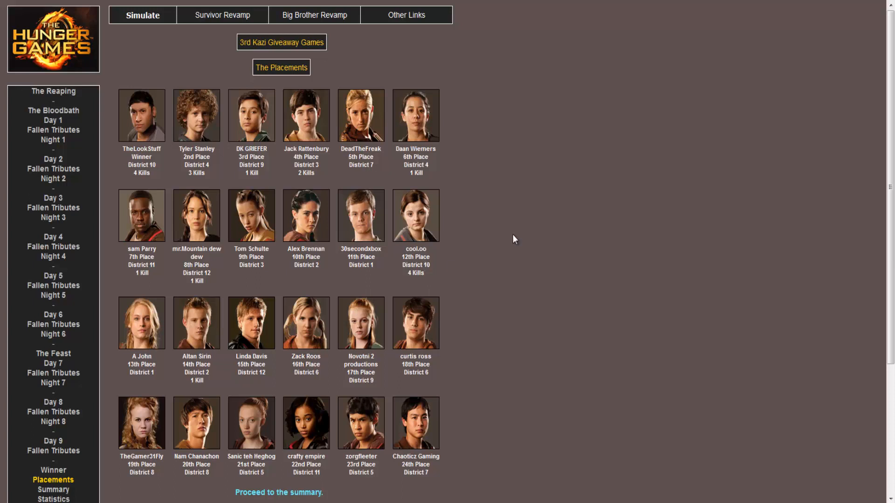
# - Read through the full-game summary and continue to the statistics of placements and kills
pyautogui.click(277, 492)
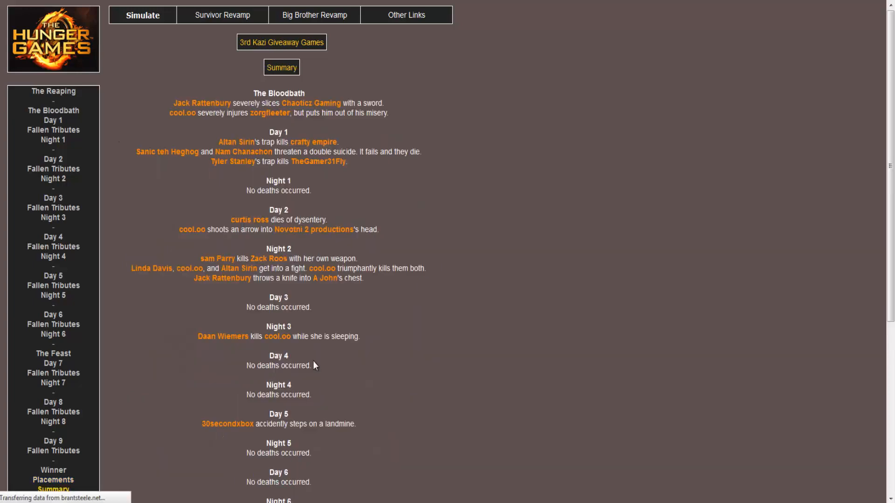
pyautogui.scroll(-3)
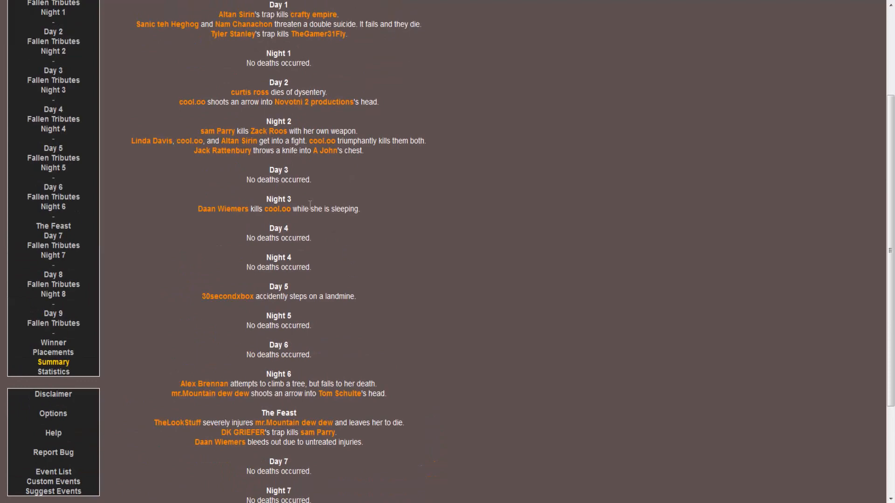
pyautogui.scroll(-3)
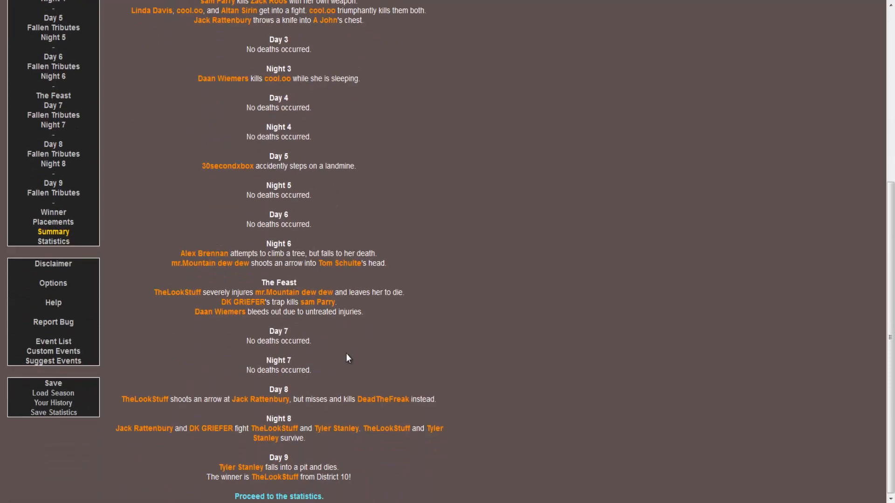
pyautogui.click(52, 241)
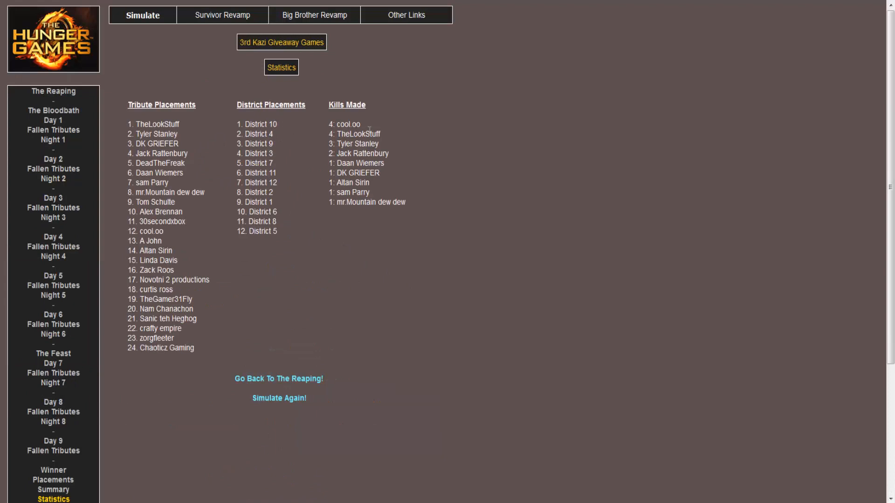
pyautogui.moveTo(373, 247)
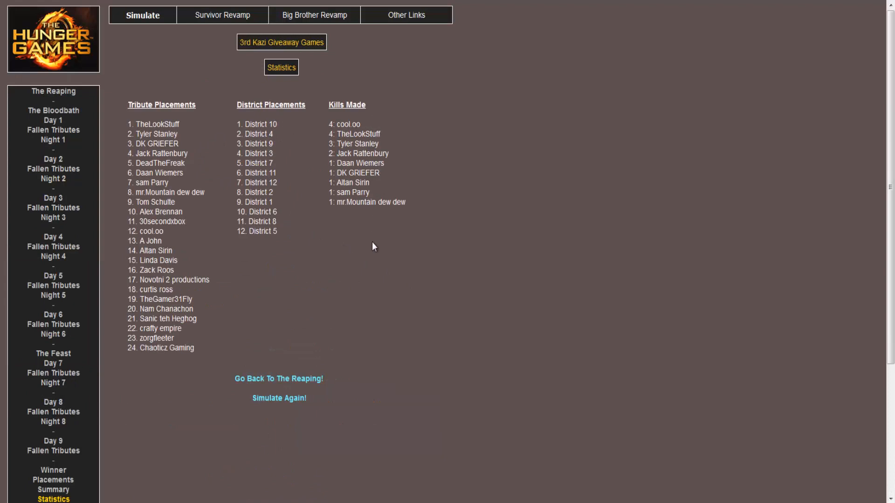
pyautogui.moveTo(365, 259)
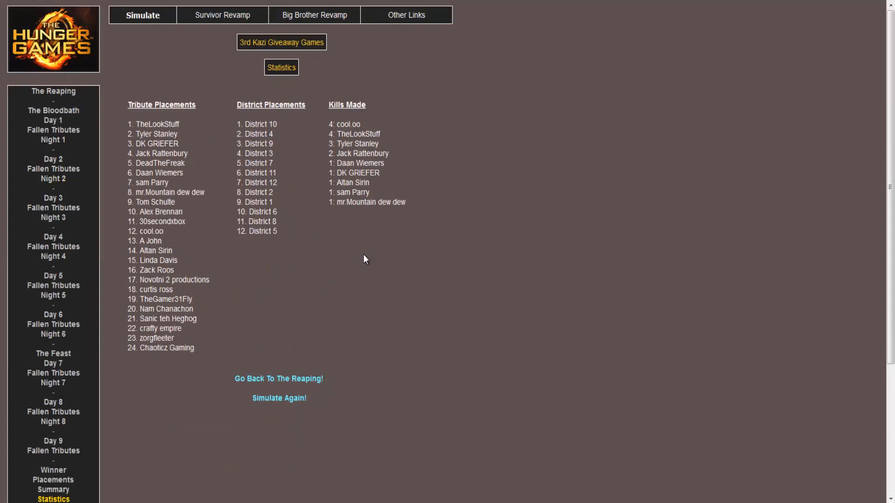